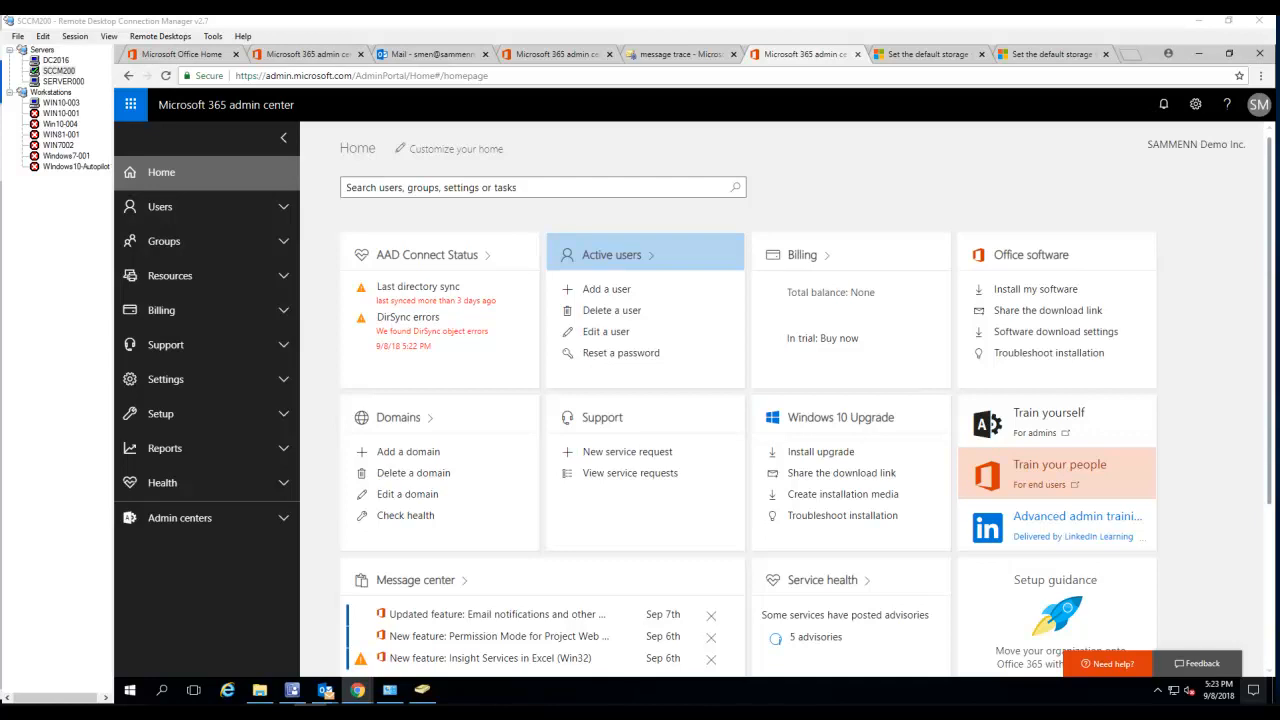
mouse_move(108, 657)
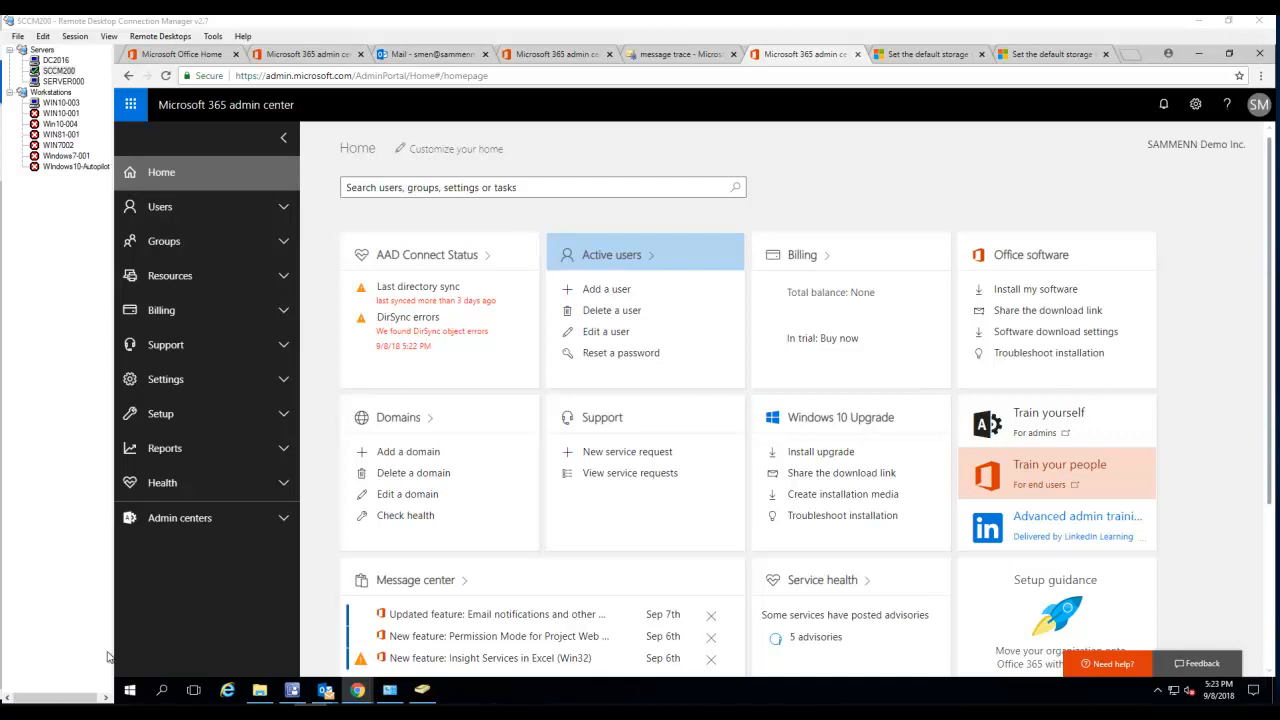
mouse_move(166, 603)
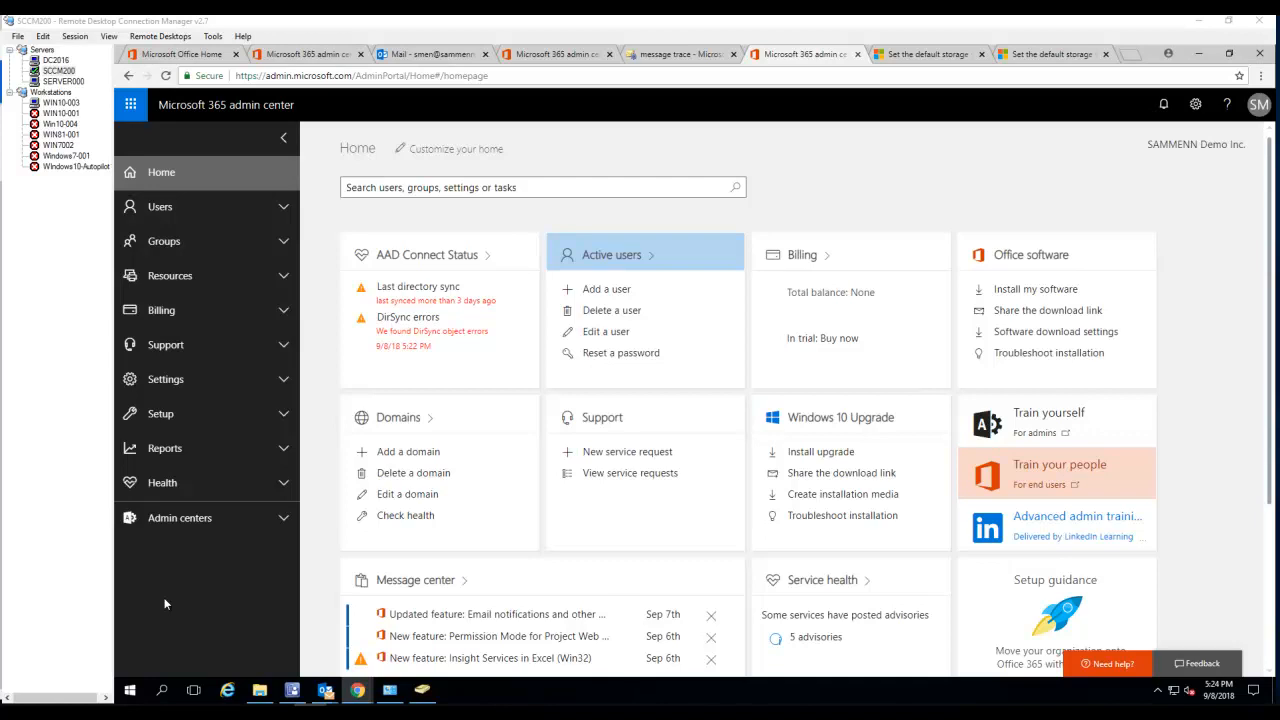
mouse_move(168, 599)
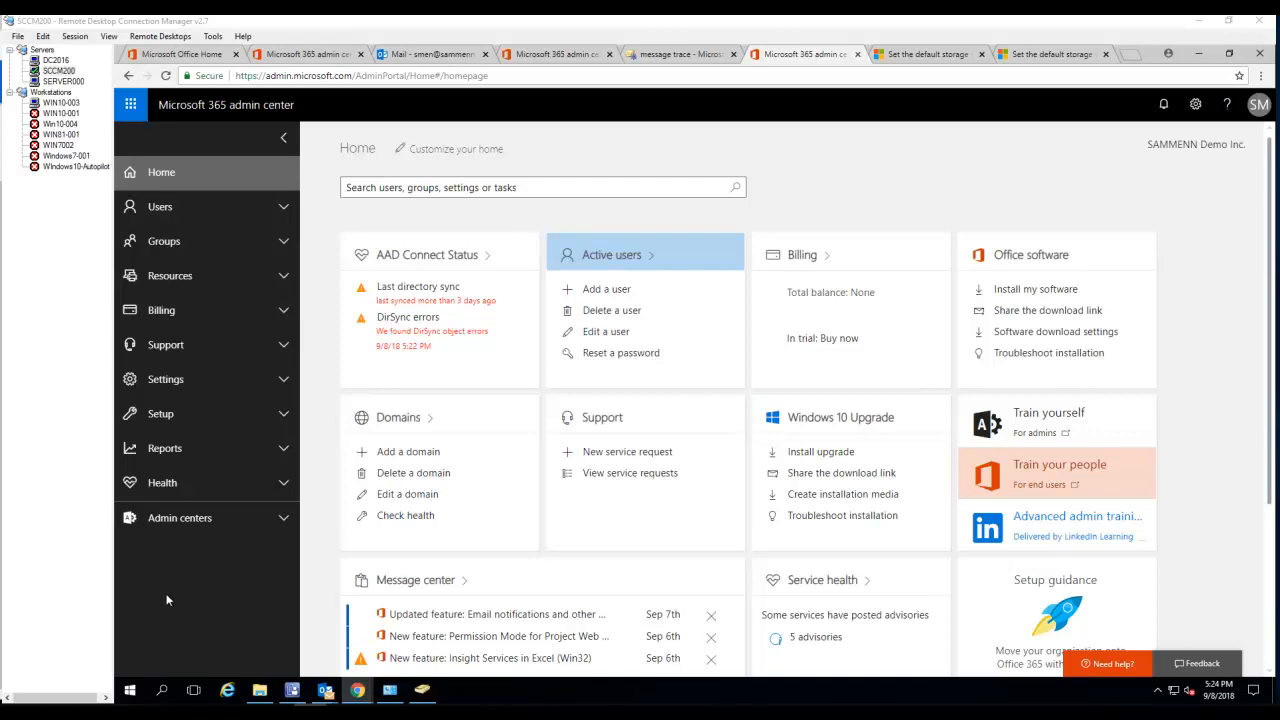
mouse_move(184, 601)
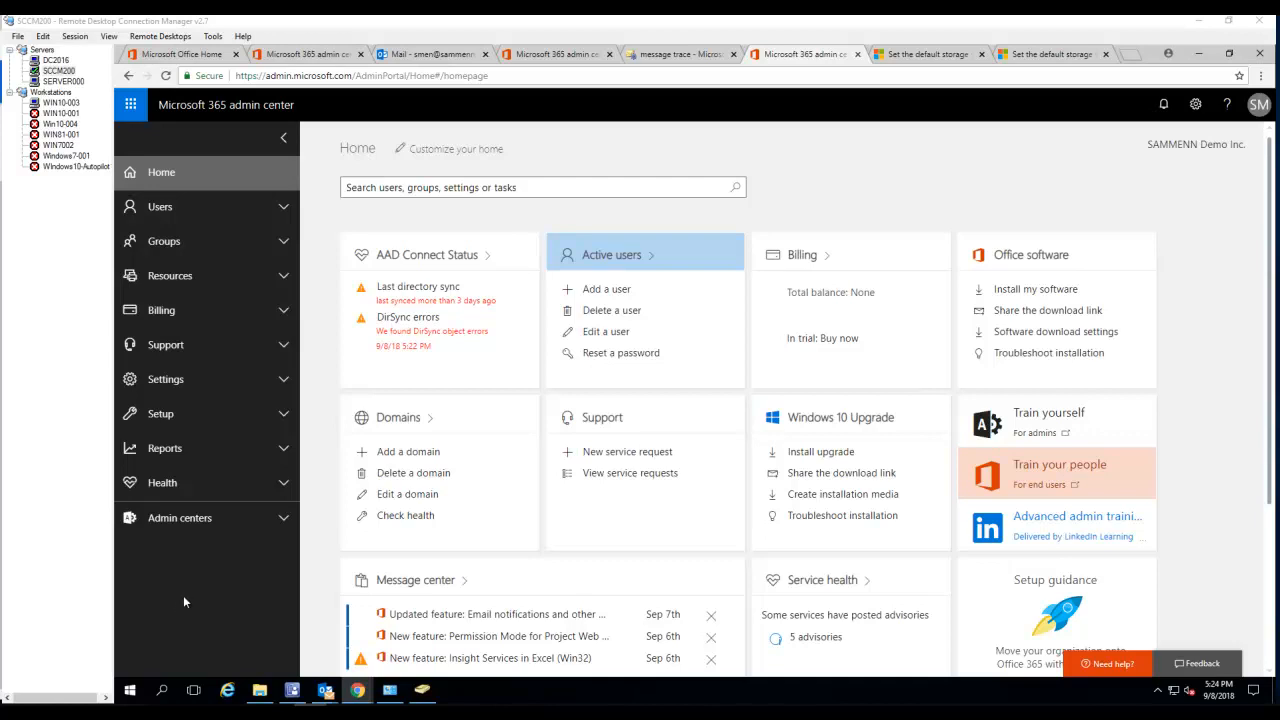
mouse_move(210, 604)
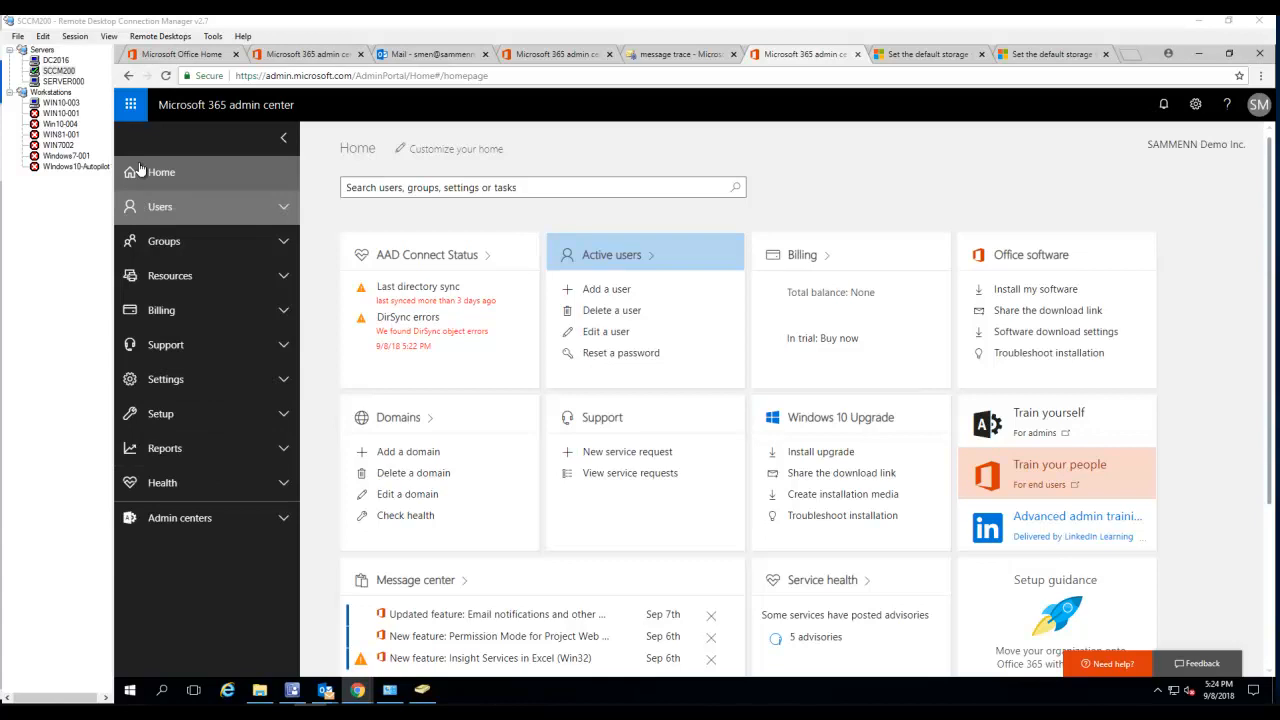
mouse_move(135, 137)
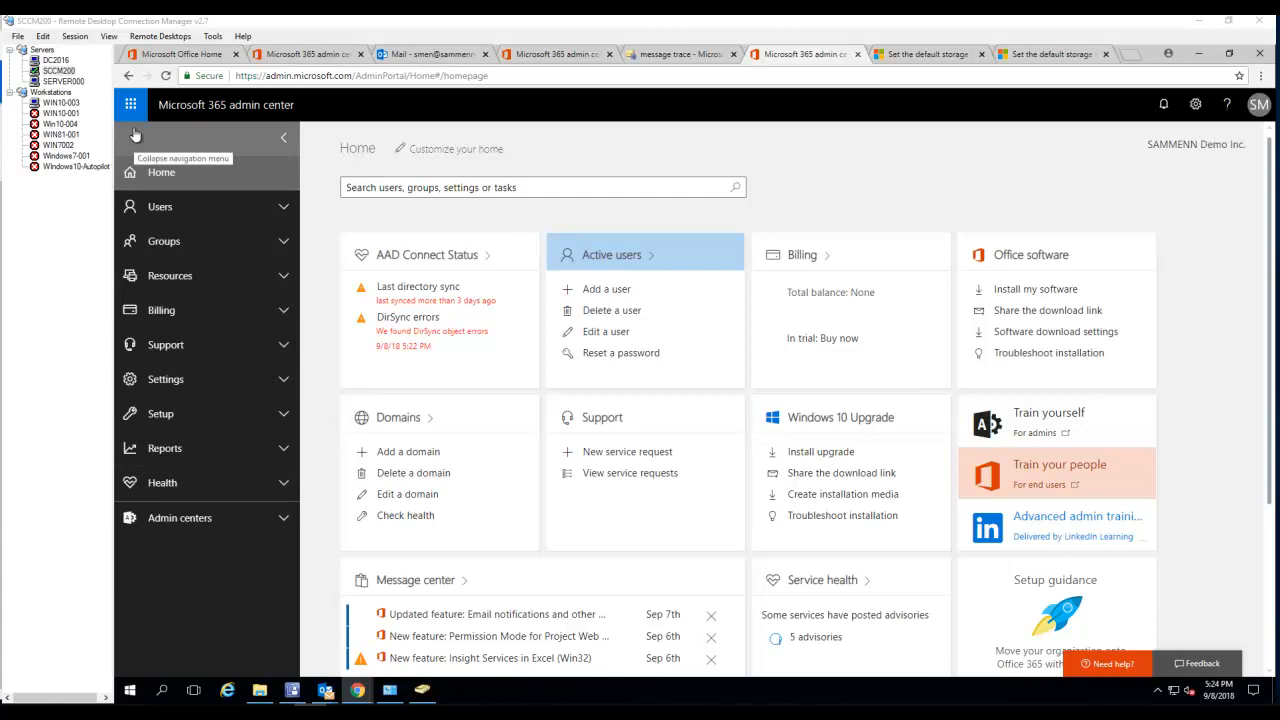
mouse_move(127, 169)
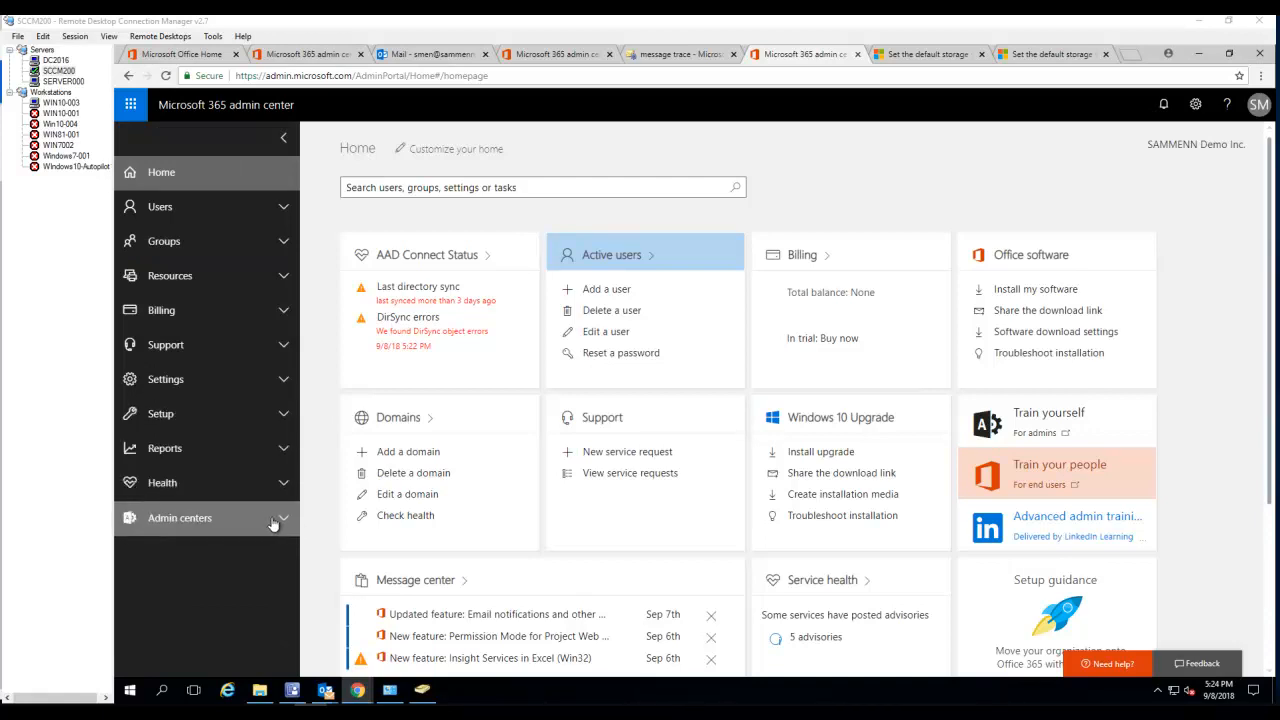
- Open Security & Compliance from Admin centers and expand its Search & investigation section
left_click(180, 518)
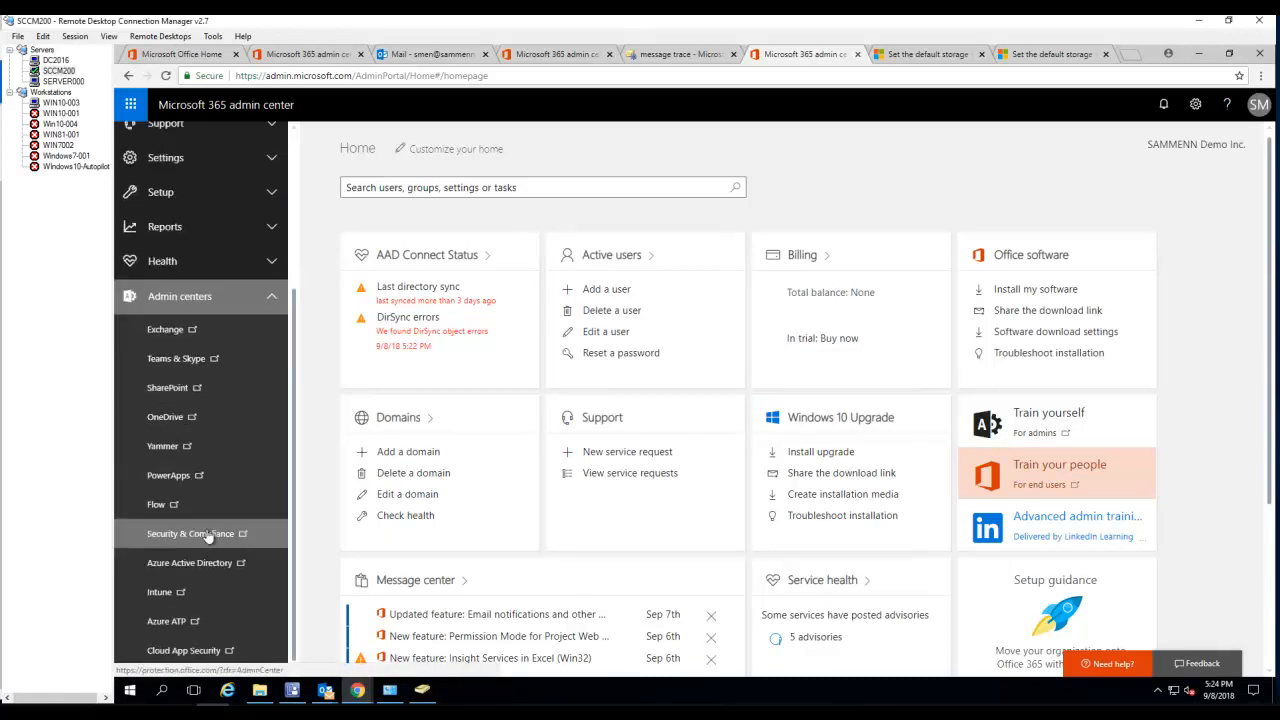
mouse_move(190, 540)
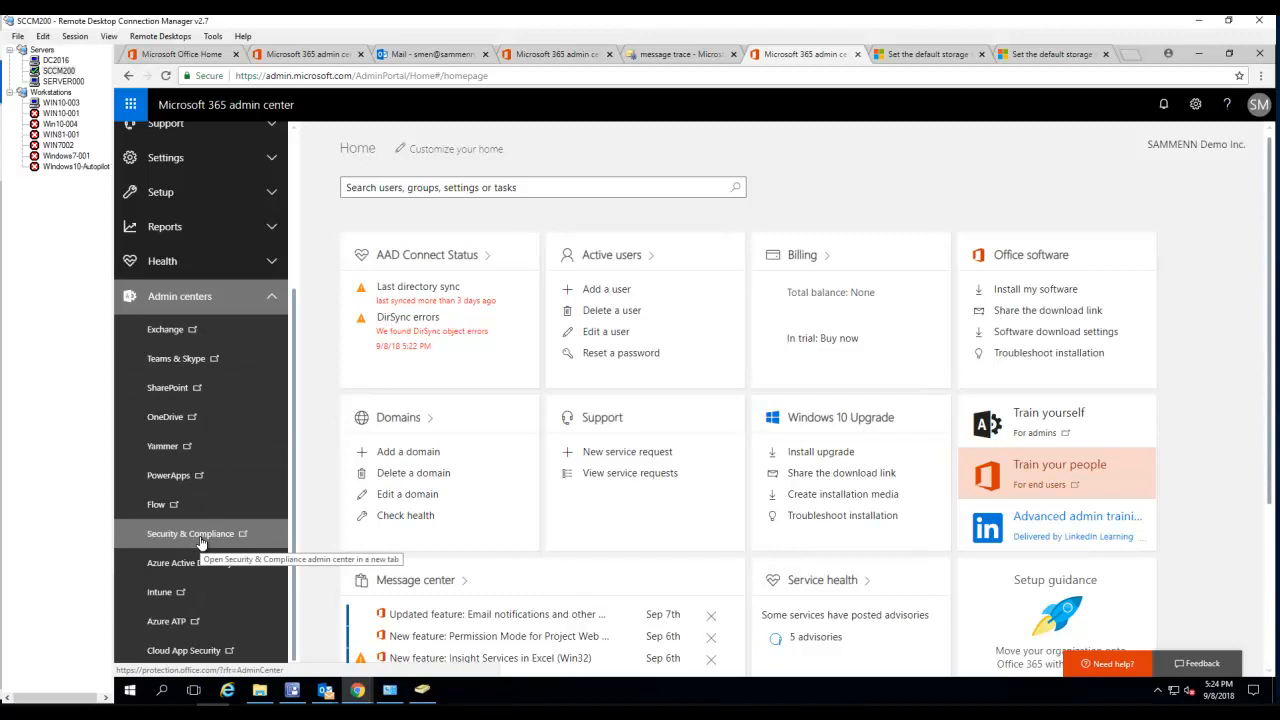
left_click(190, 533)
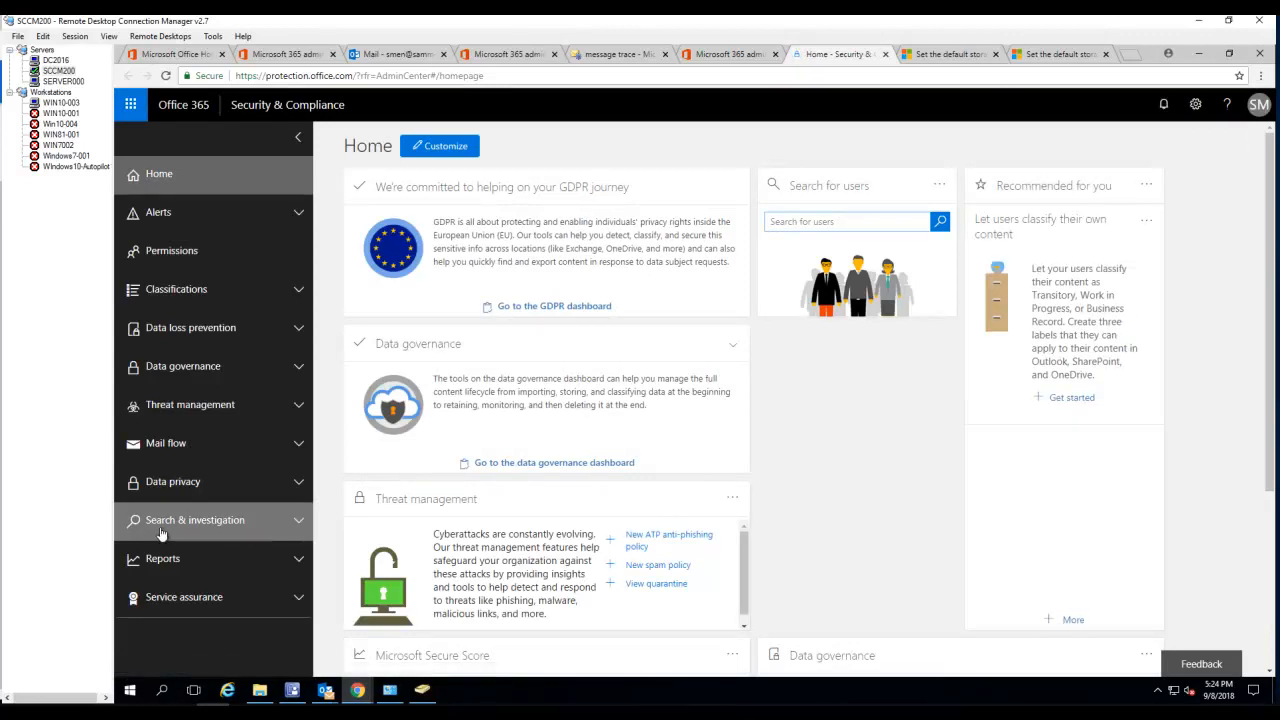
mouse_move(197, 531)
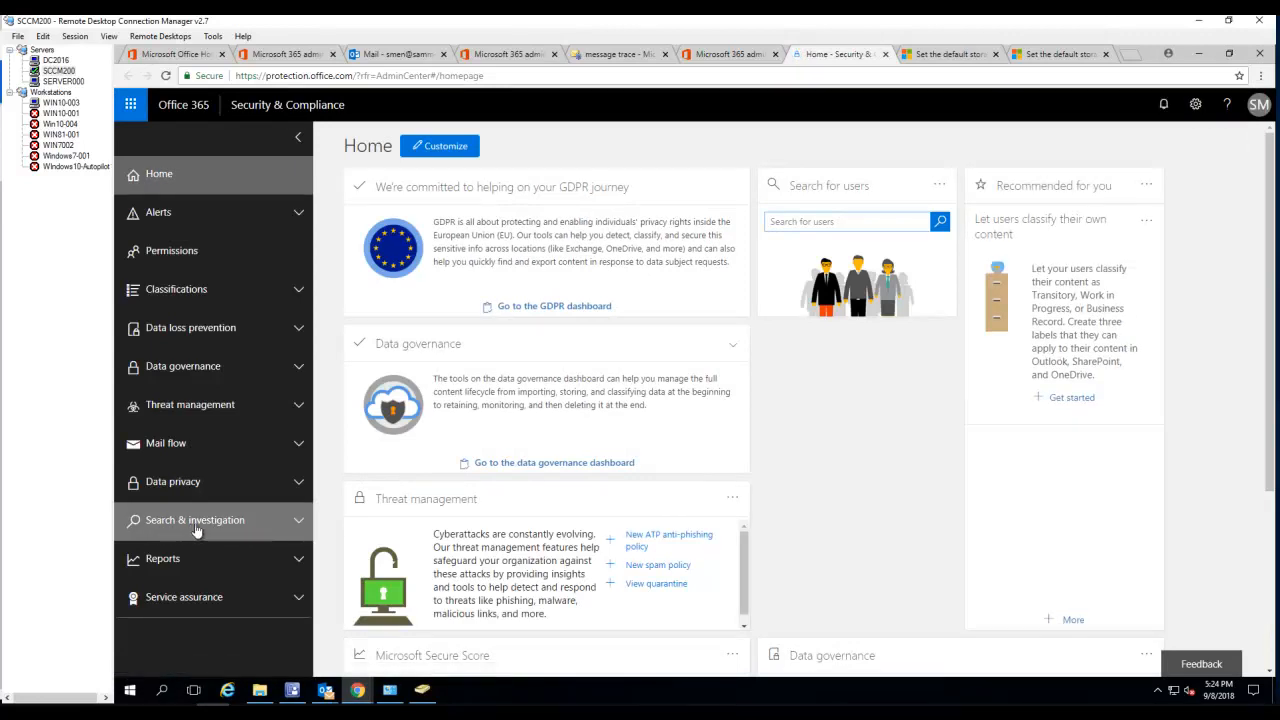
left_click(194, 519)
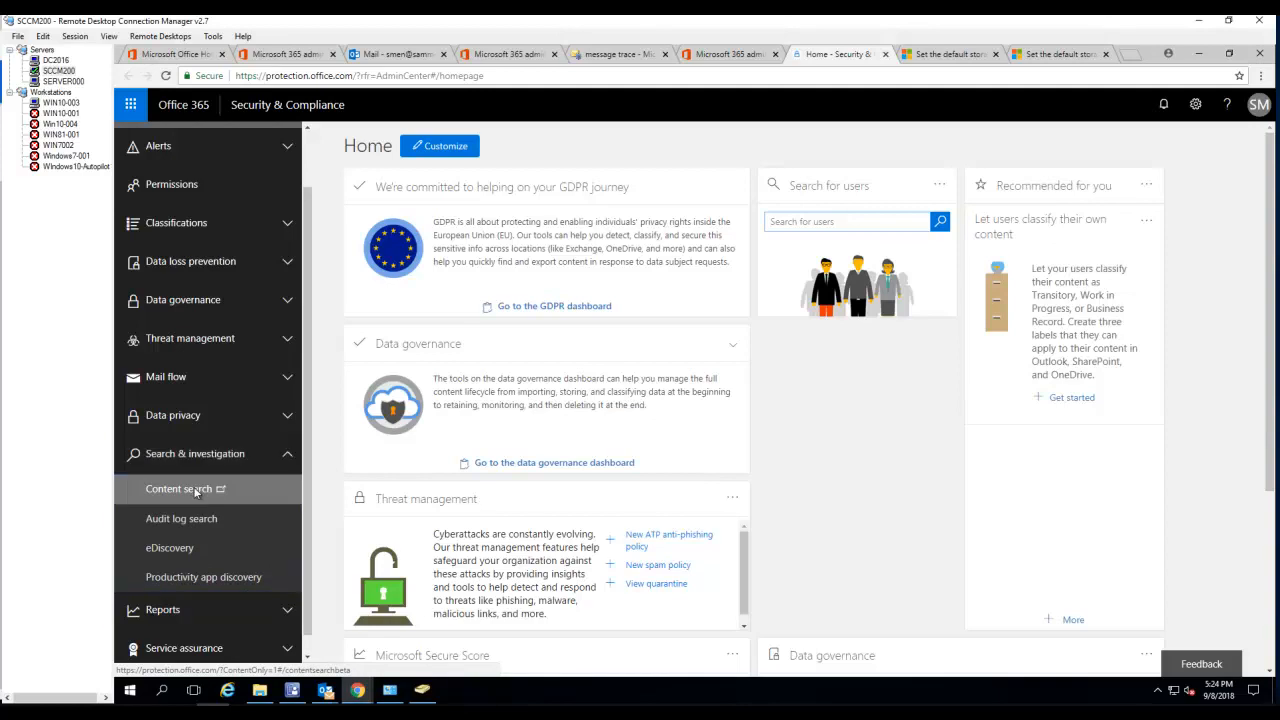
- Open Content search and launch the Guided search wizard
left_click(178, 488)
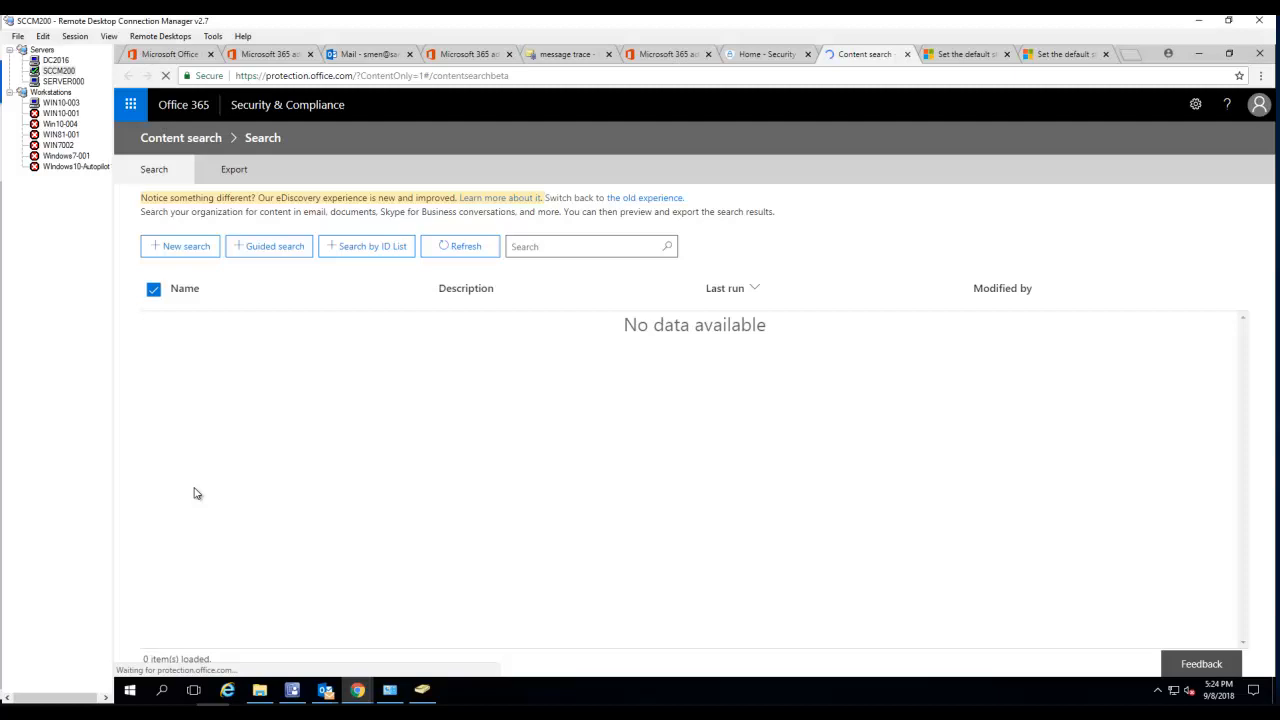
mouse_move(207, 413)
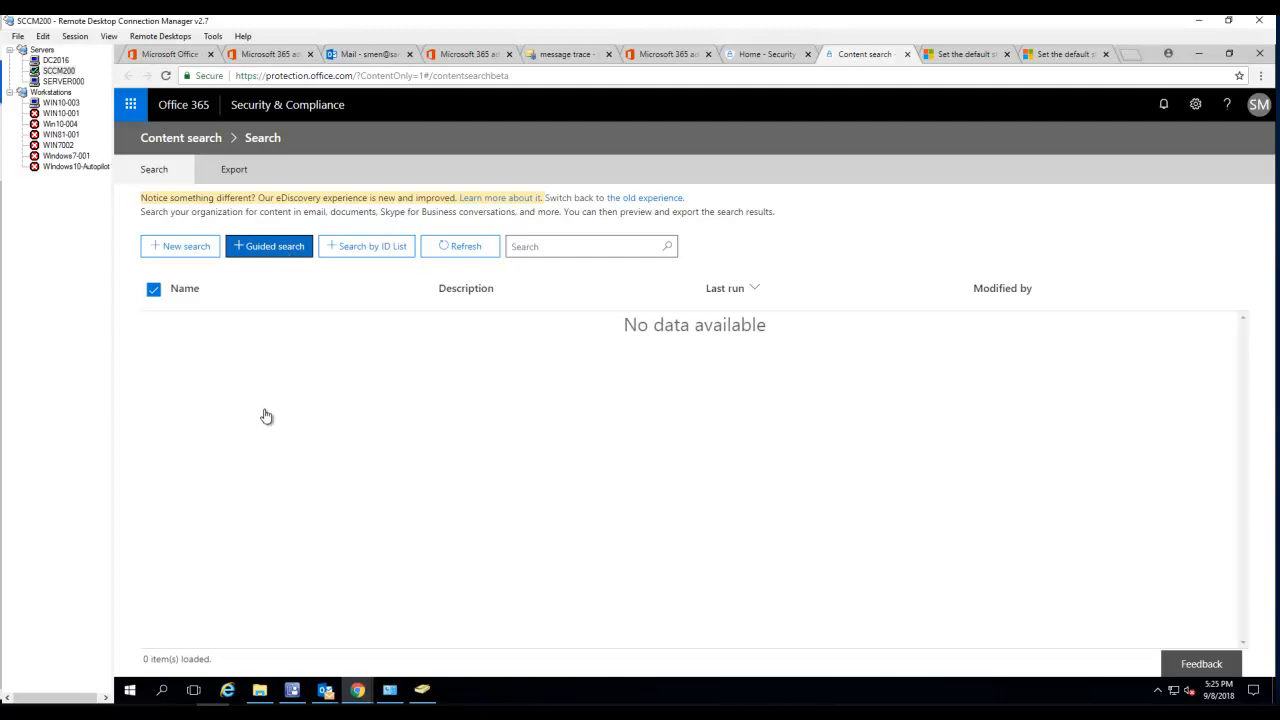
mouse_move(240, 418)
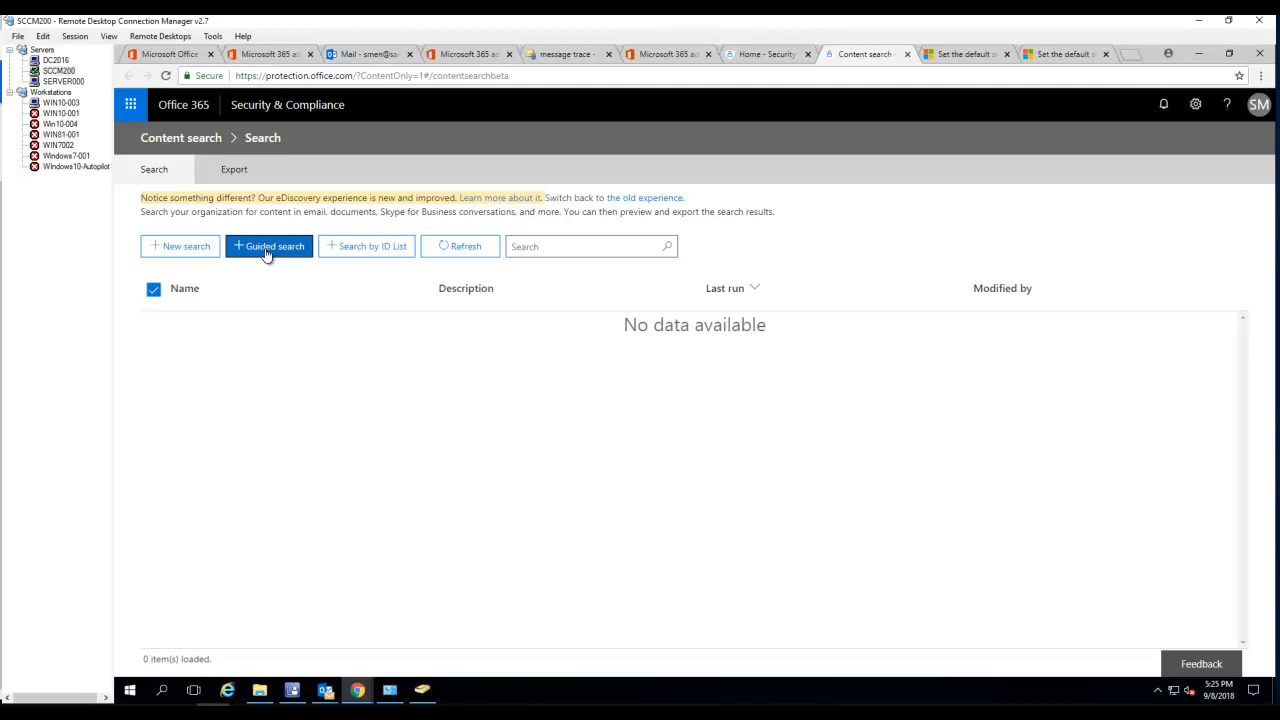
left_click(268, 246)
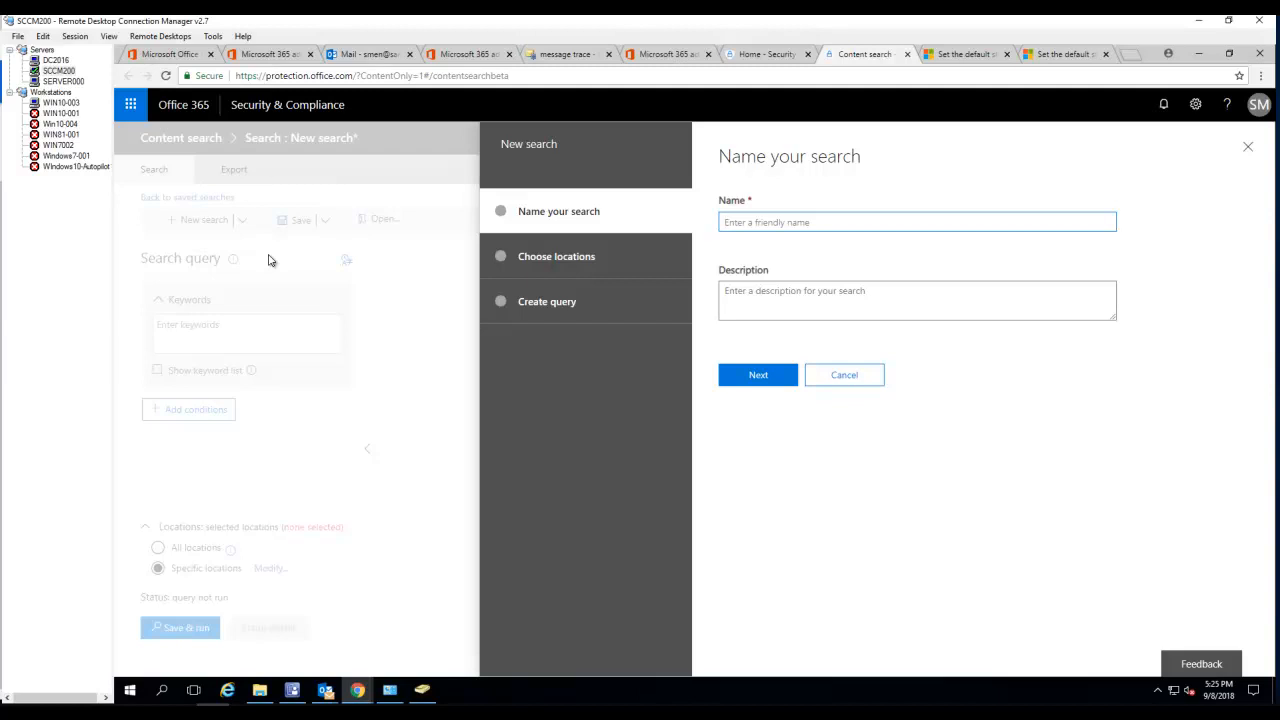
mouse_move(705, 270)
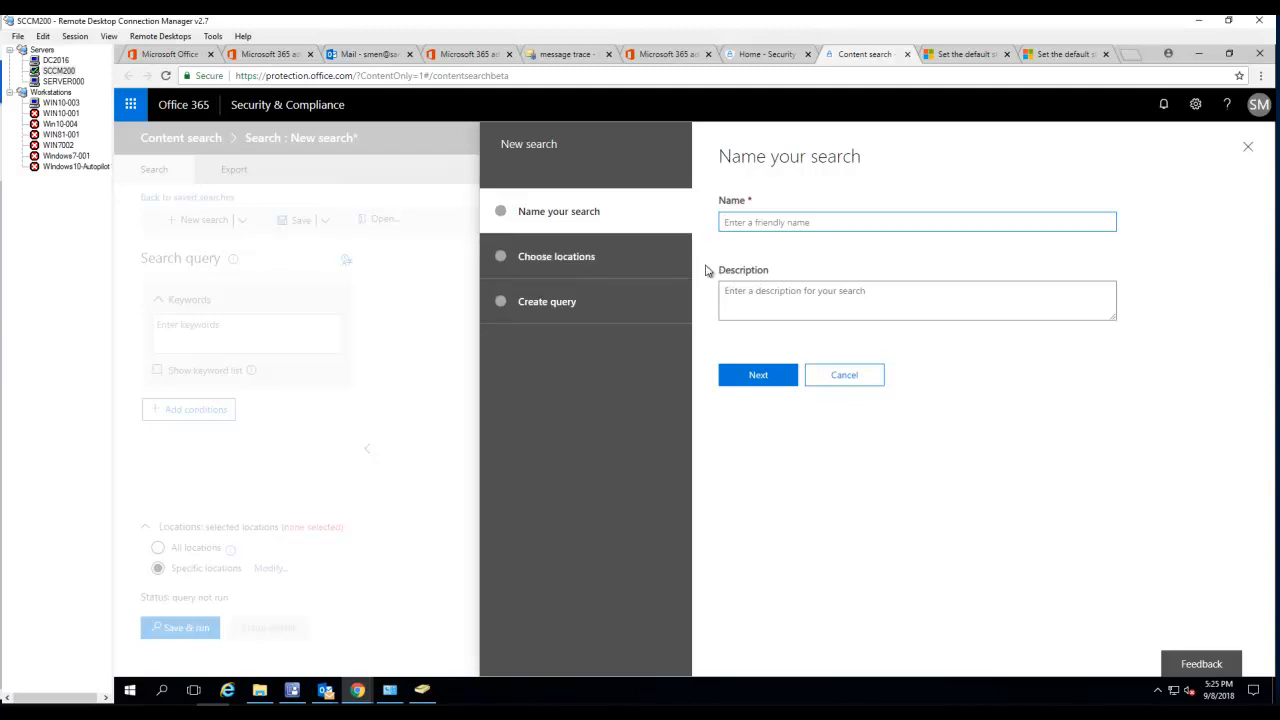
- After checking the Outlook email, name the search 'Free Car Wash' with a subject-line description
left_click(758, 374)
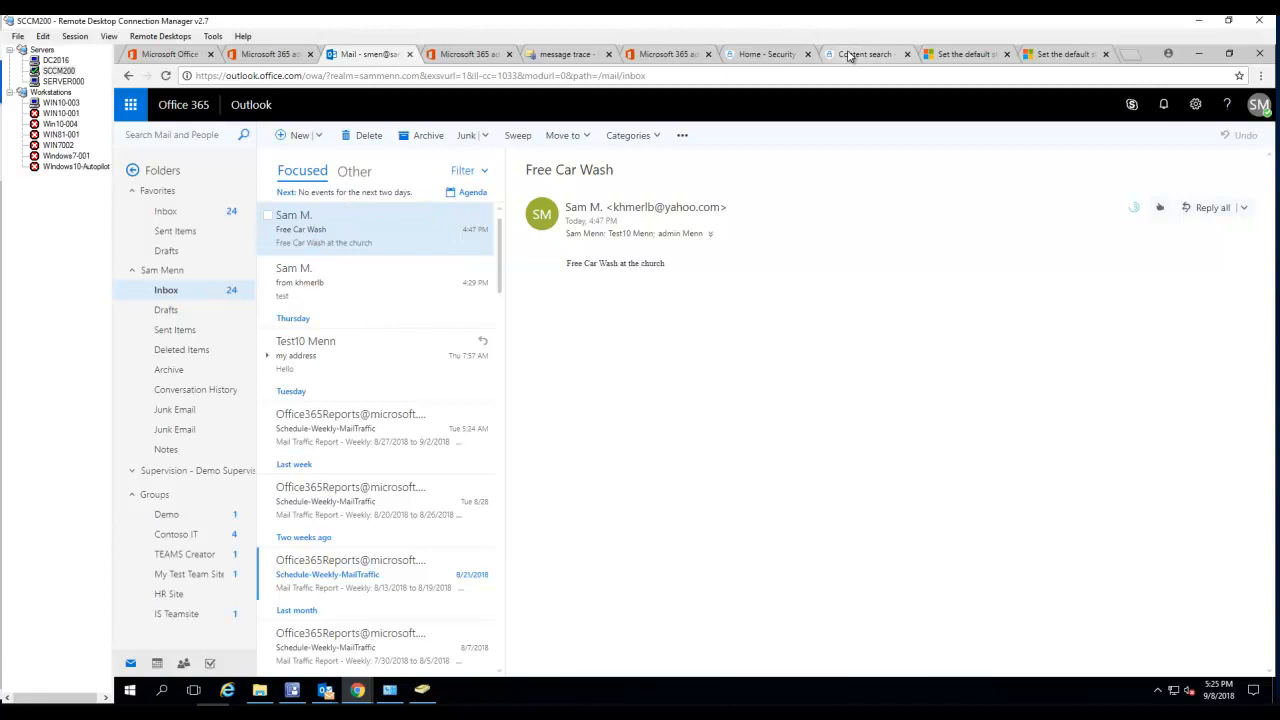
left_click(862, 54)
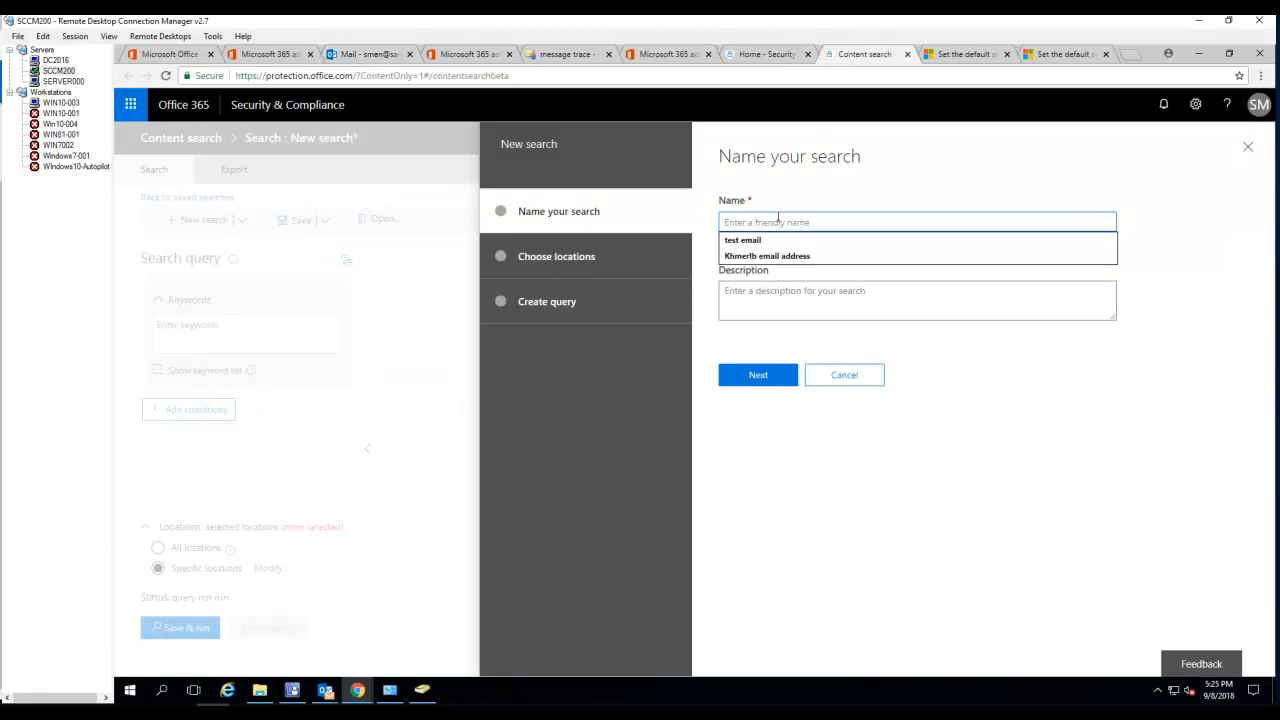
type("Free Car")
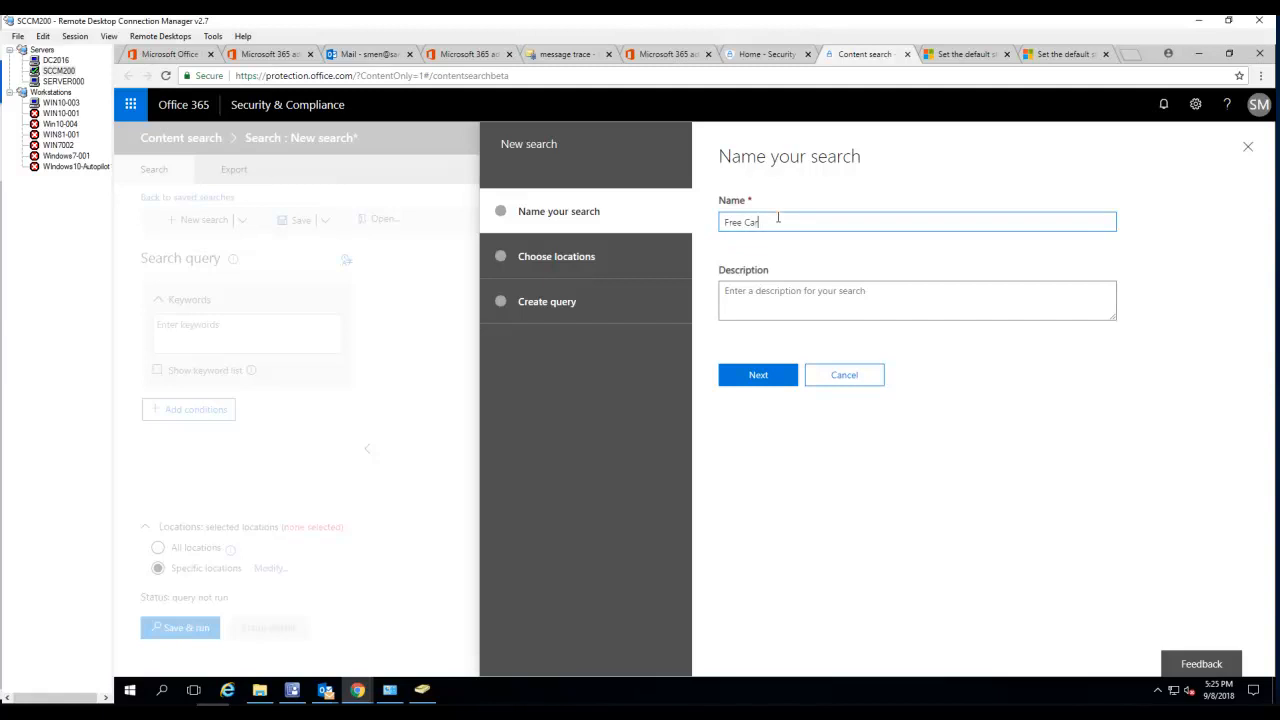
type("Wash")
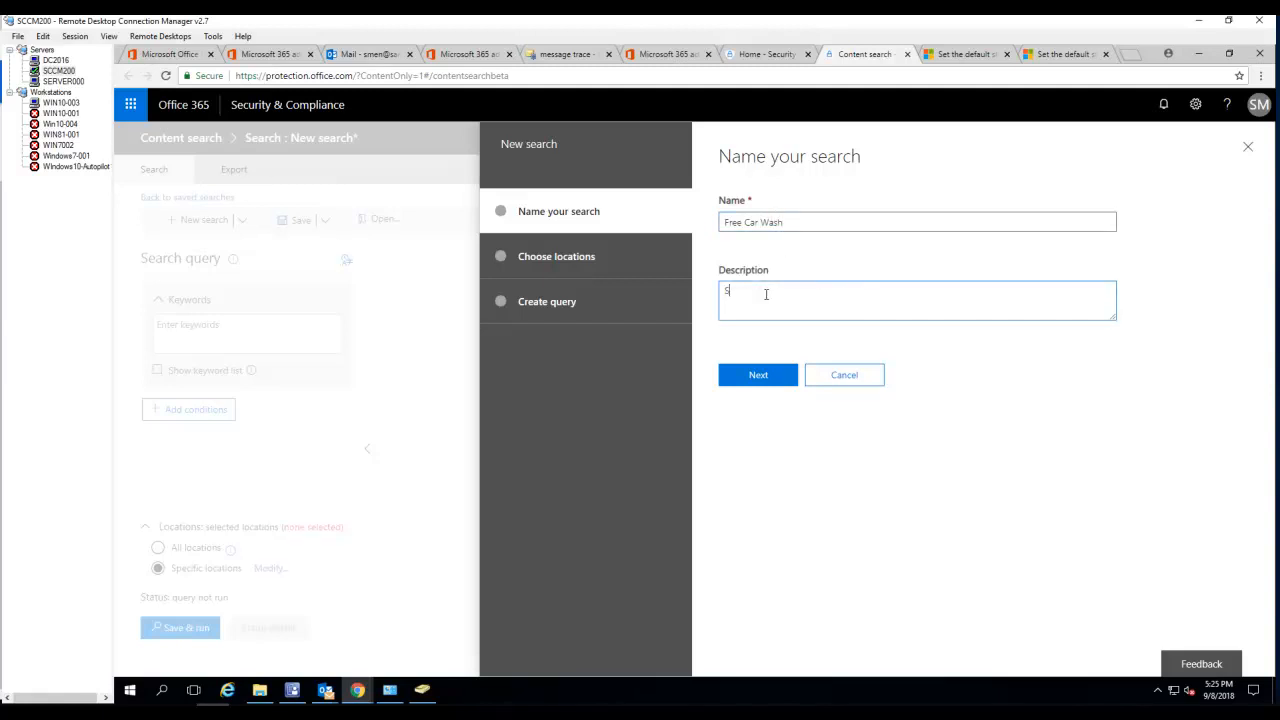
type("Search for ea")
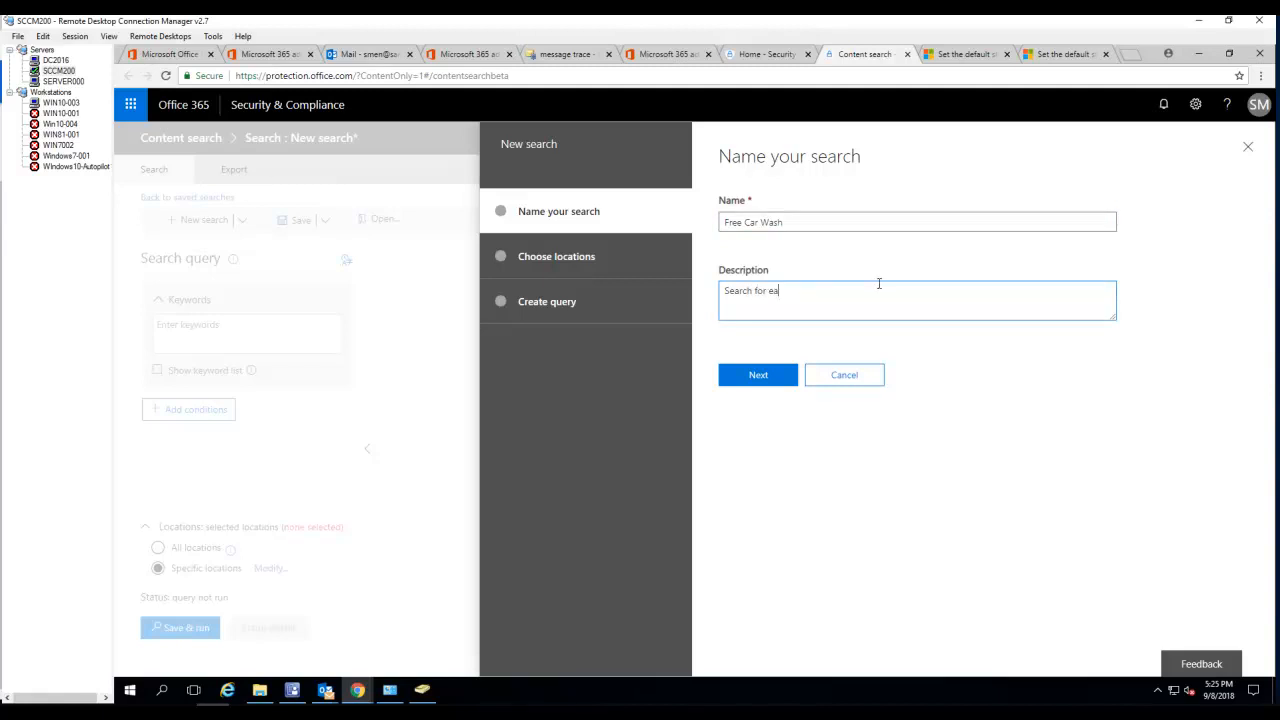
type("mails")
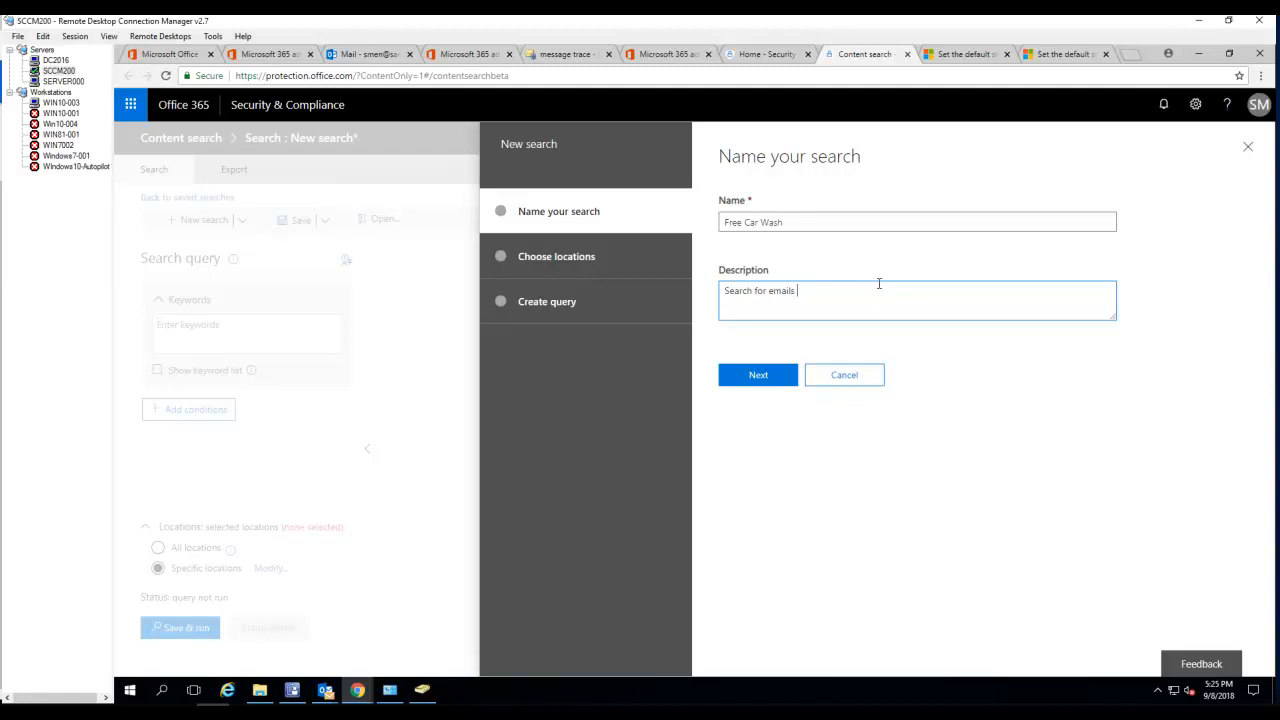
type("with sbv")
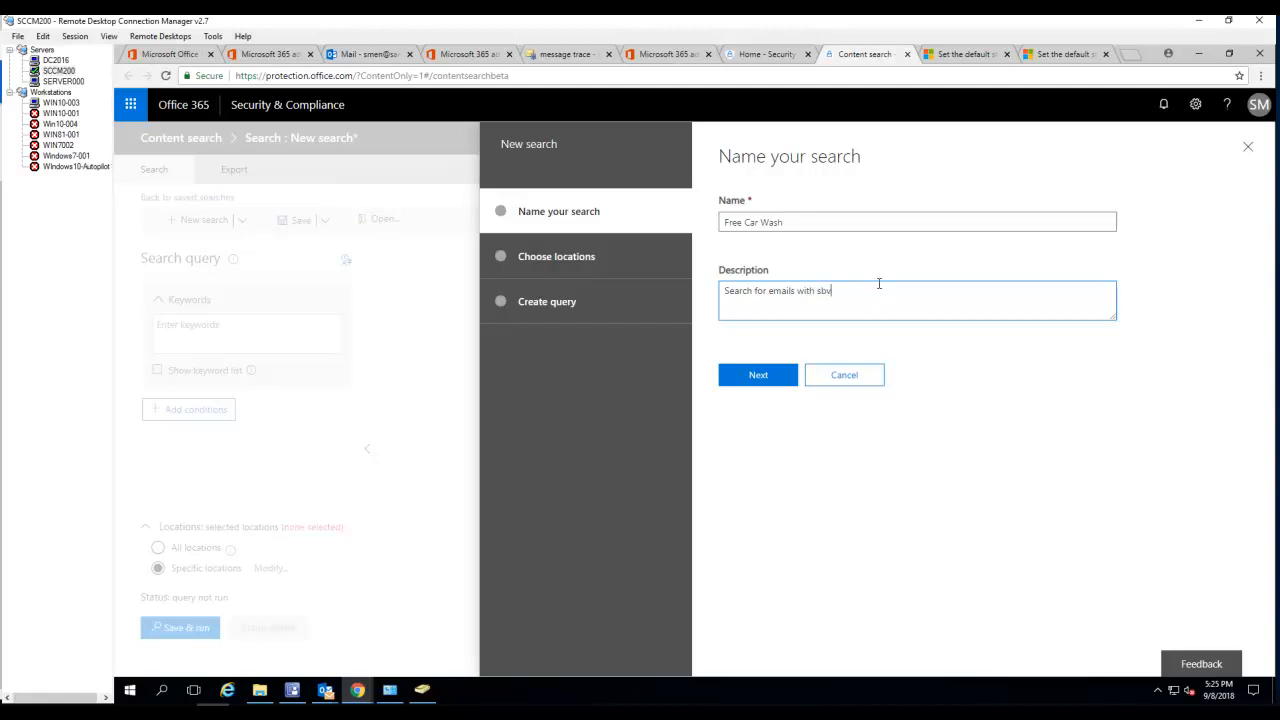
type("ubject line")
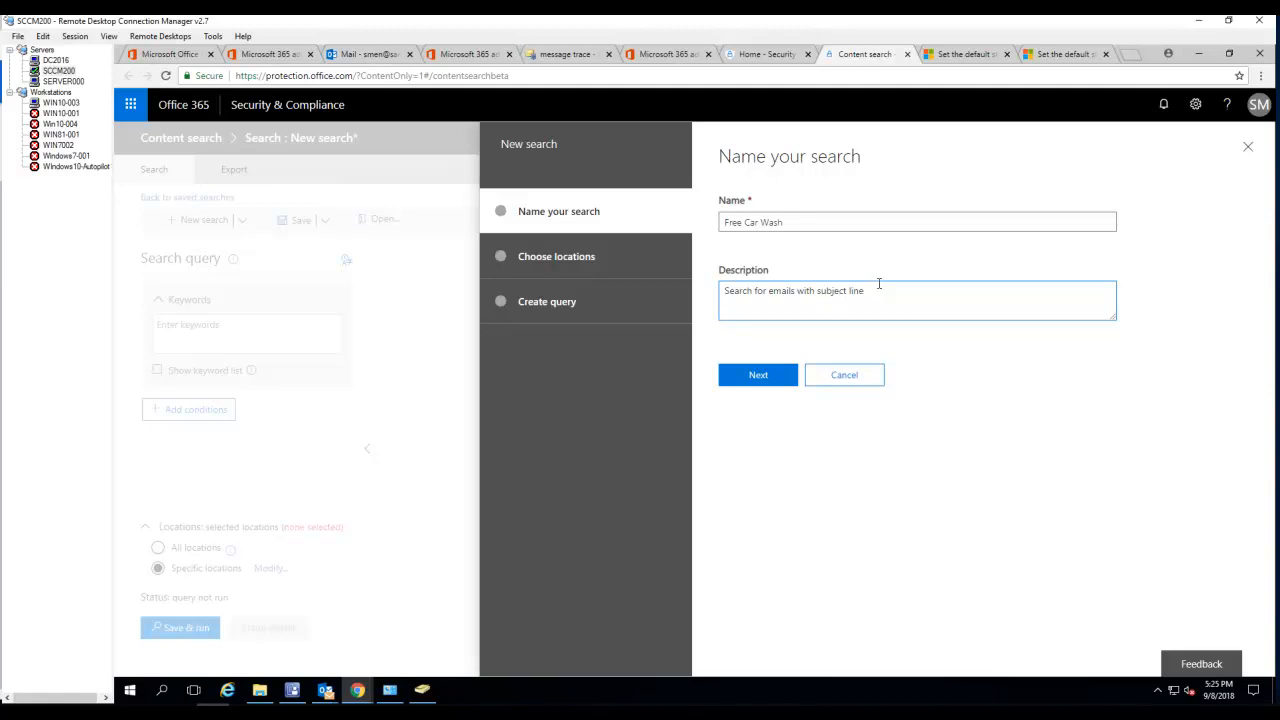
type("Free Car Wash")
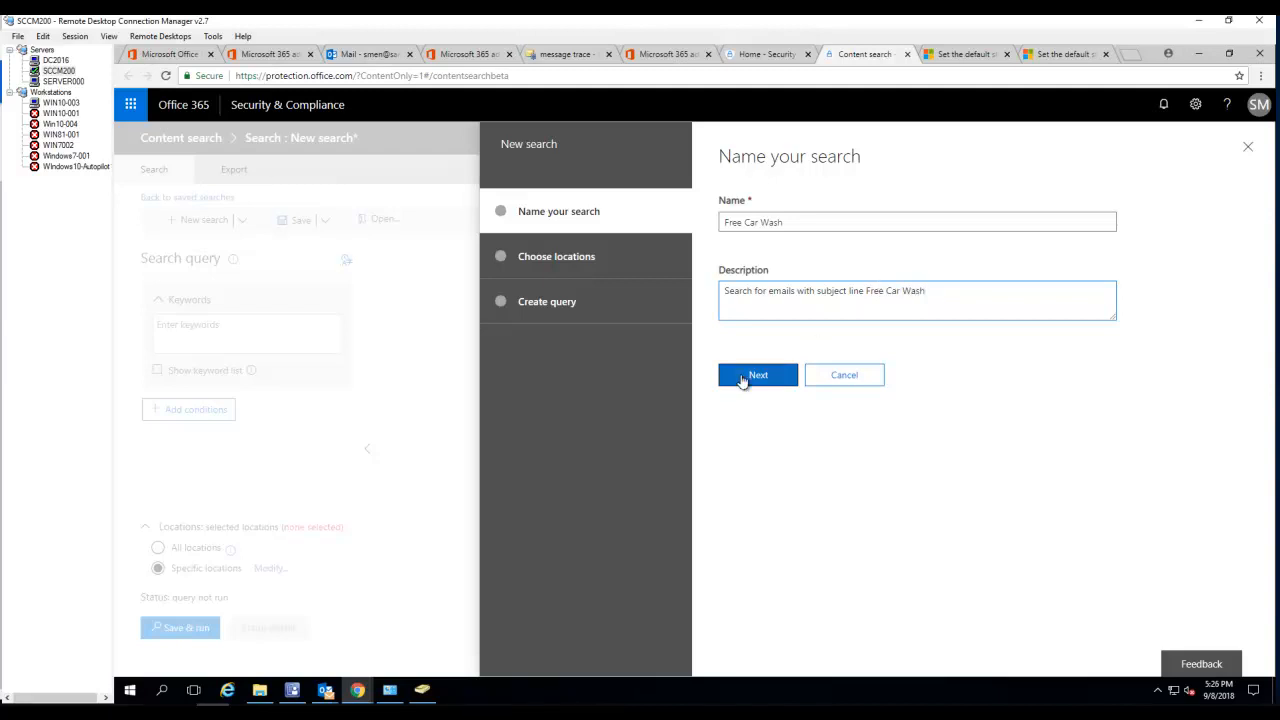
- Choose Specific locations and switch on Exchange email for the search
left_click(757, 374)
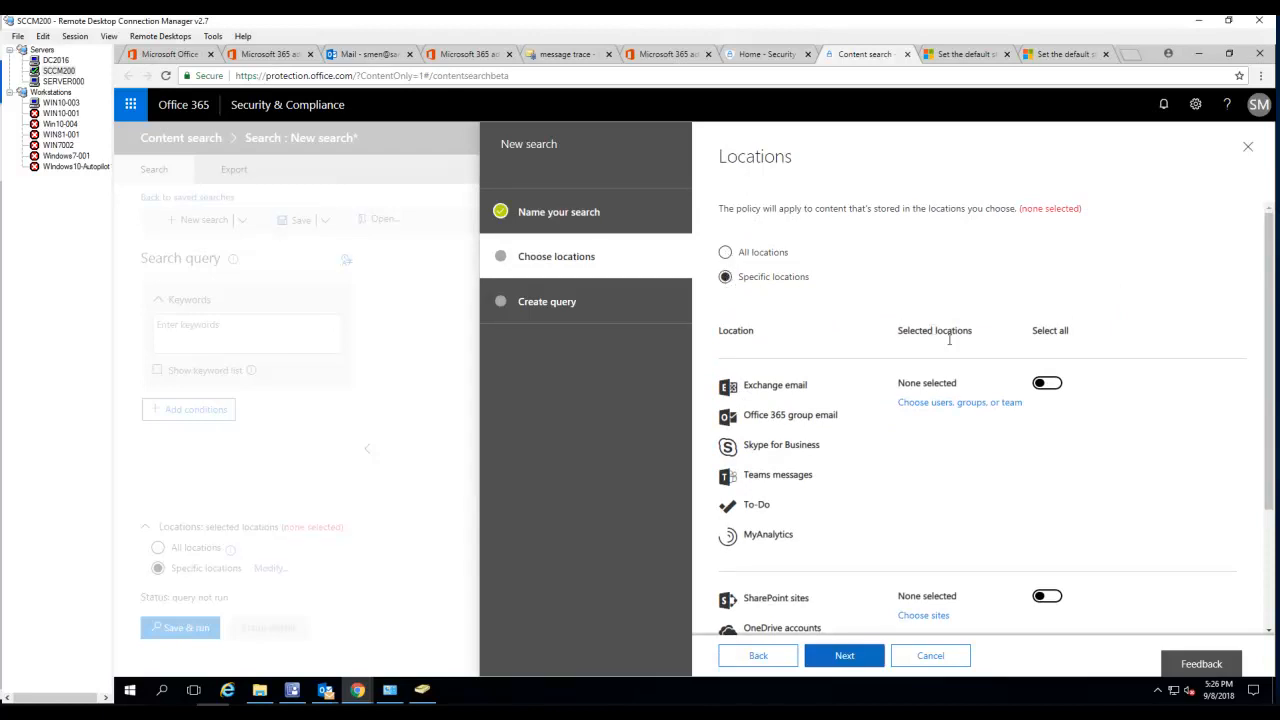
mouse_move(818, 390)
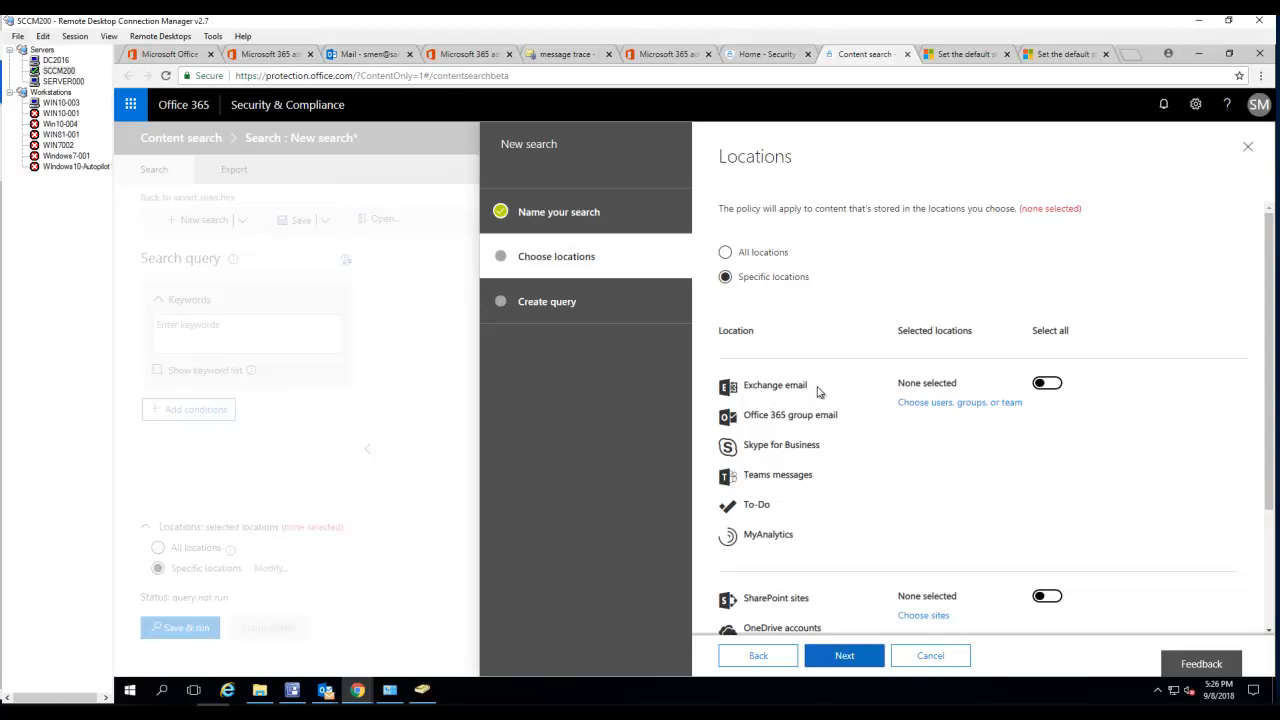
left_click(1047, 383)
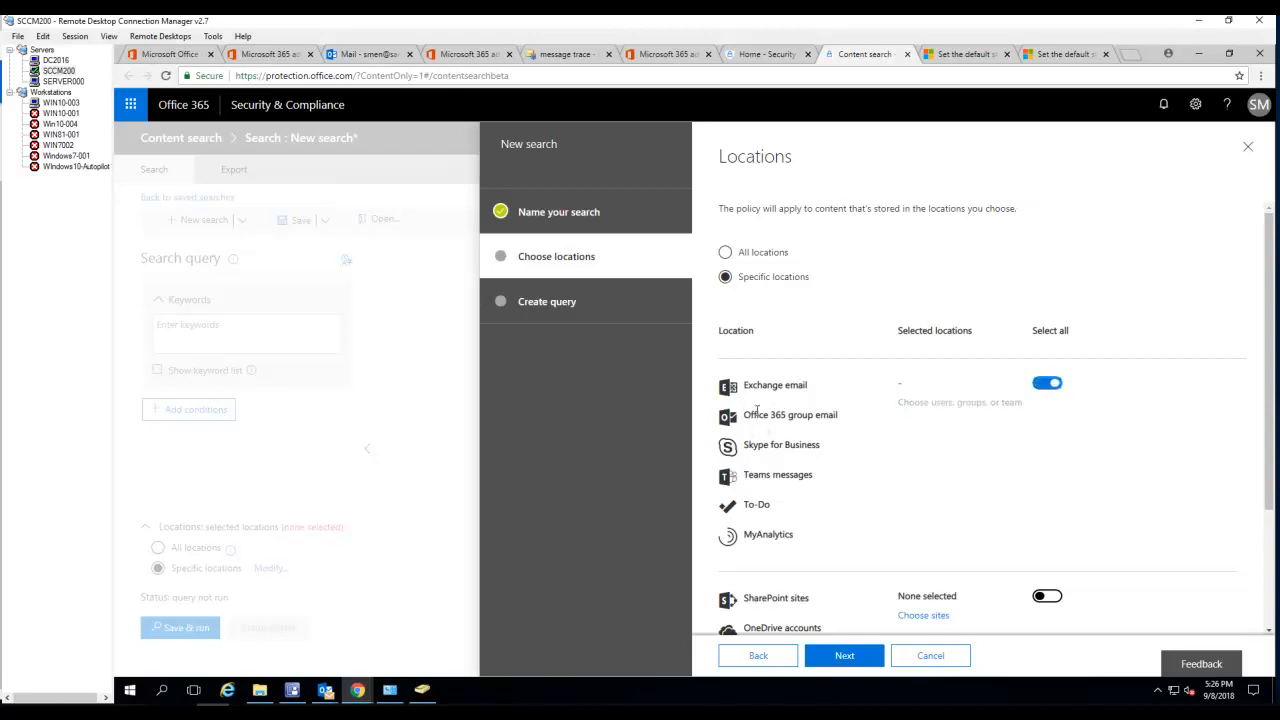
mouse_move(795, 420)
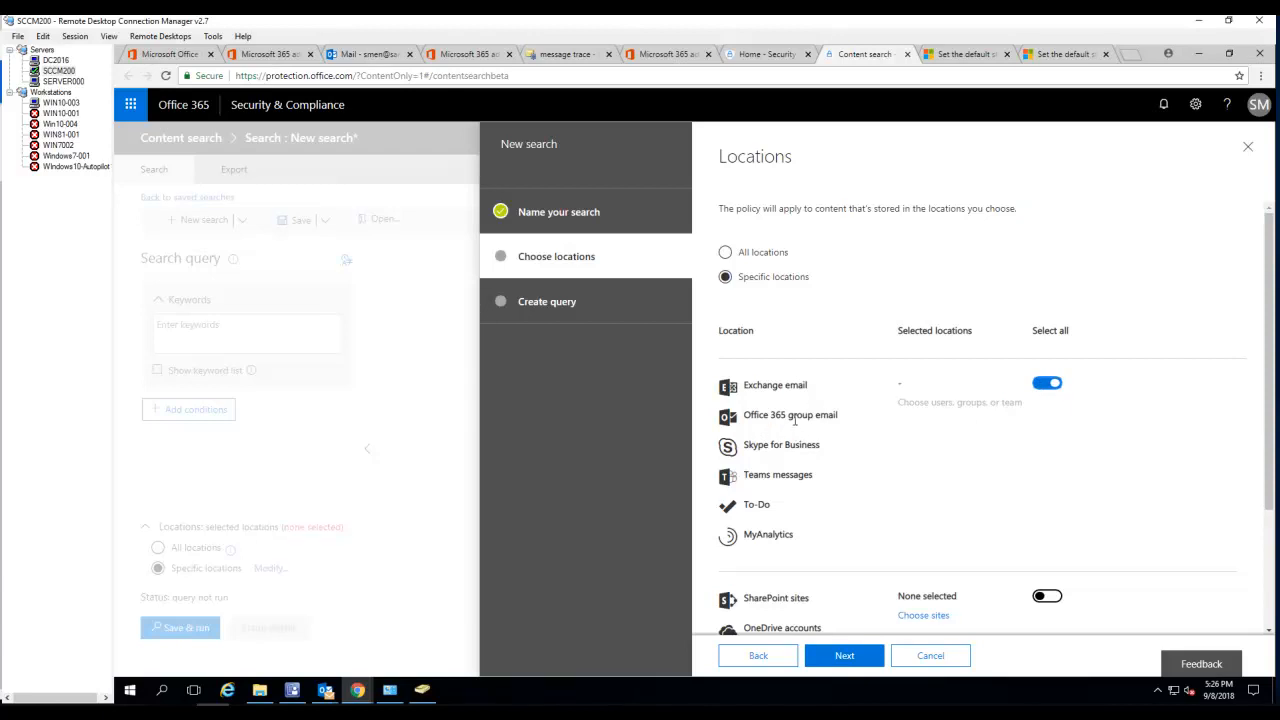
mouse_move(770, 461)
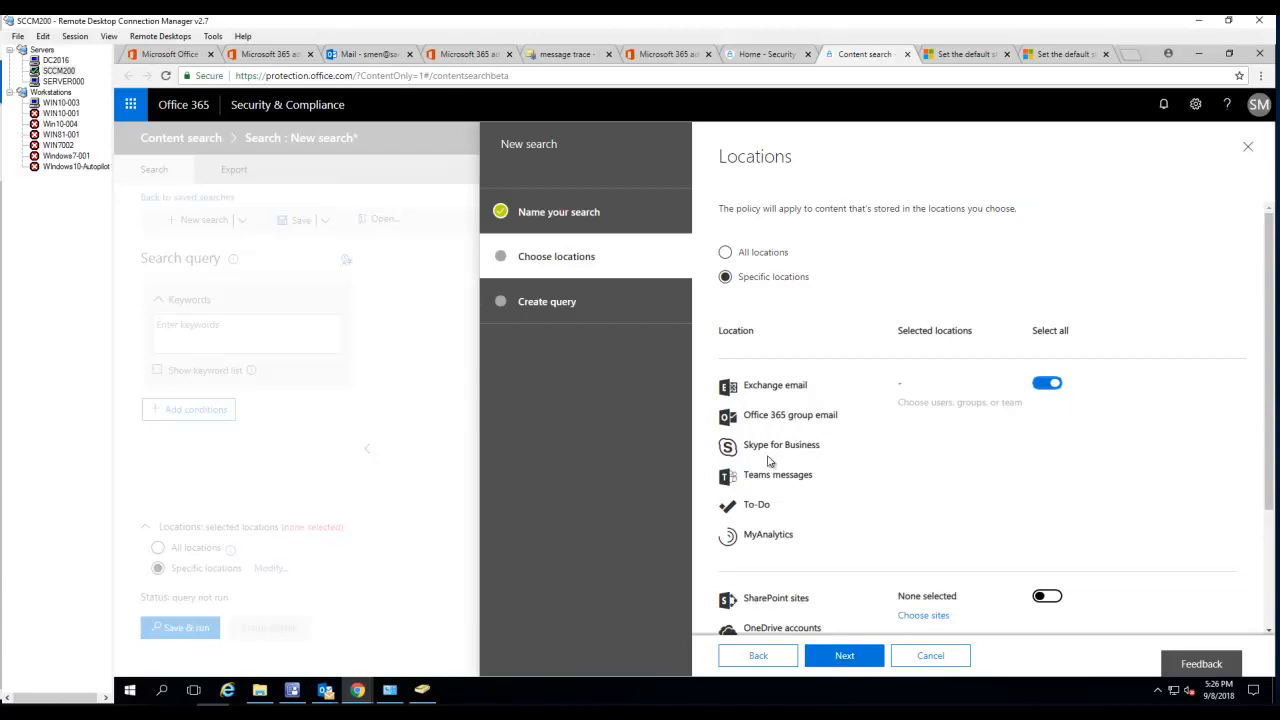
mouse_move(795, 475)
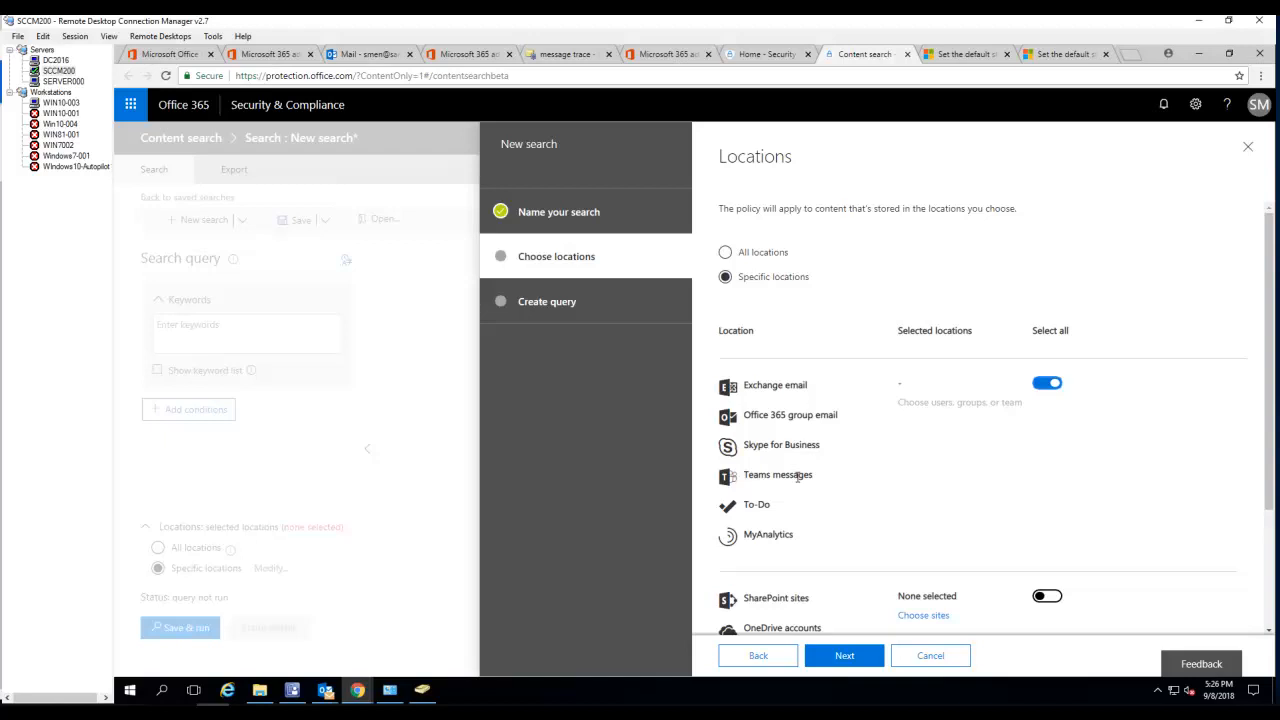
mouse_move(790, 537)
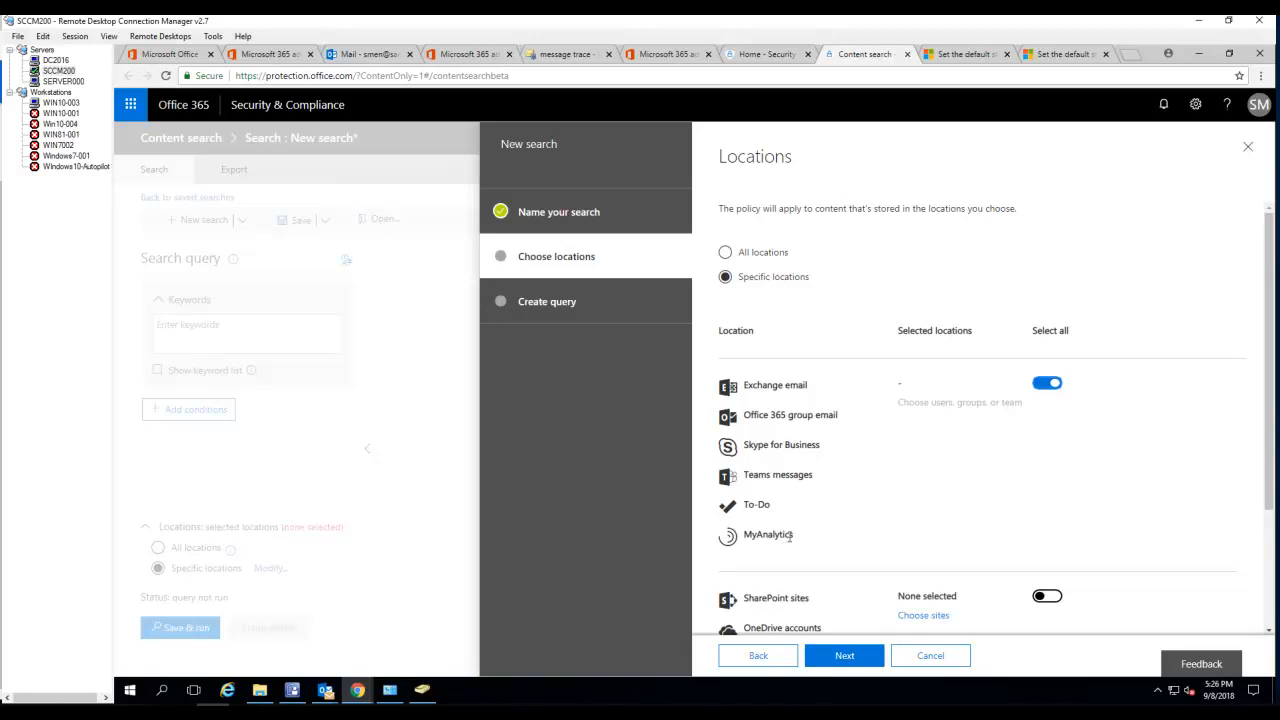
scroll("down", 3)
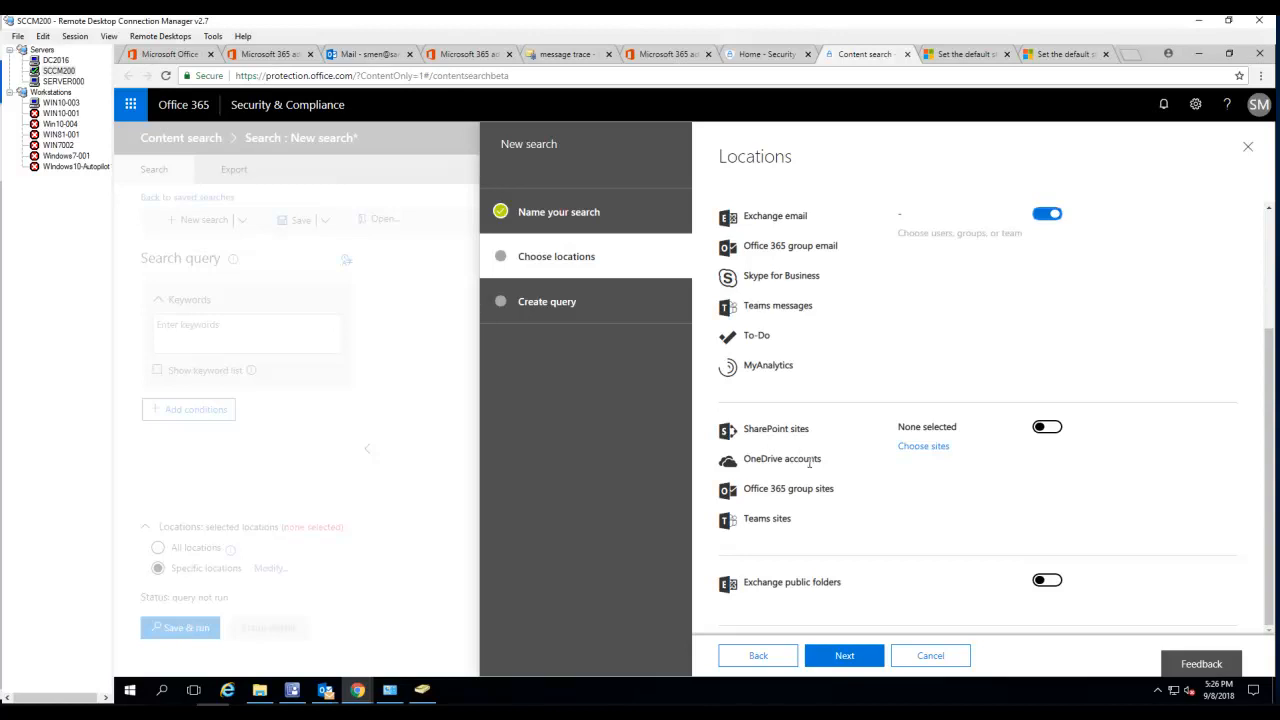
mouse_move(778, 515)
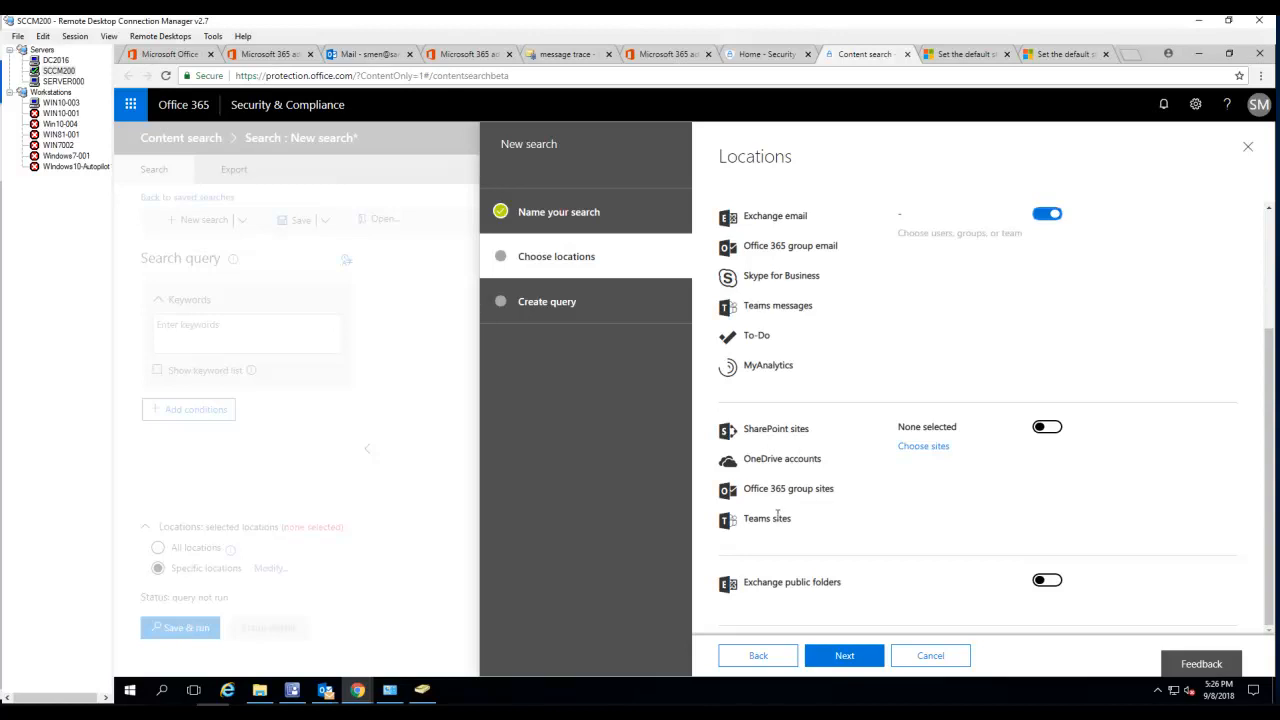
mouse_move(771, 604)
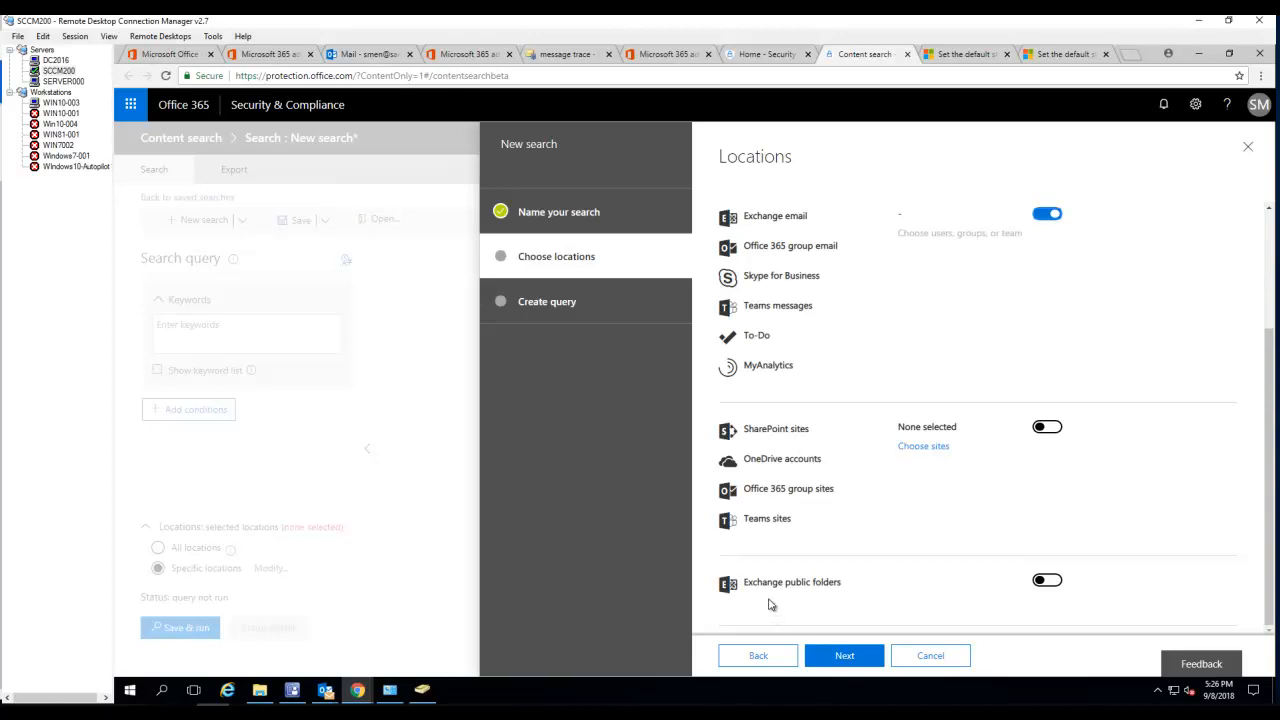
mouse_move(801, 275)
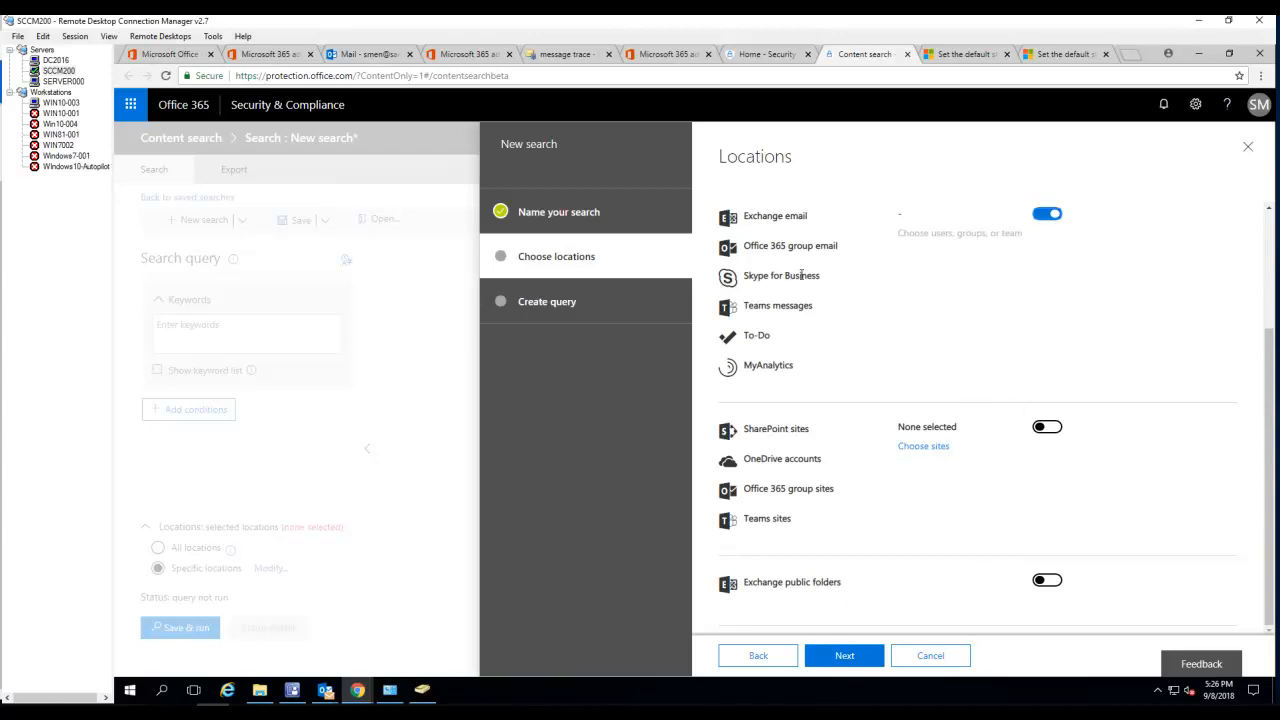
mouse_move(855, 394)
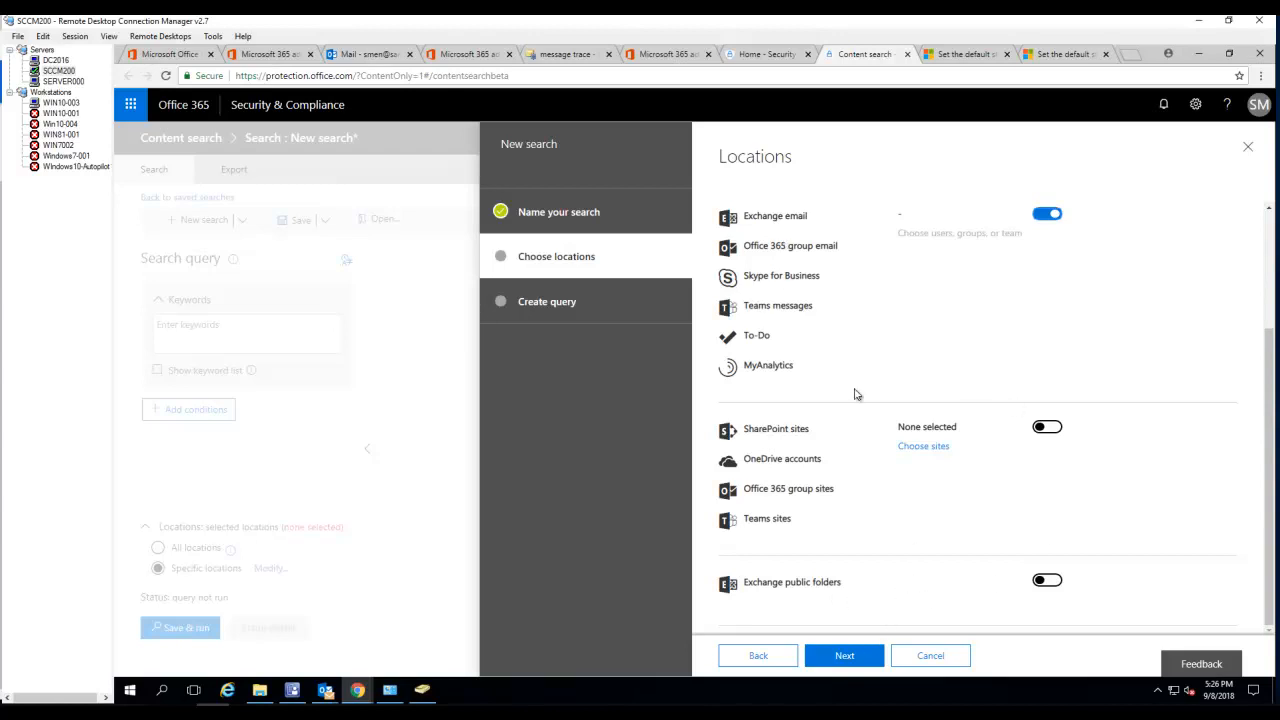
mouse_move(844, 655)
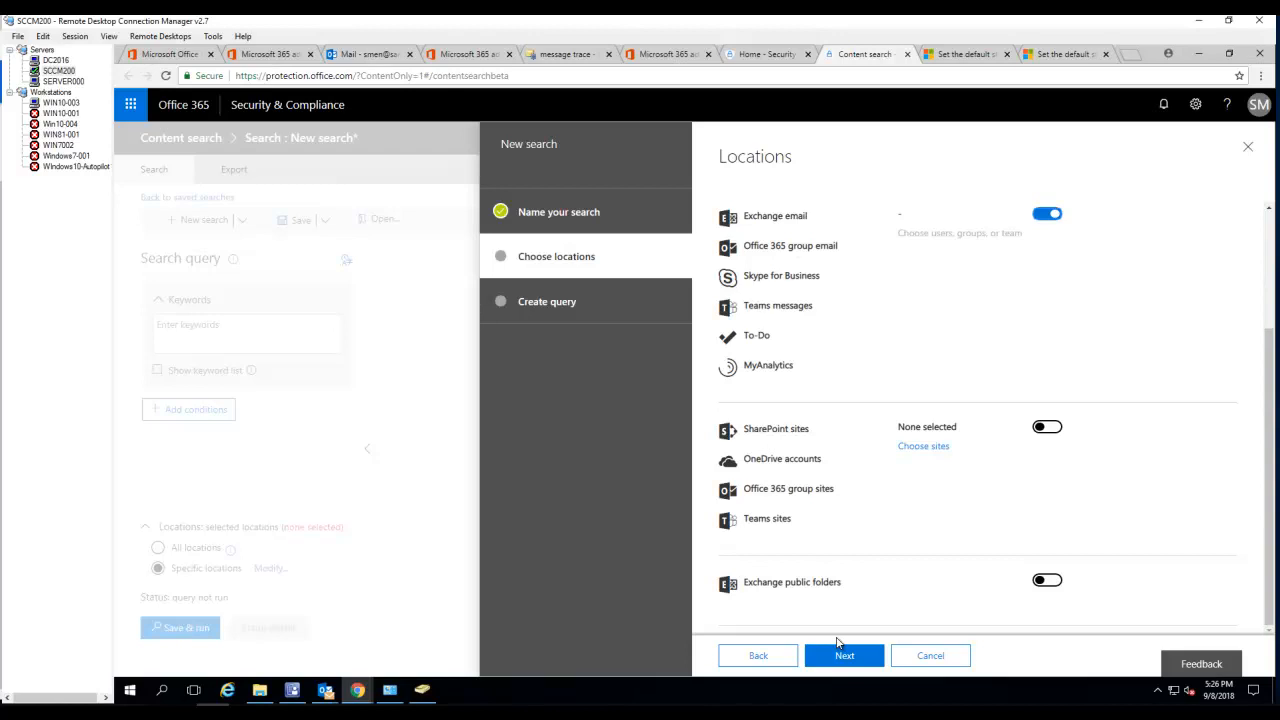
- Advance to the Create query step and begin entering the keyword 'Free Car'
left_click(844, 655)
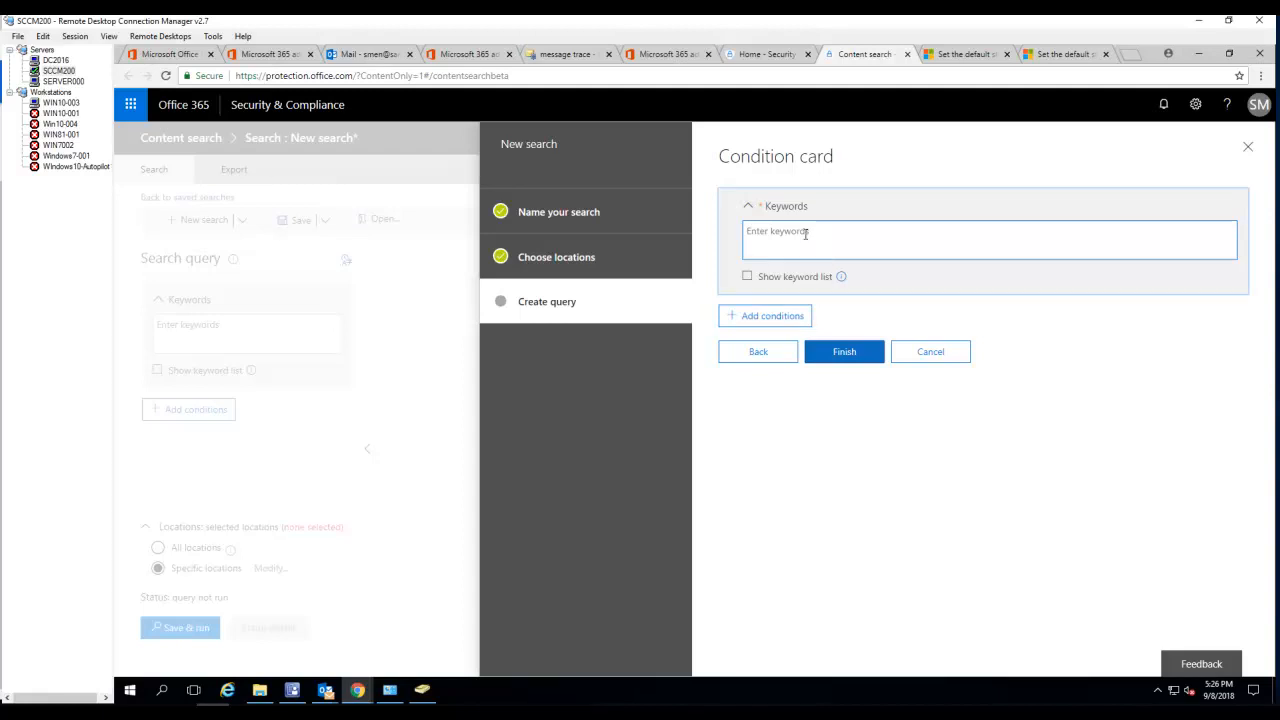
type("https://docs.microsoft.com/en-us/office365/securitycompliance/search-for-and-delete-messages-in-your-organization")
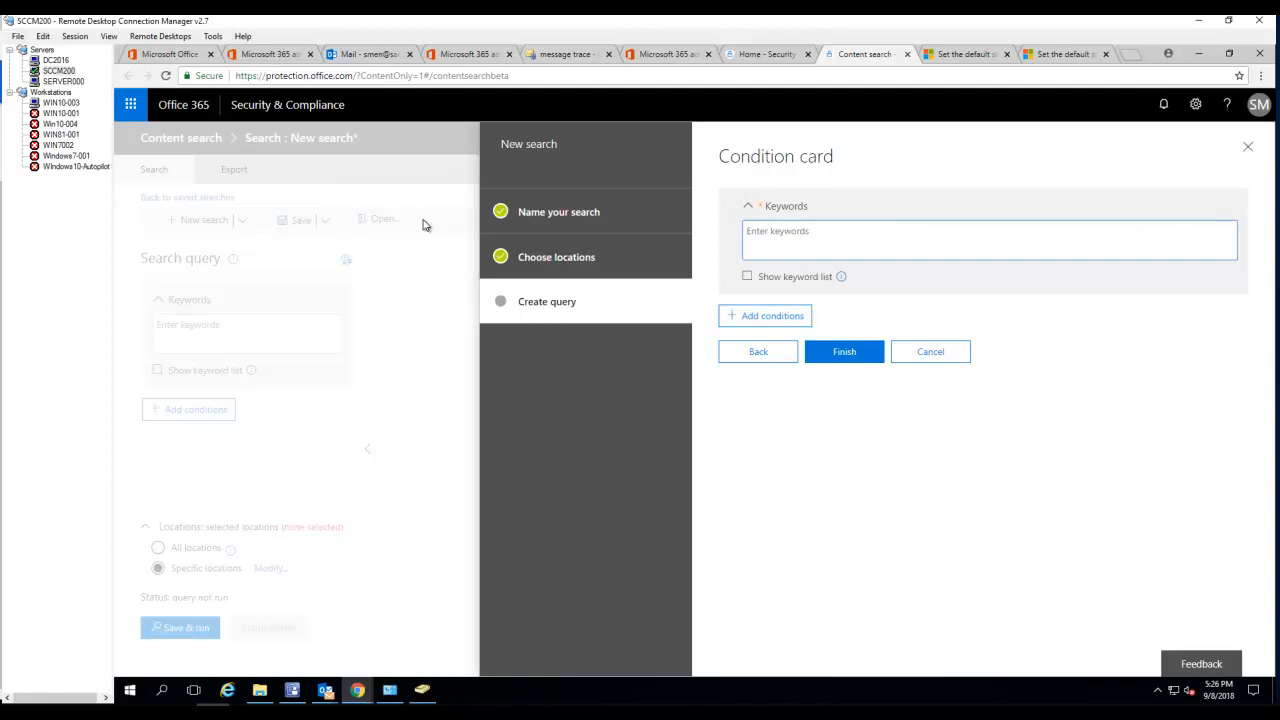
type("Free Car")
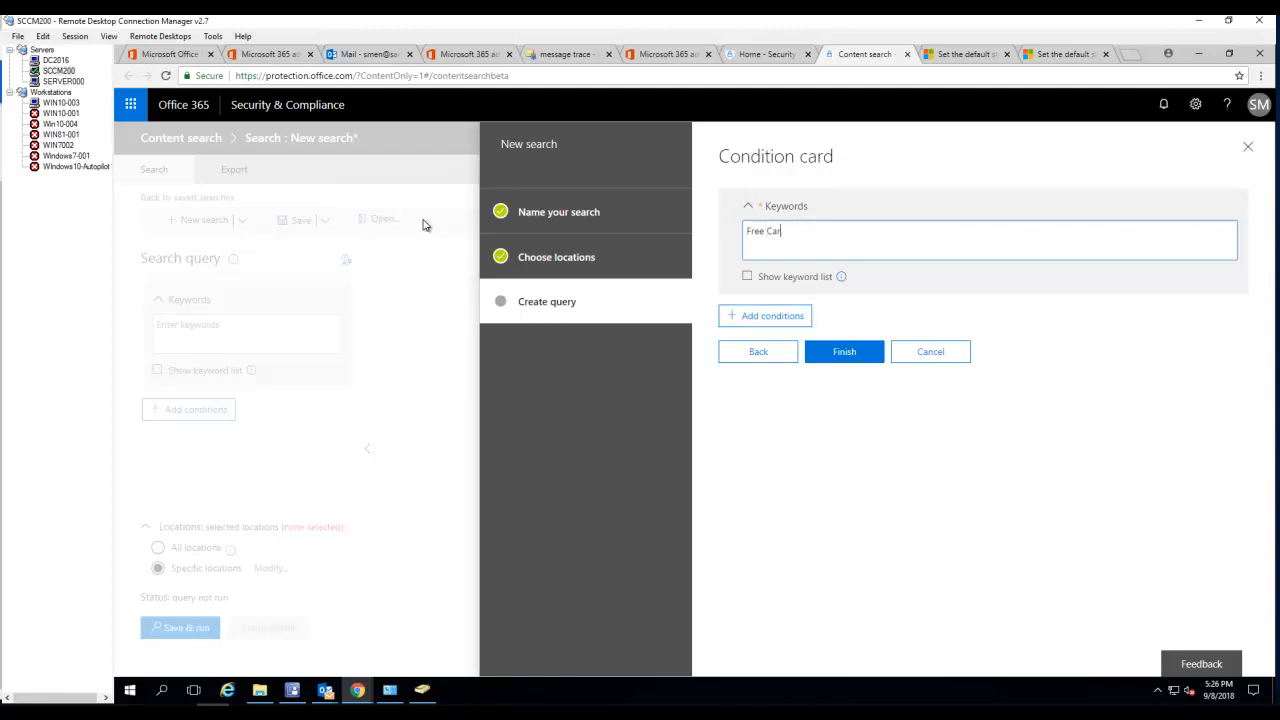
mouse_move(461, 237)
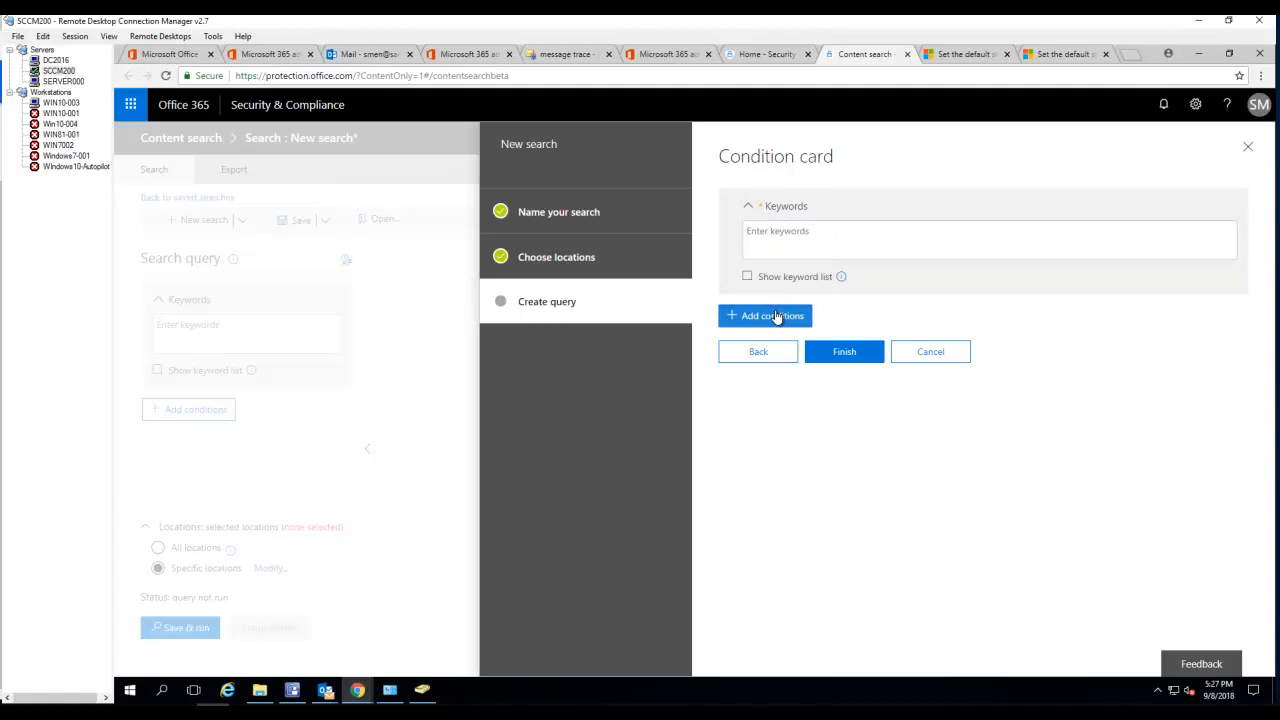
- Add a Subject/Title 'Contains any of' 'Free Car Wash' condition and finish the search
left_click(765, 315)
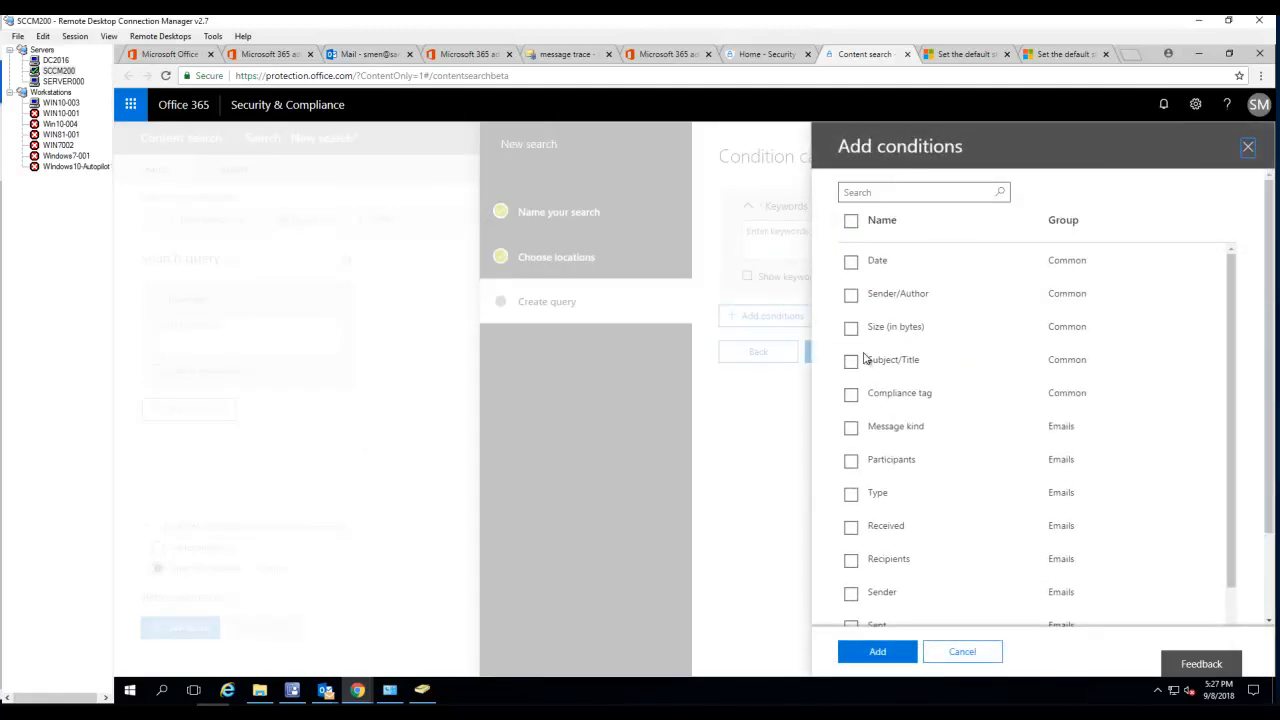
left_click(851, 360)
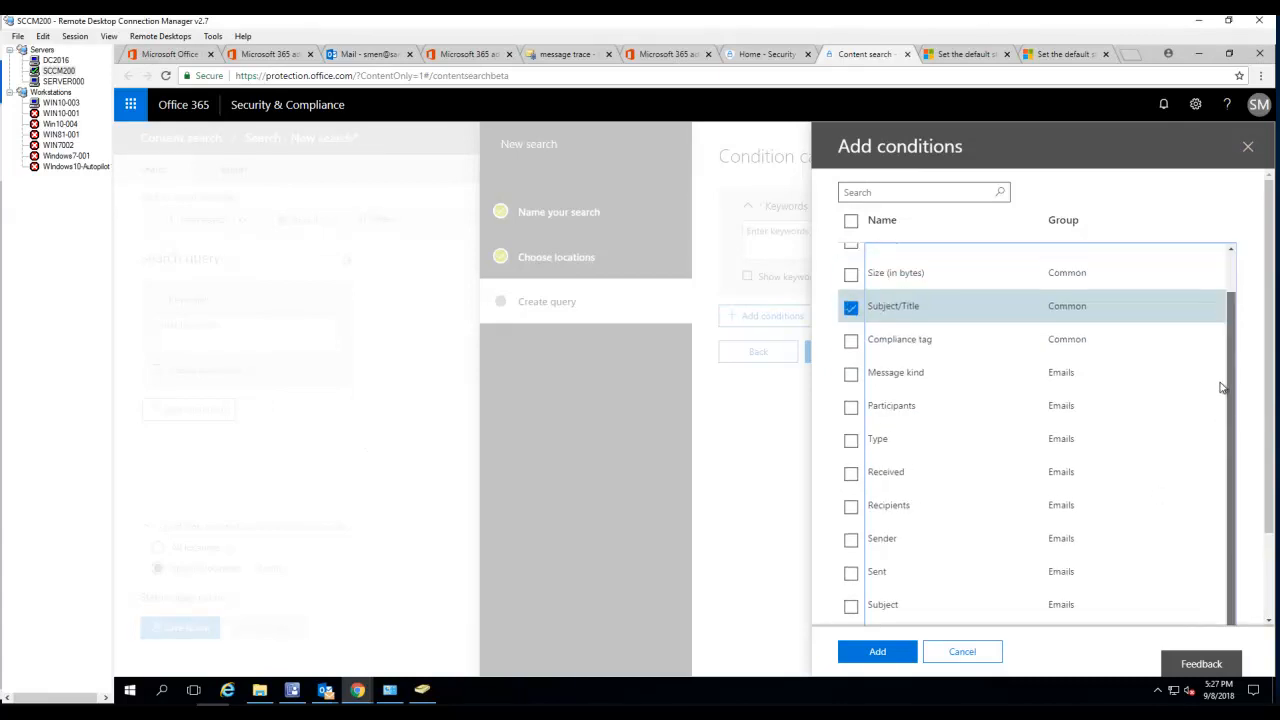
scroll("down", 3)
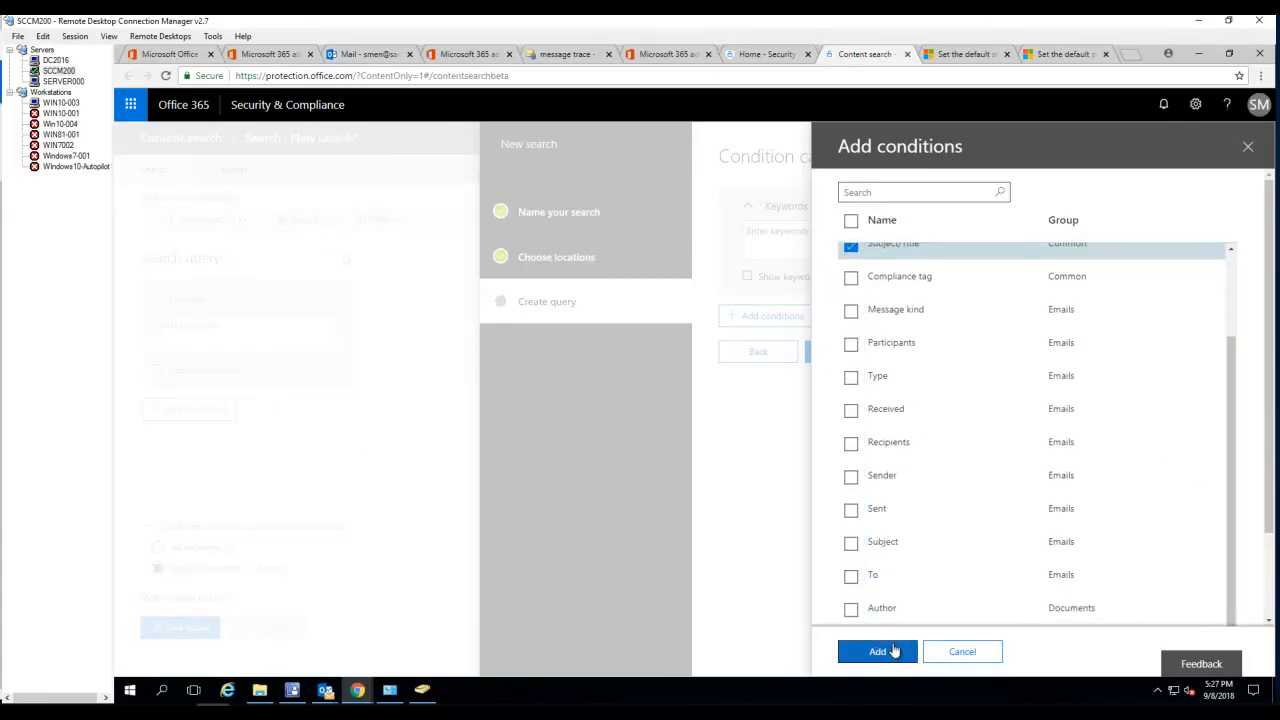
left_click(877, 651)
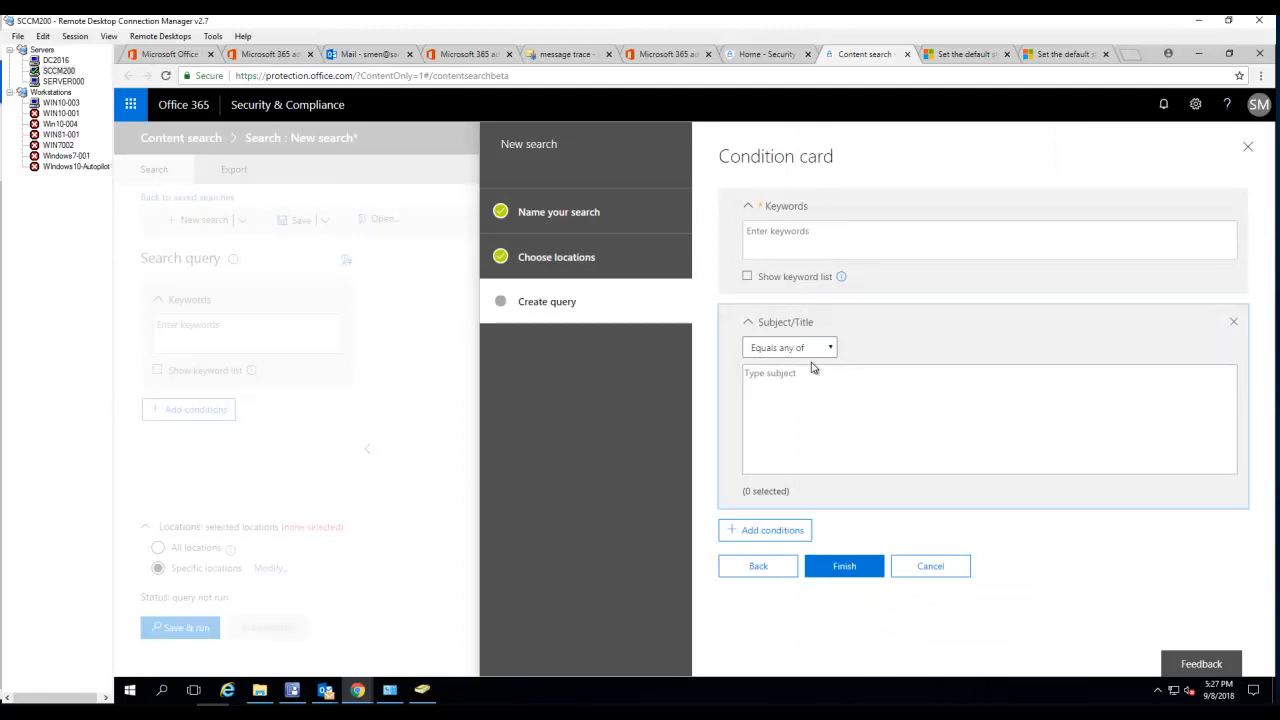
left_click(789, 347)
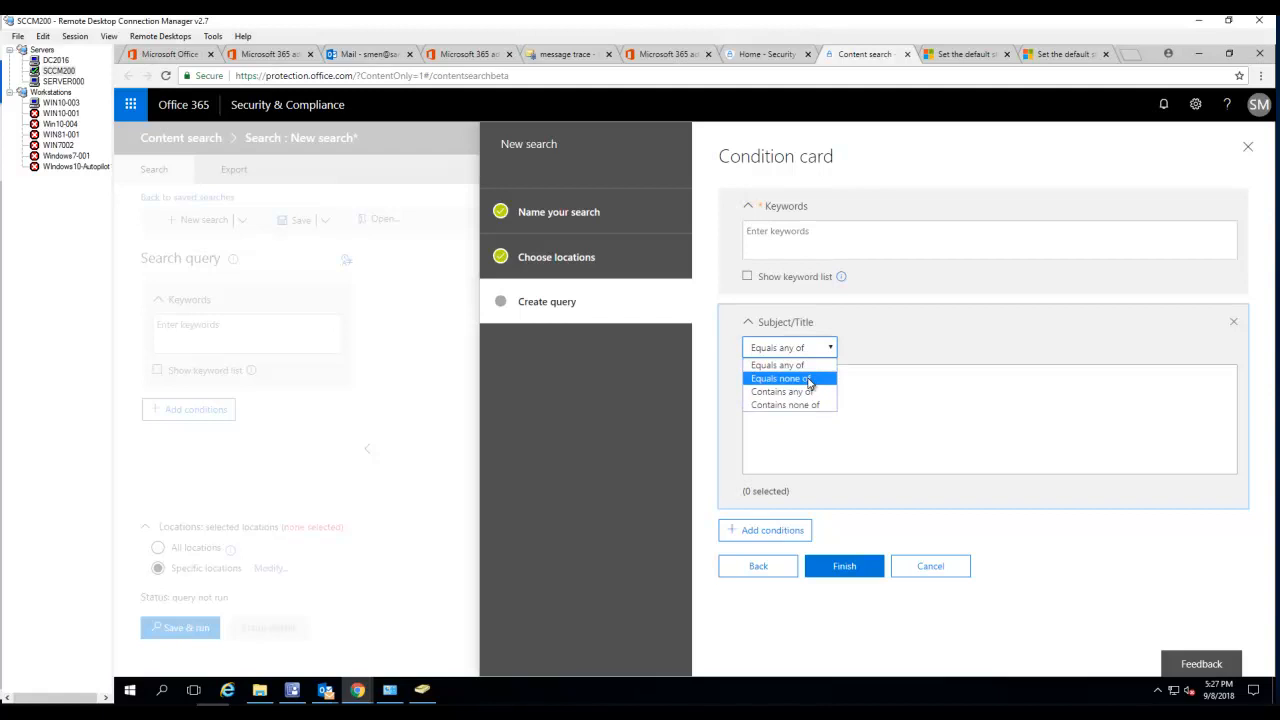
mouse_move(785, 391)
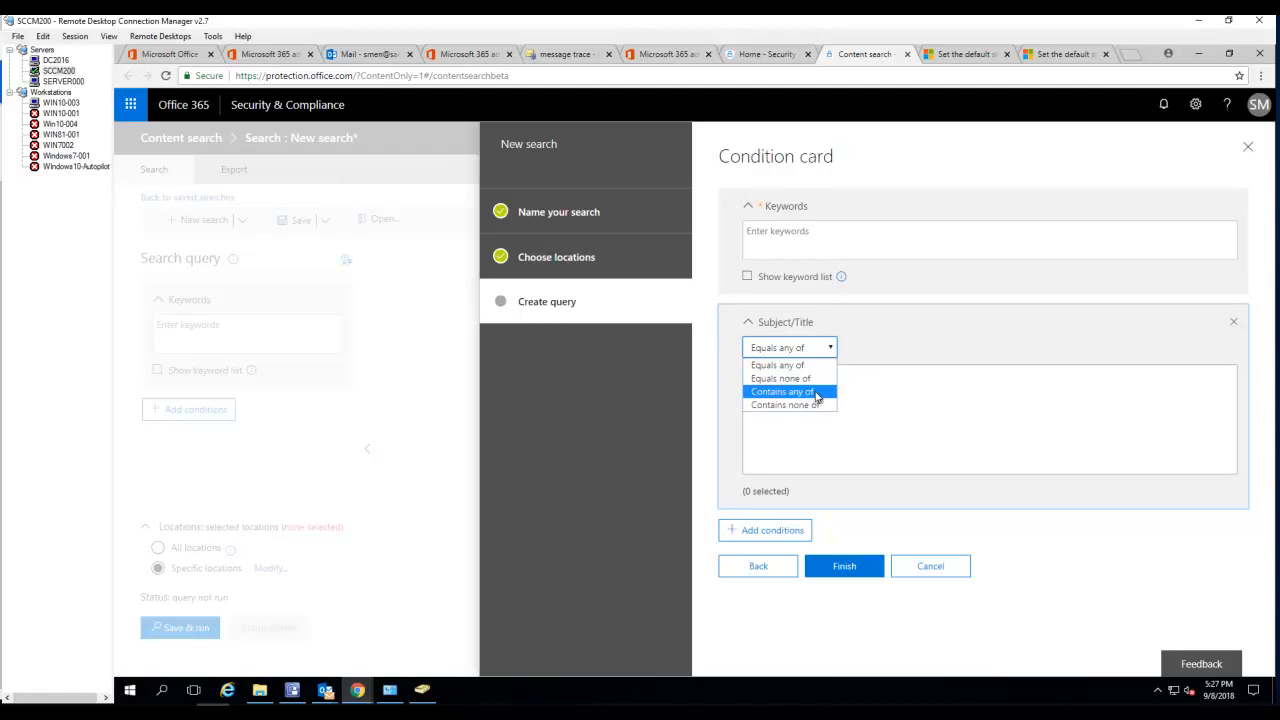
left_click(783, 391)
type("Free Car W")
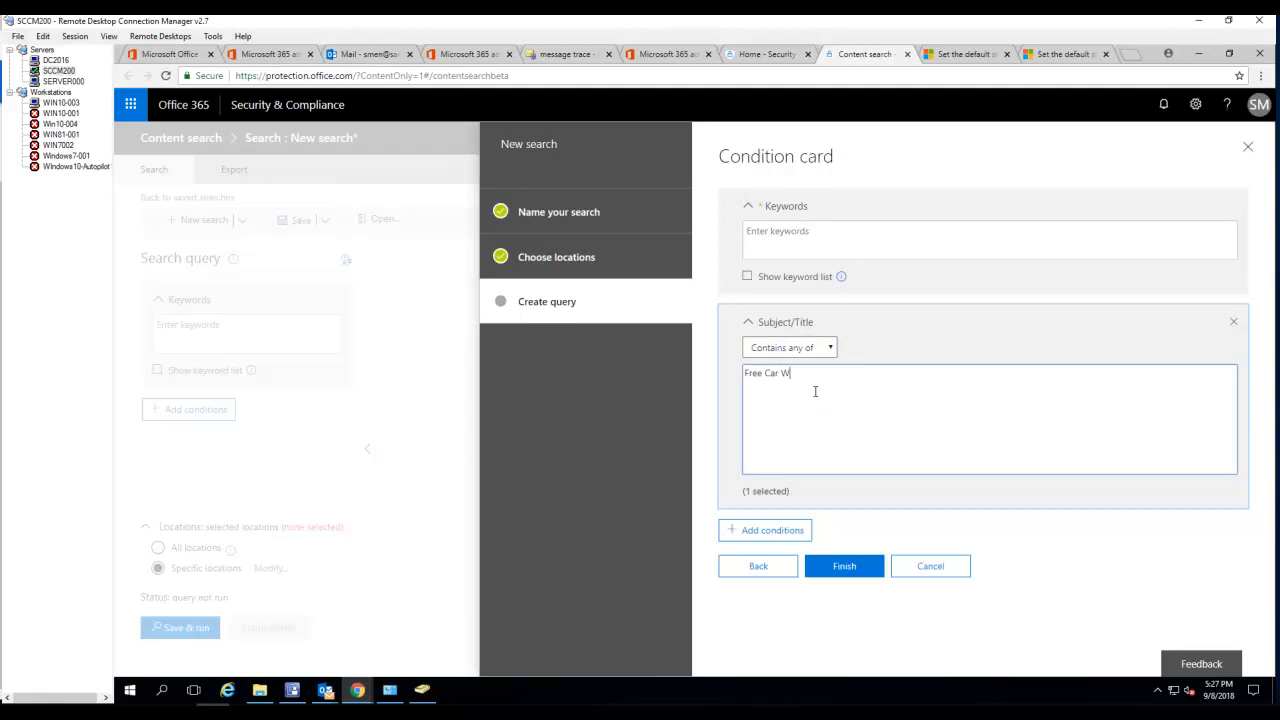
type("ash")
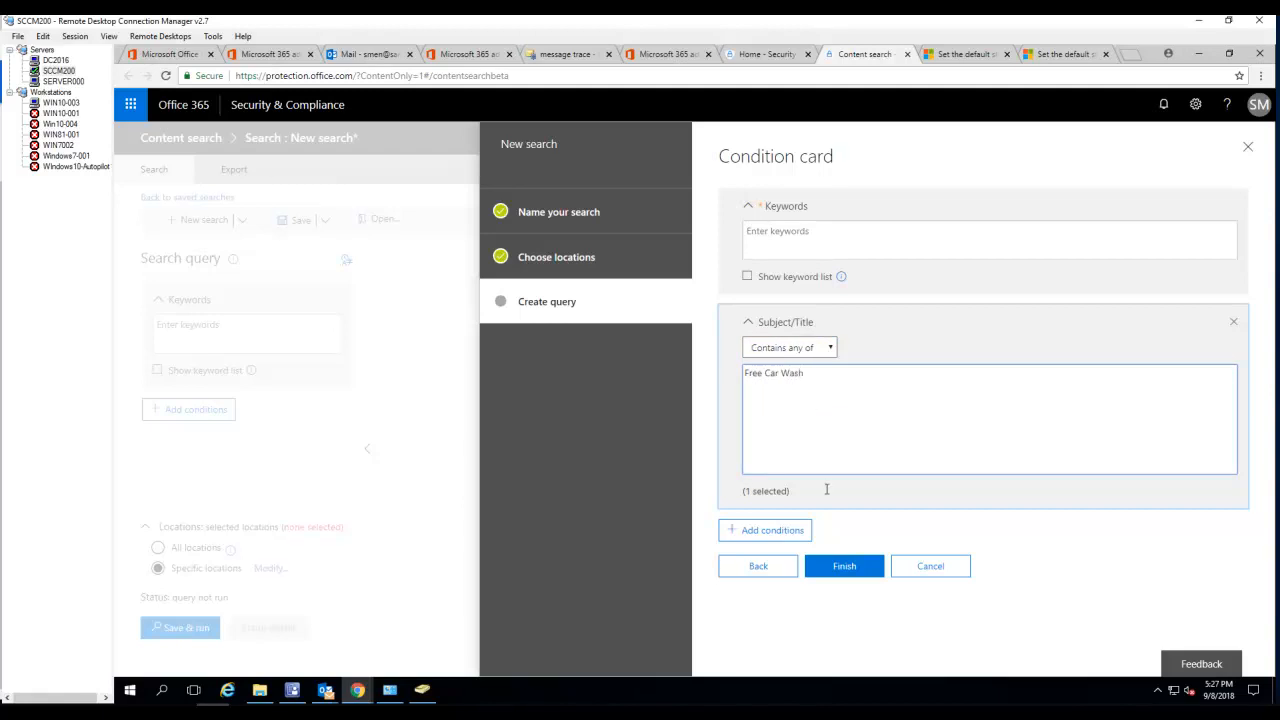
left_click(844, 565)
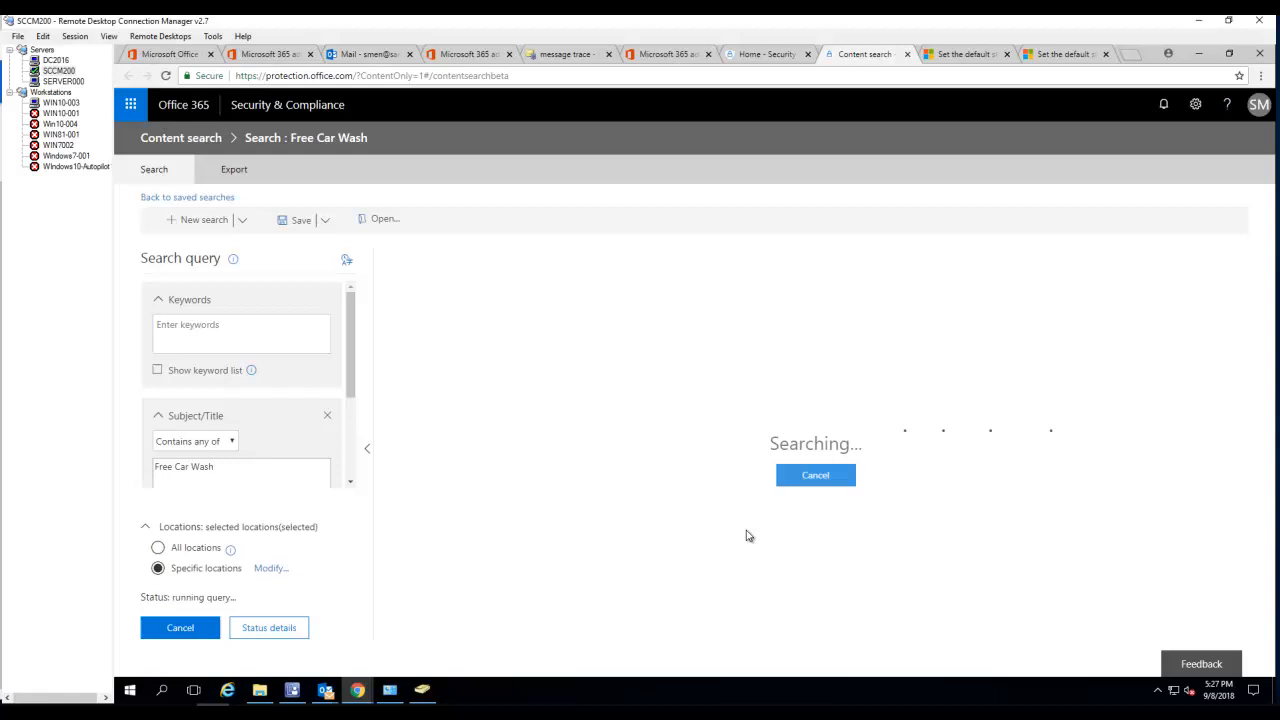
mouse_move(661, 456)
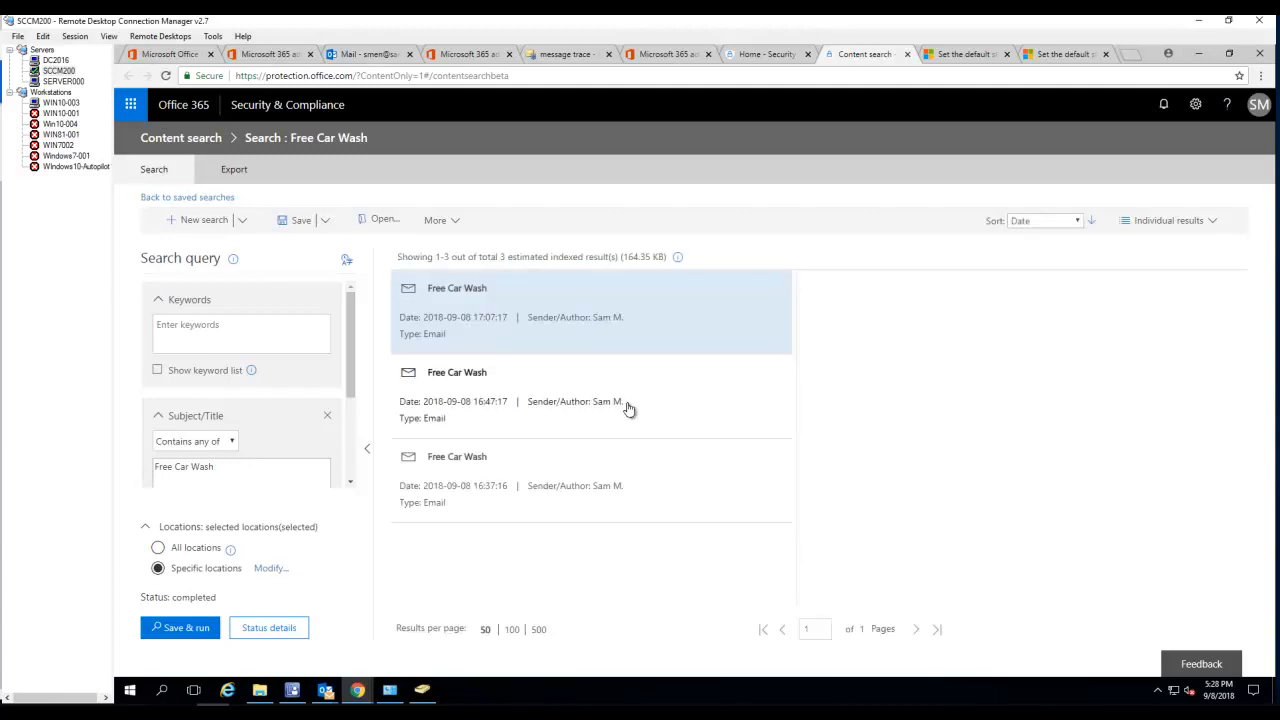
mouse_move(546, 328)
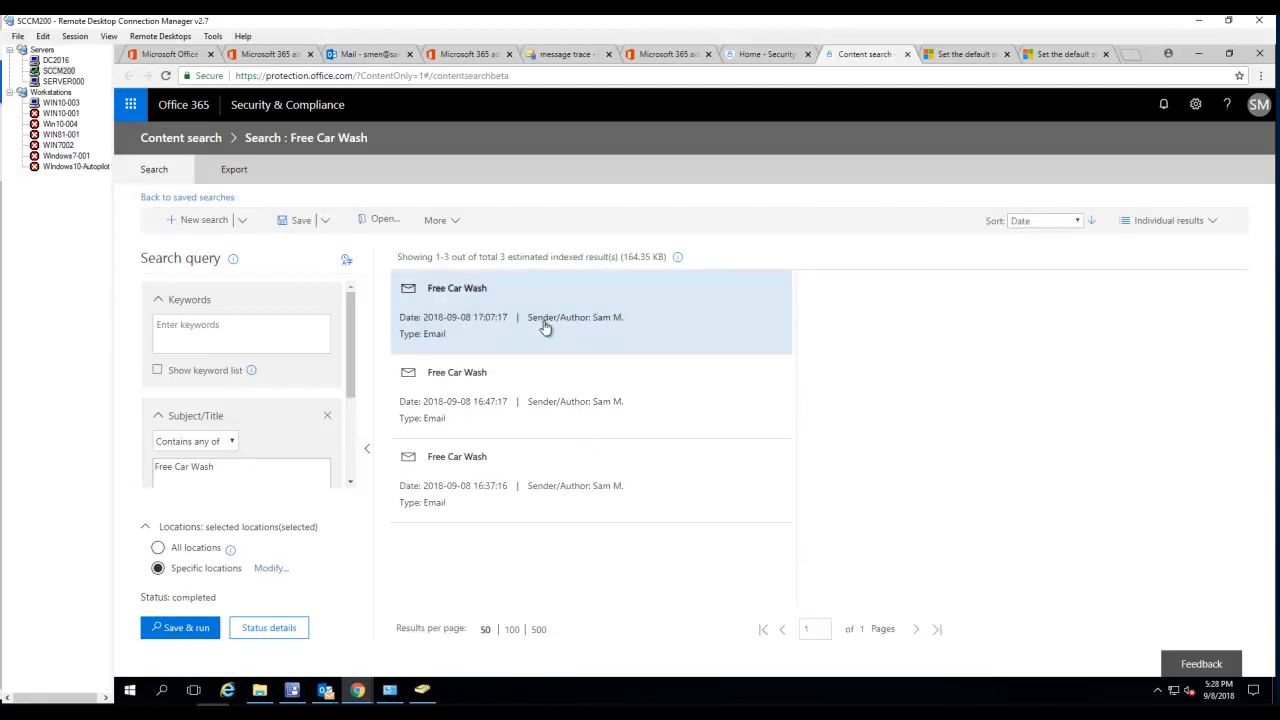
mouse_move(545, 410)
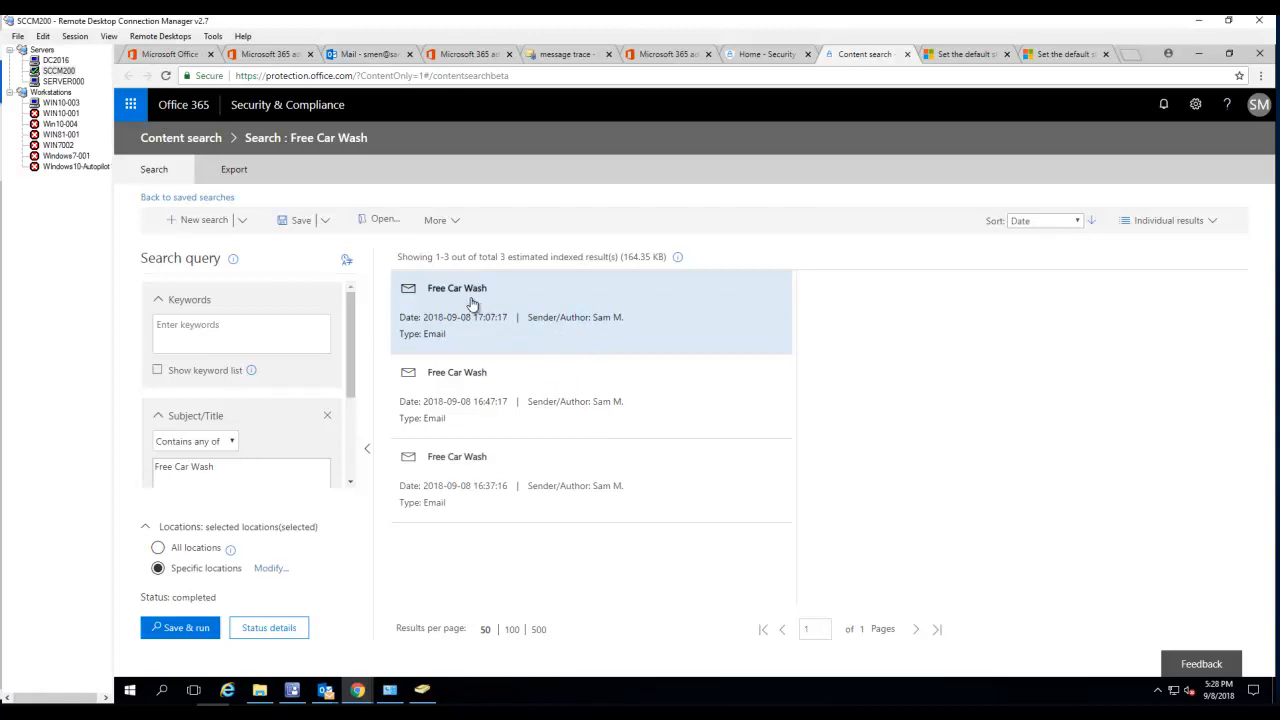
mouse_move(637, 438)
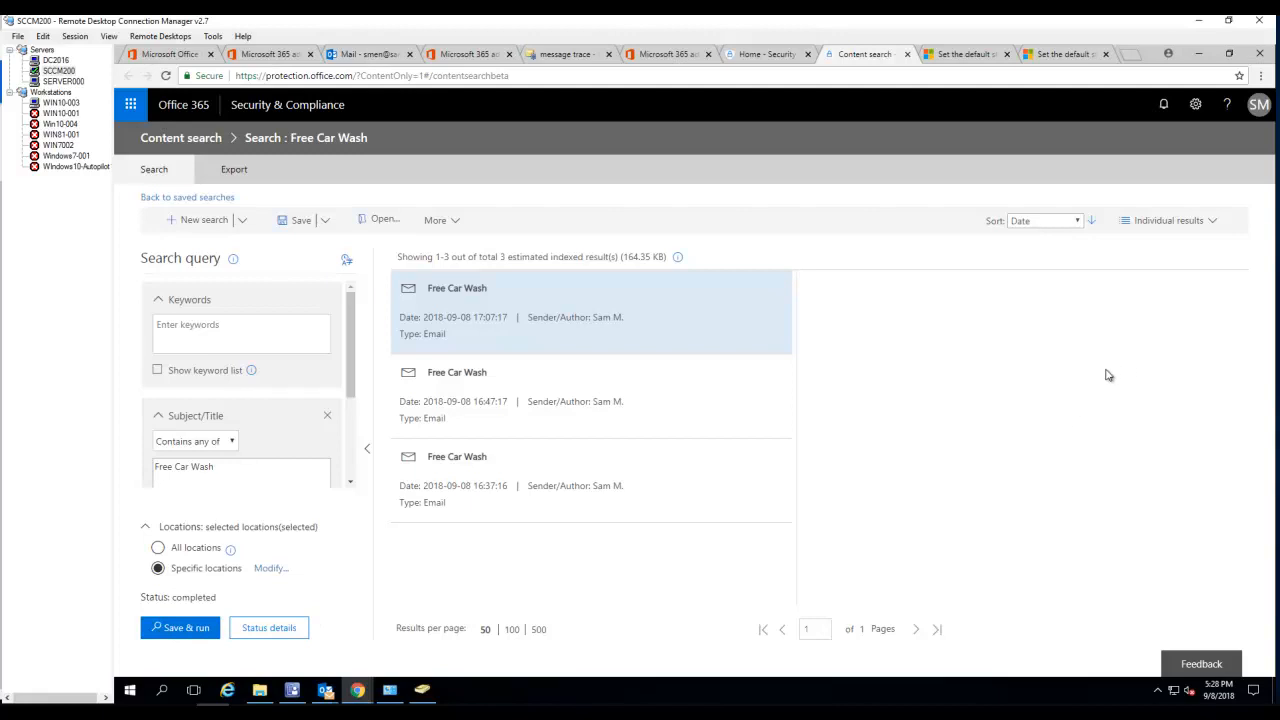
left_click(435, 219)
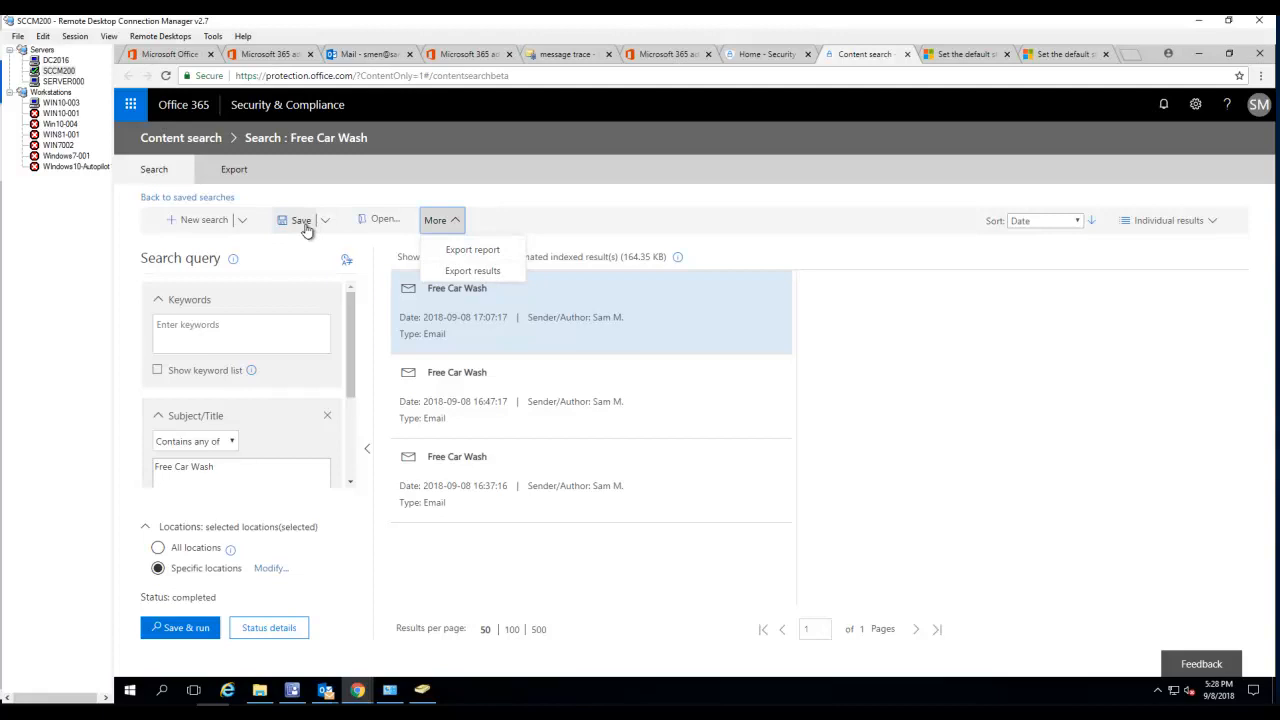
- Save the Free Car Wash search from the More menu to rerun it
left_click(180, 628)
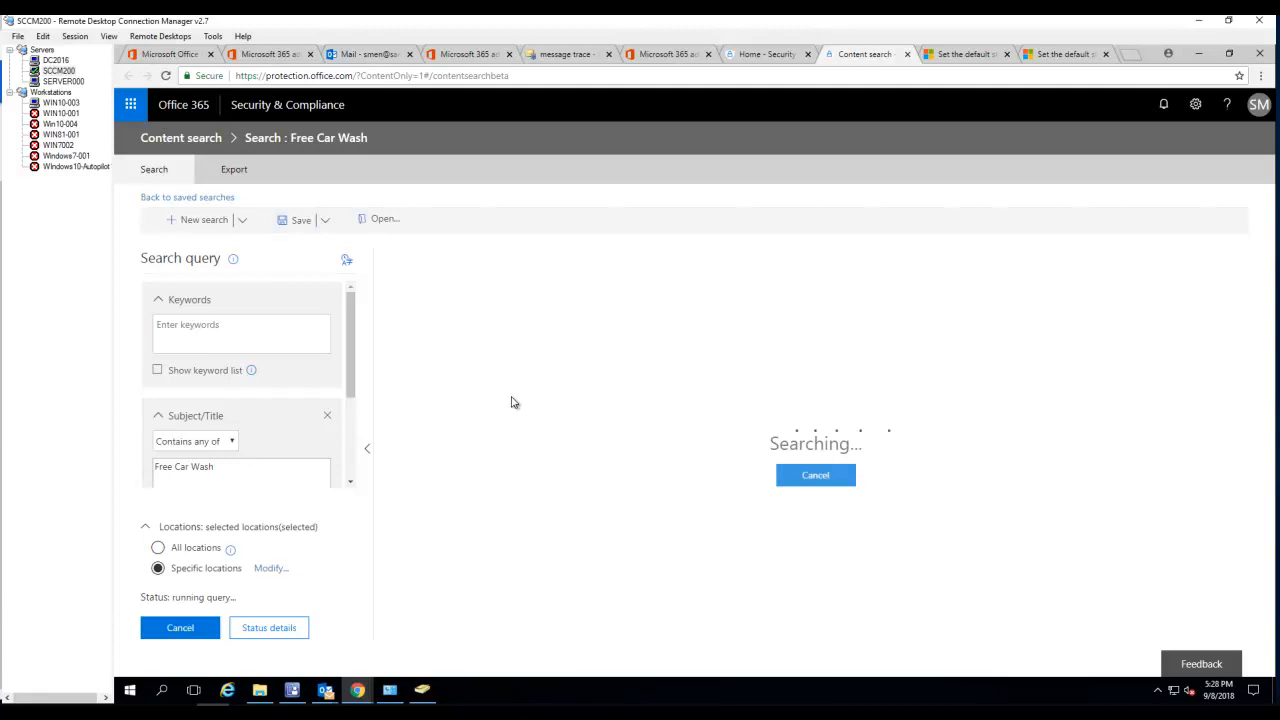
mouse_move(489, 395)
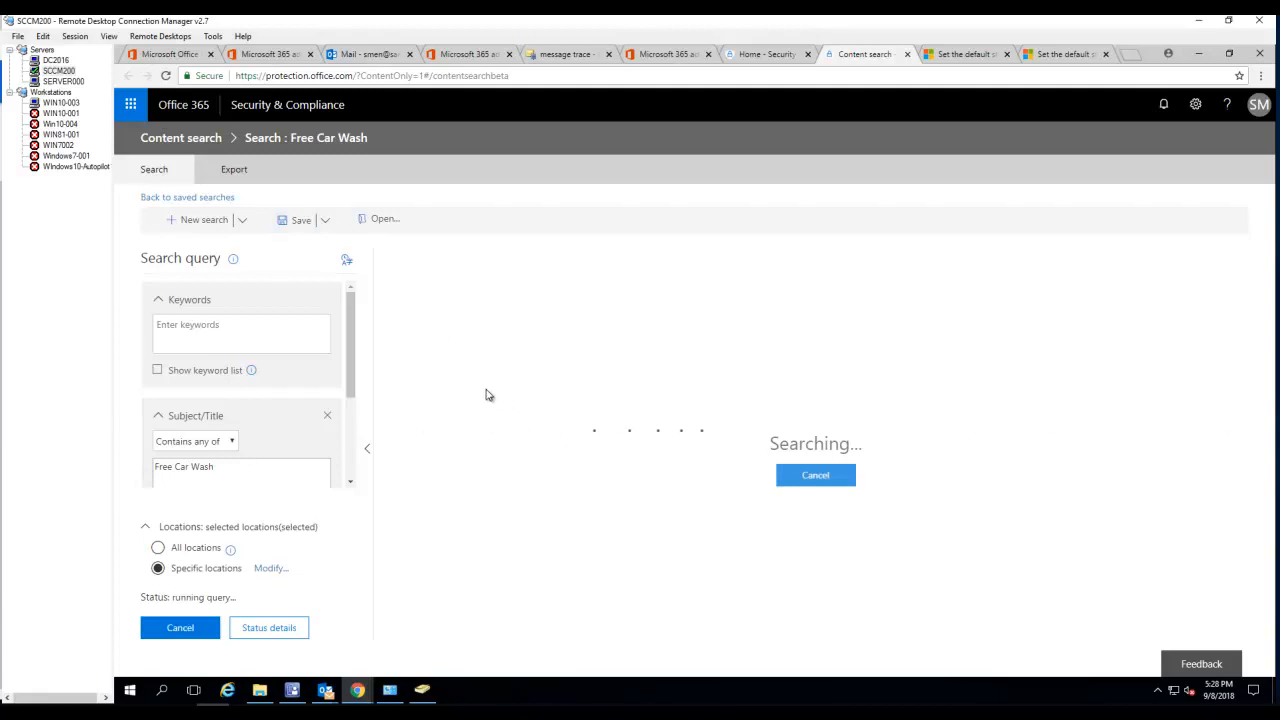
mouse_move(617, 428)
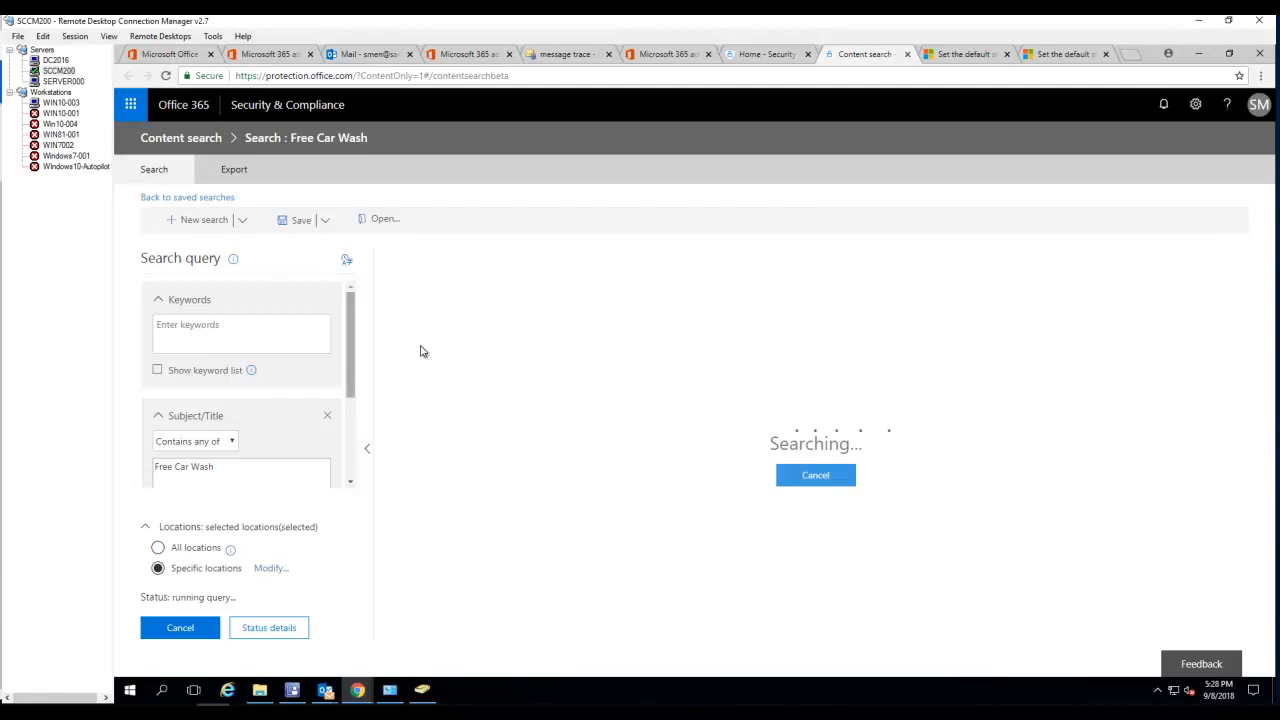
mouse_move(655, 467)
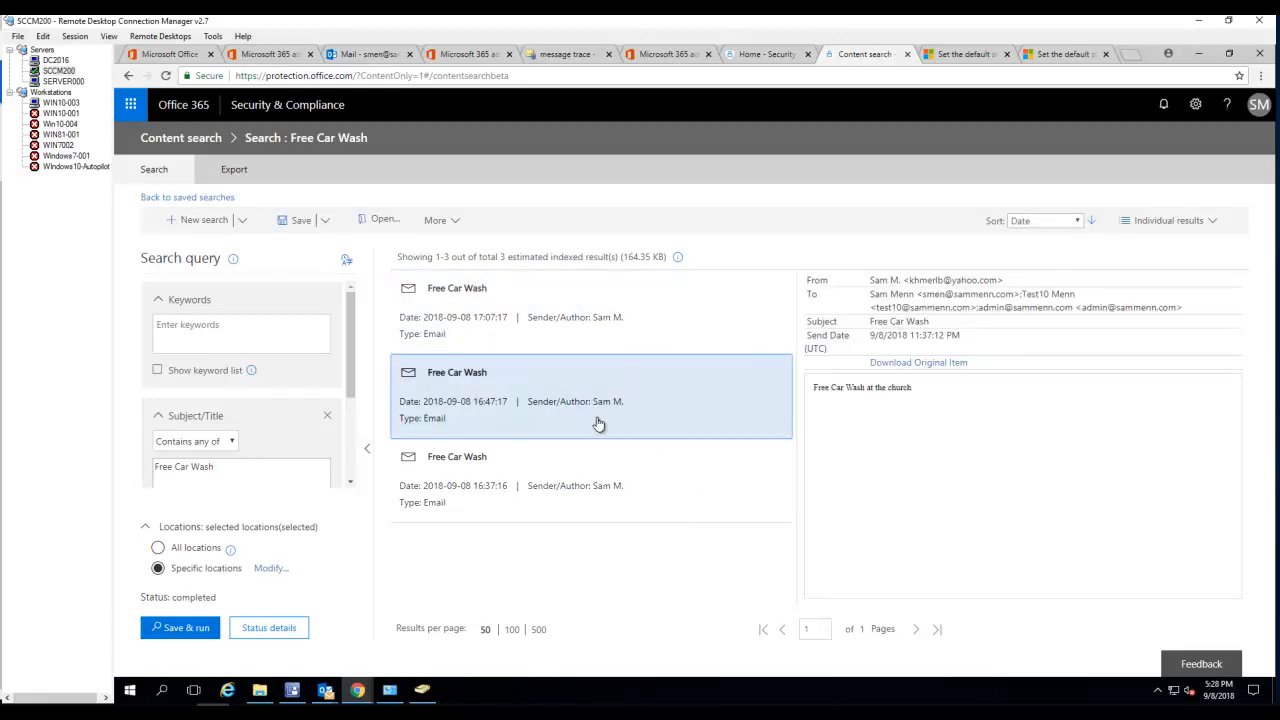
- Preview another matching email, then open the Export results pane from More
left_click(590, 480)
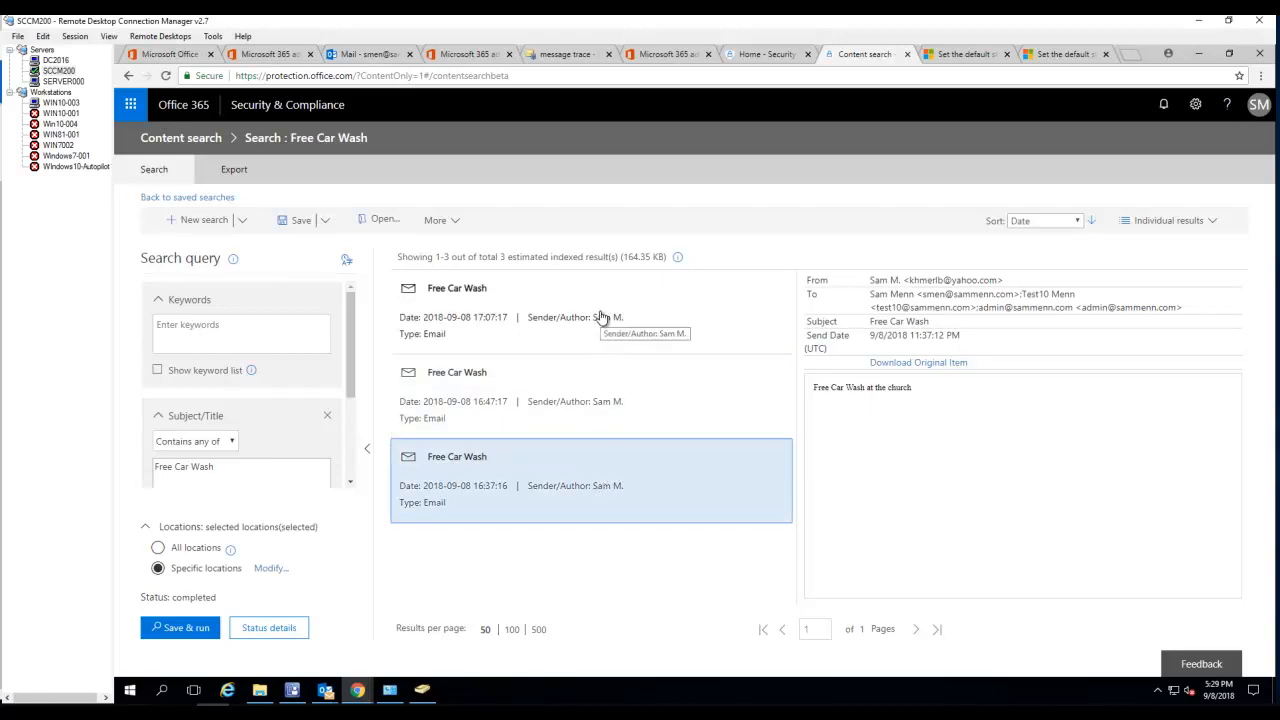
left_click(456, 288)
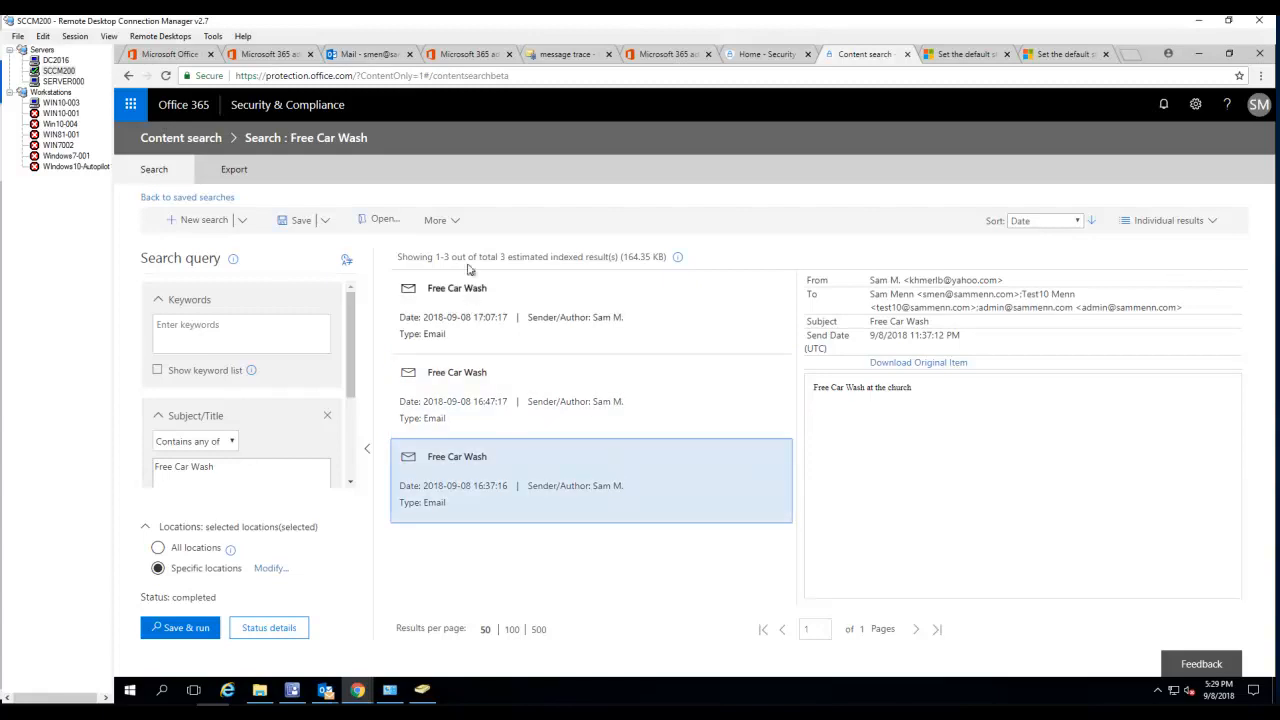
left_click(436, 220)
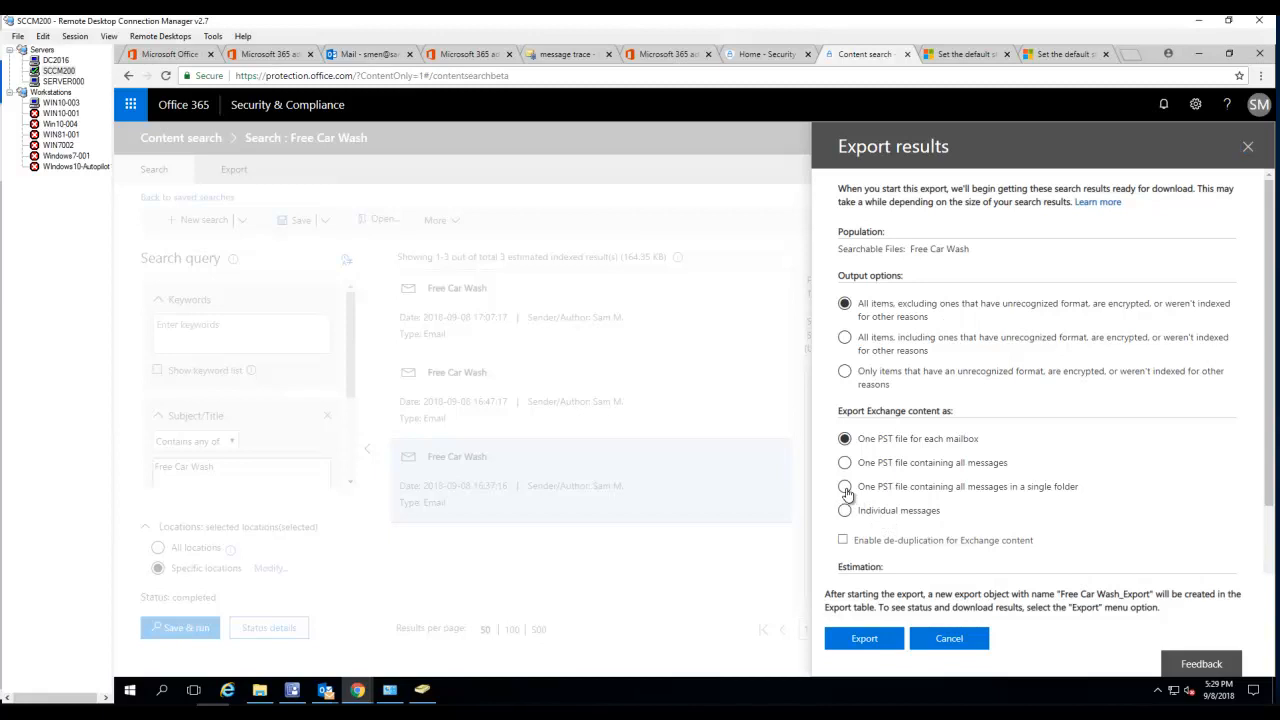
- Export Exchange content as one PST file containing all messages
left_click(845, 486)
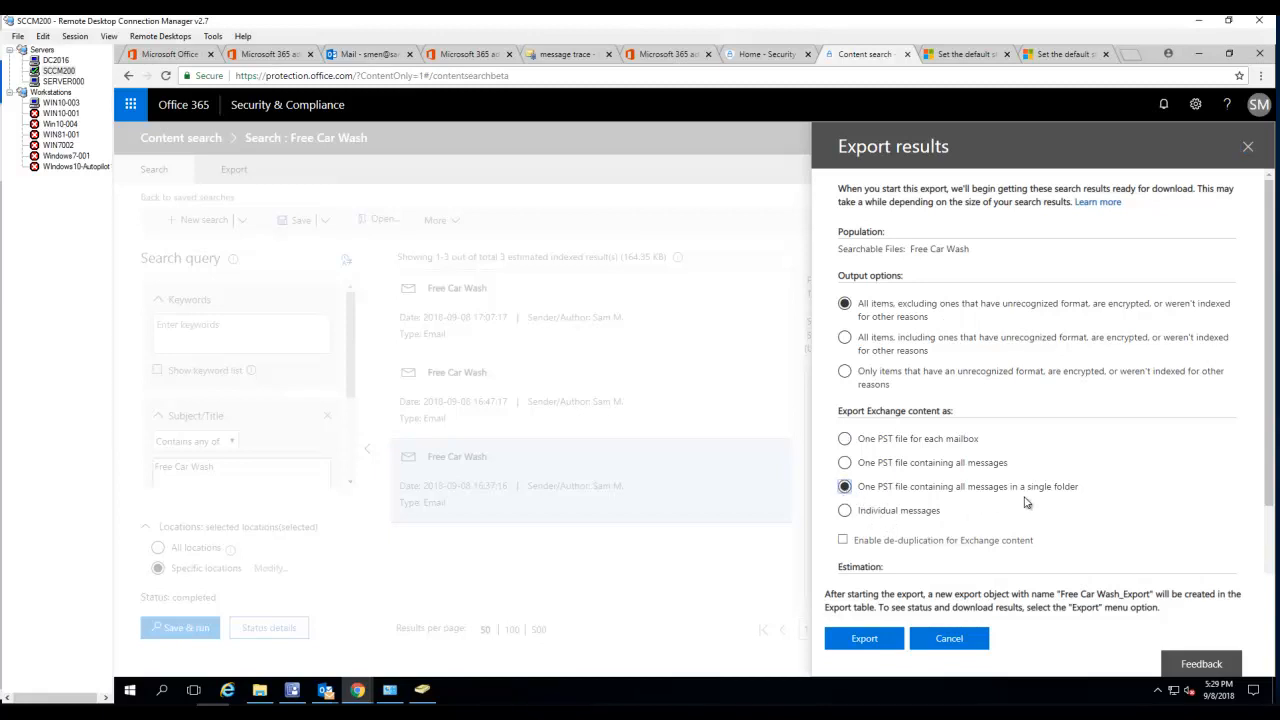
mouse_move(871, 472)
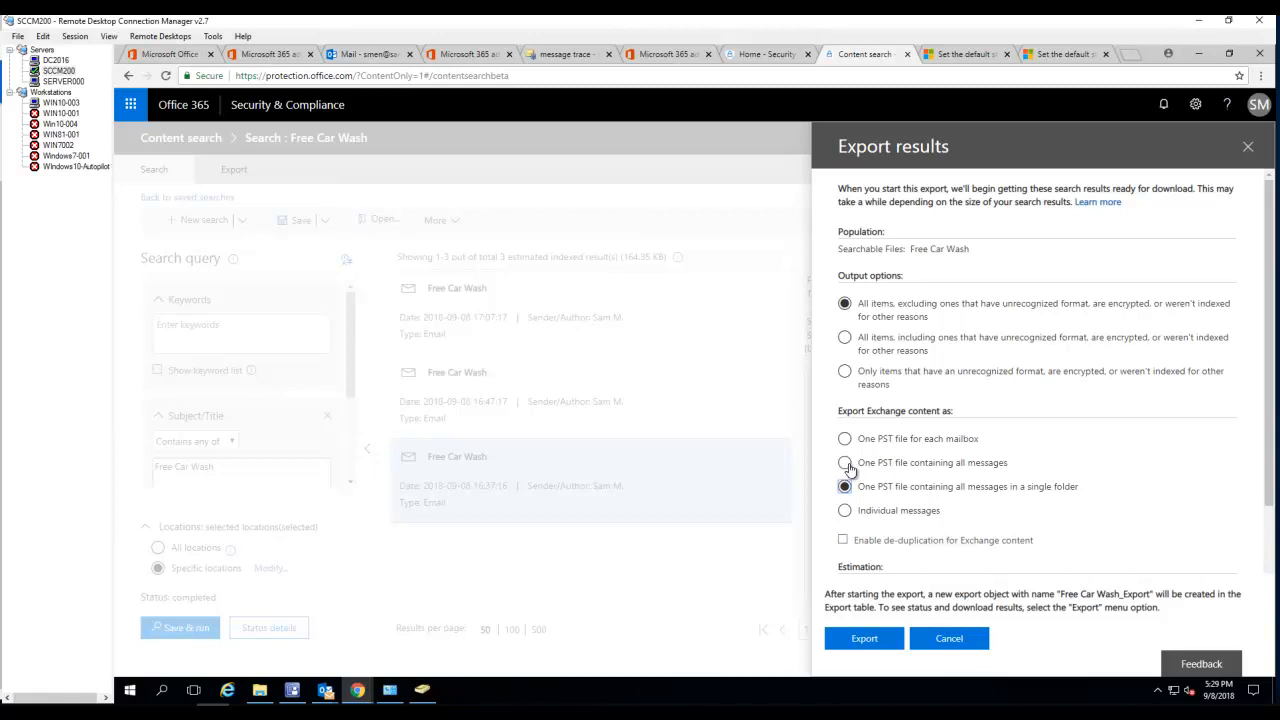
left_click(845, 462)
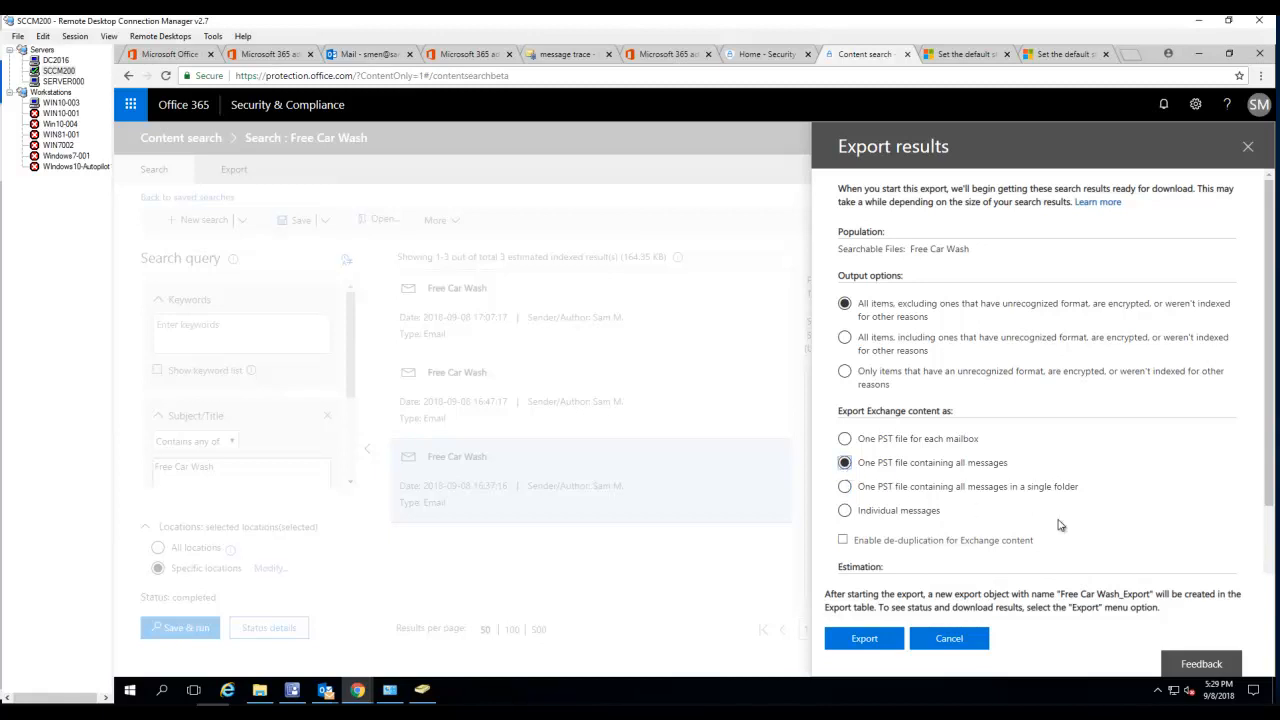
scroll("down", 3)
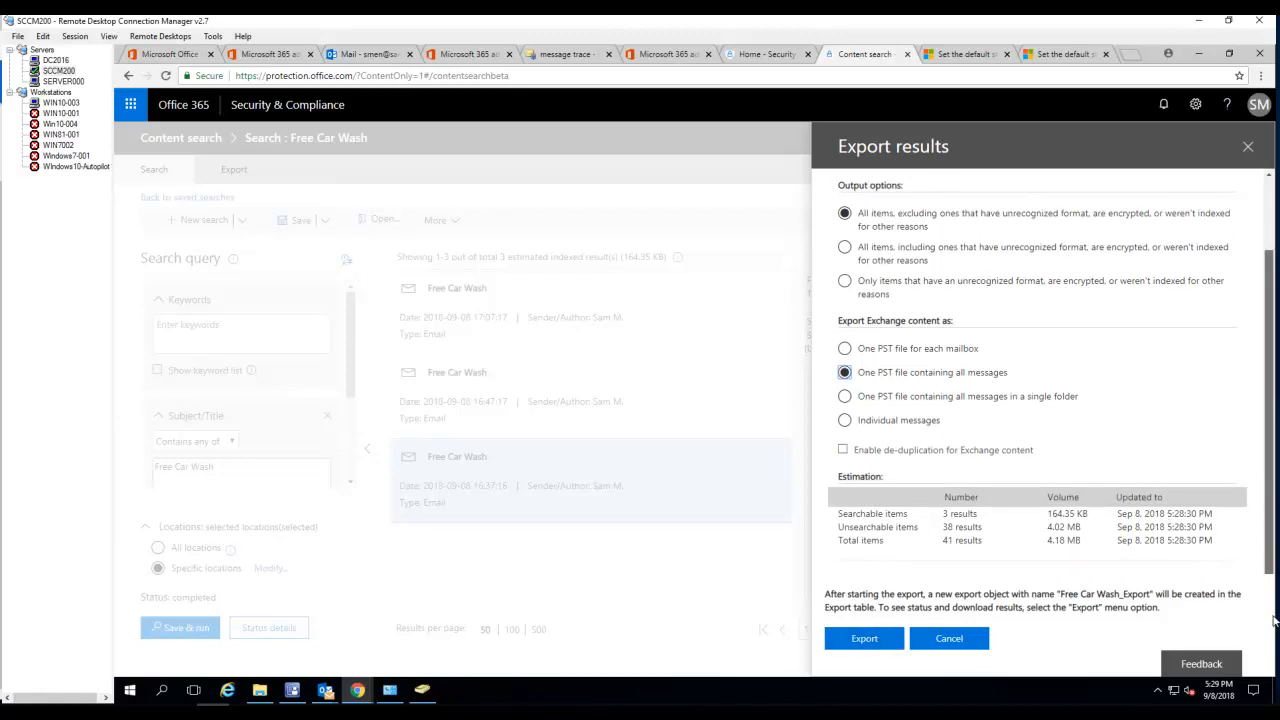
left_click(863, 638)
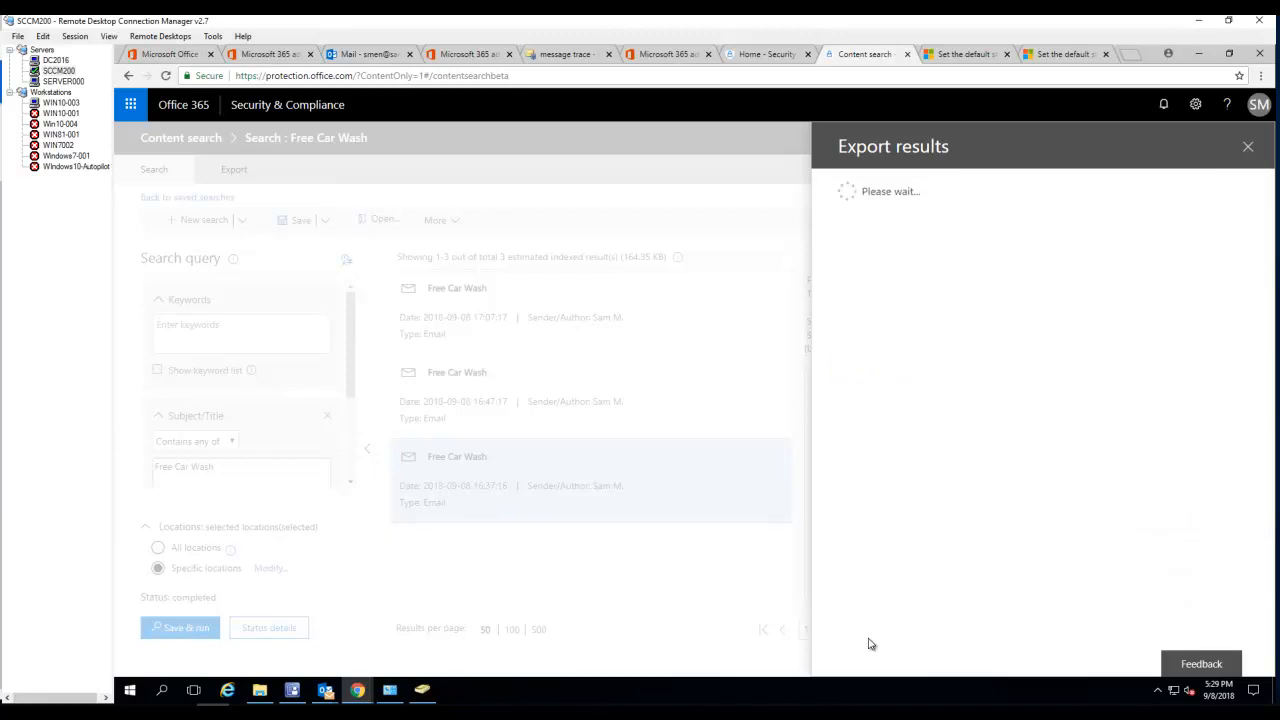
mouse_move(934, 440)
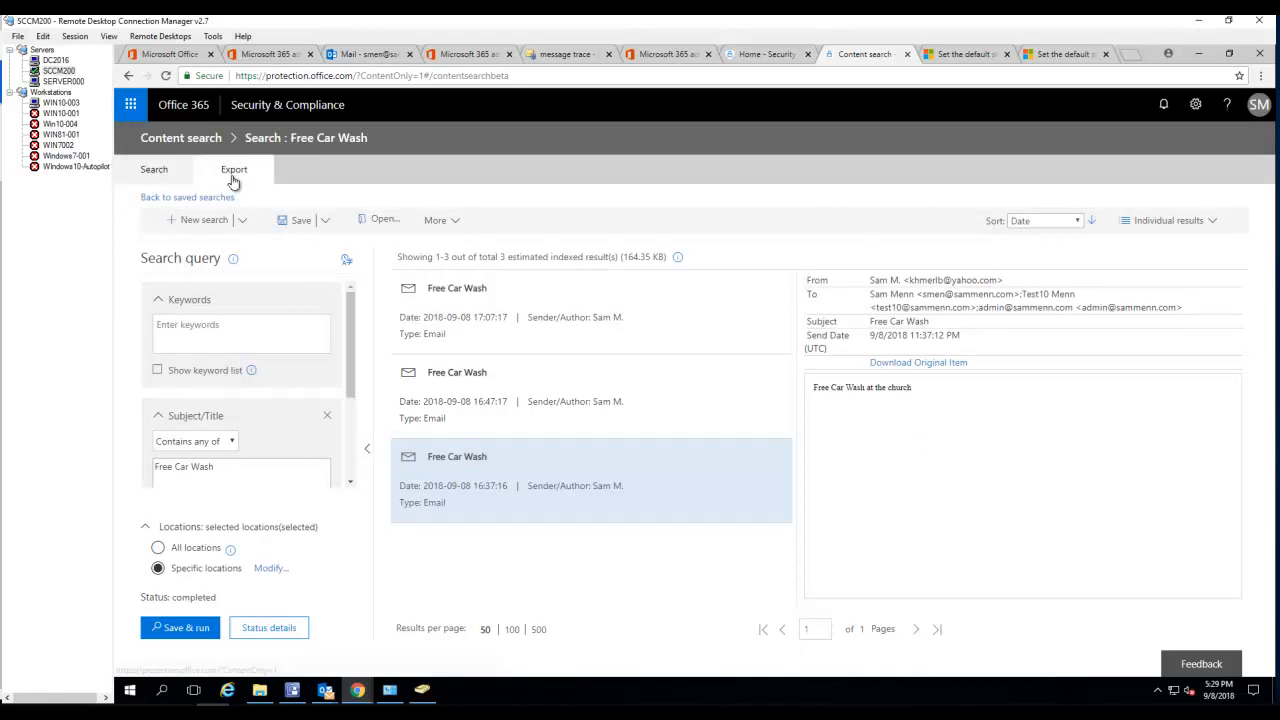
left_click(234, 169)
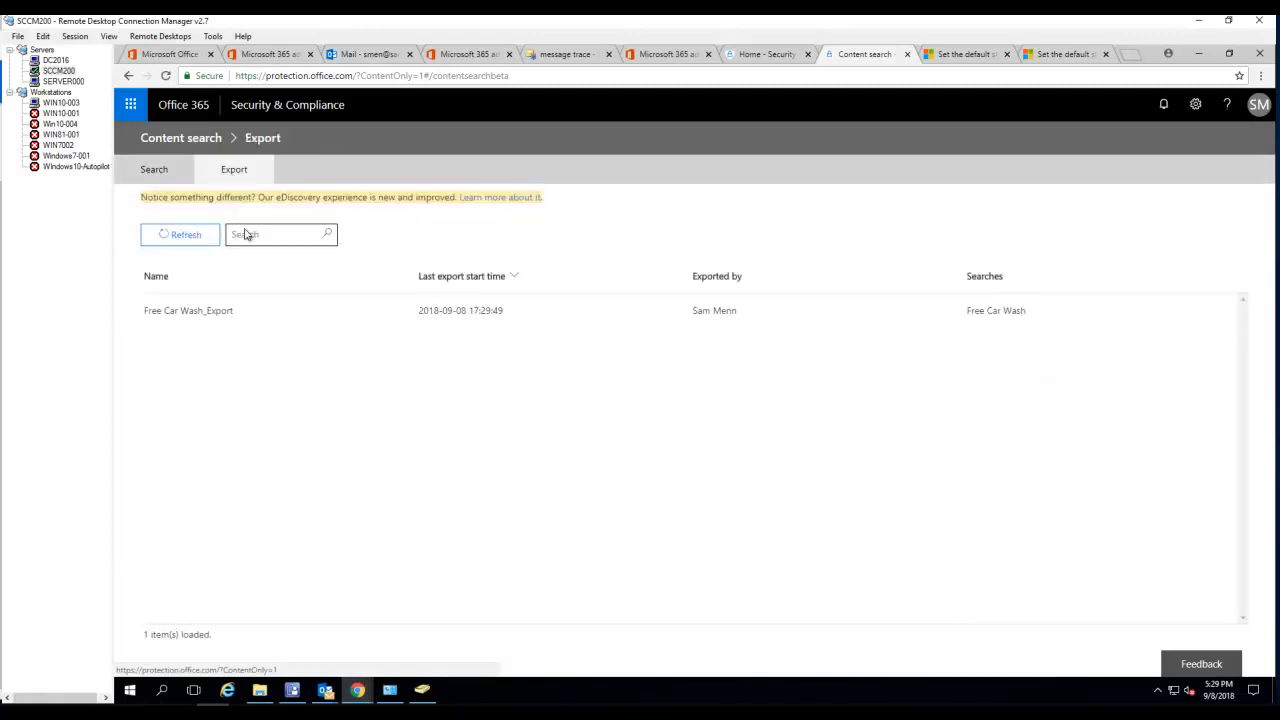
left_click(188, 310)
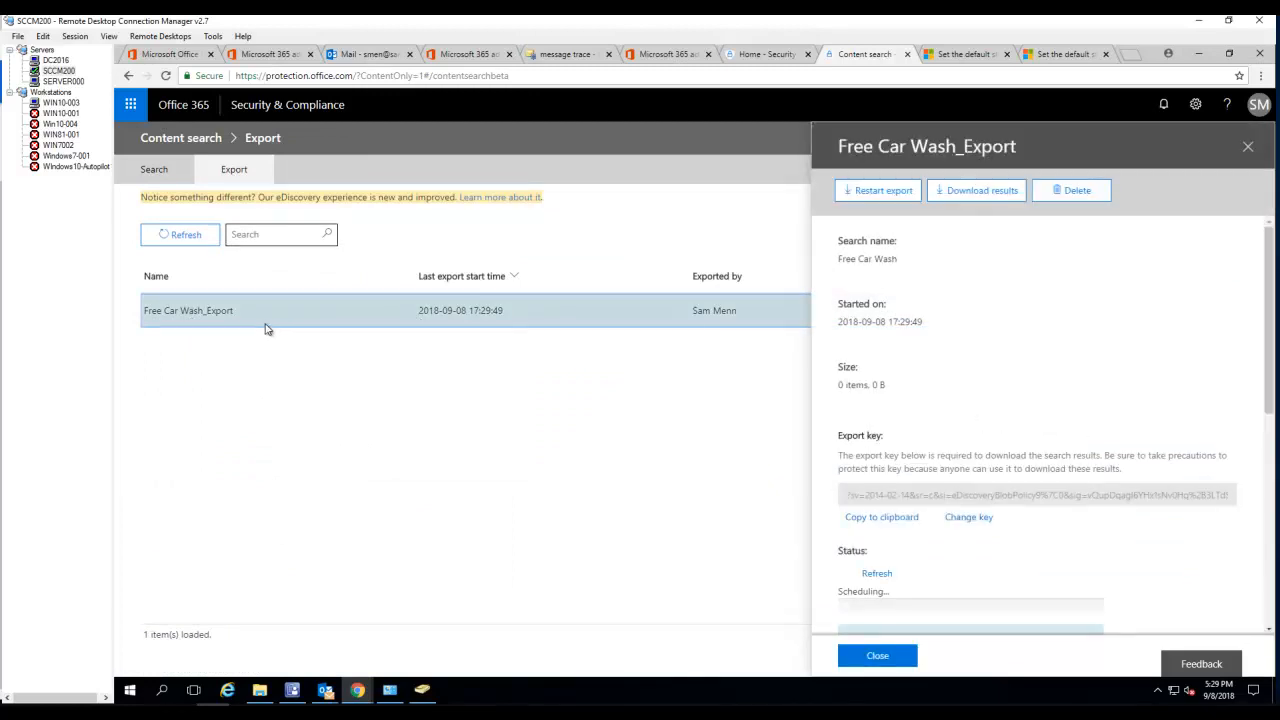
mouse_move(313, 317)
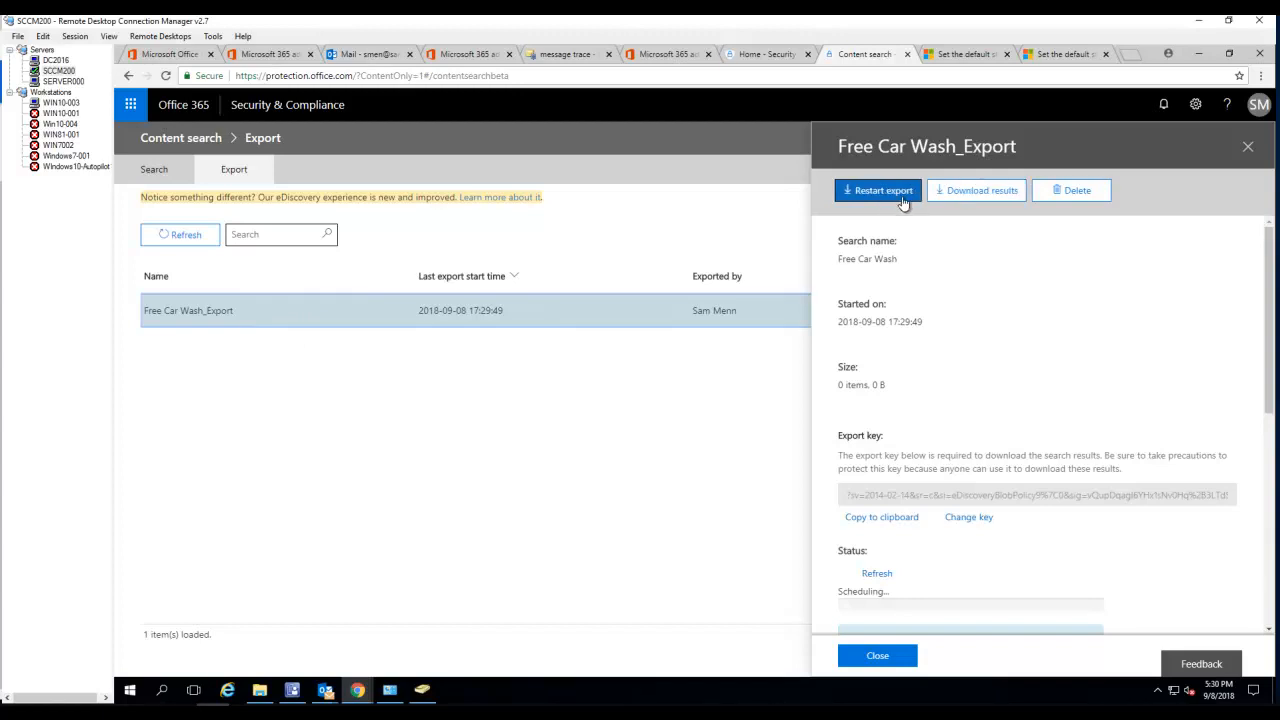
scroll("down", 3)
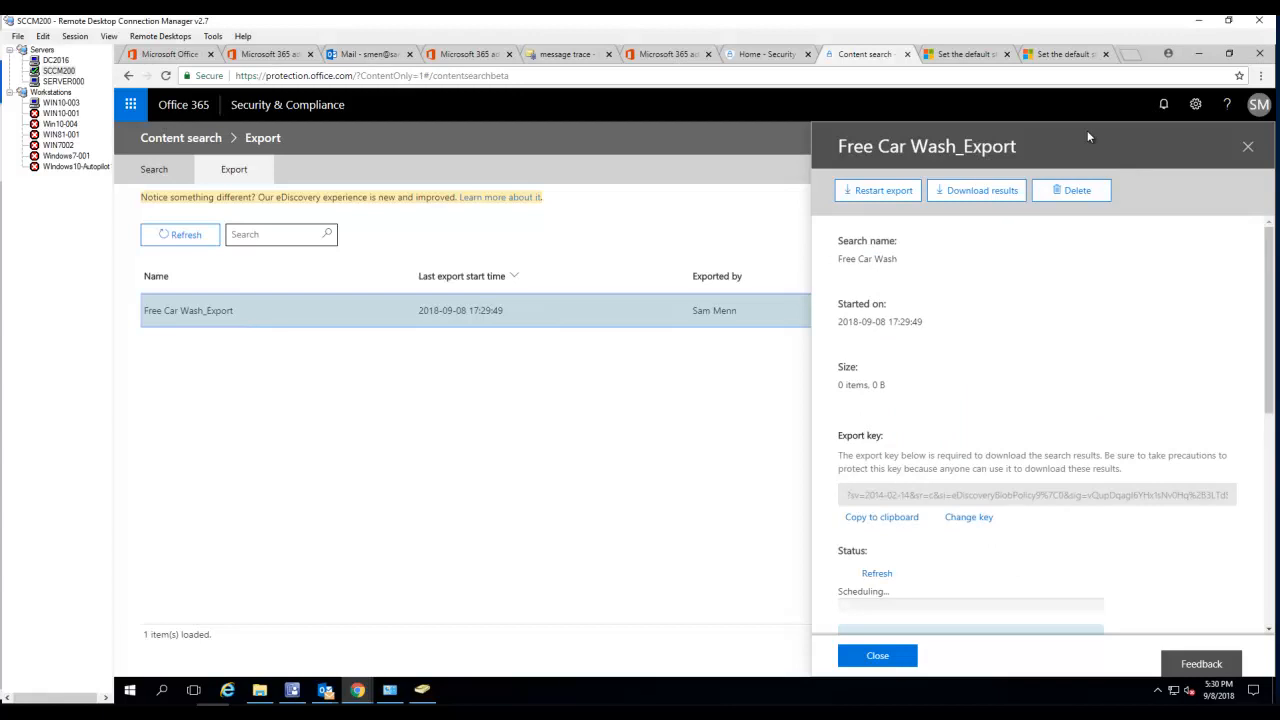
mouse_move(469, 327)
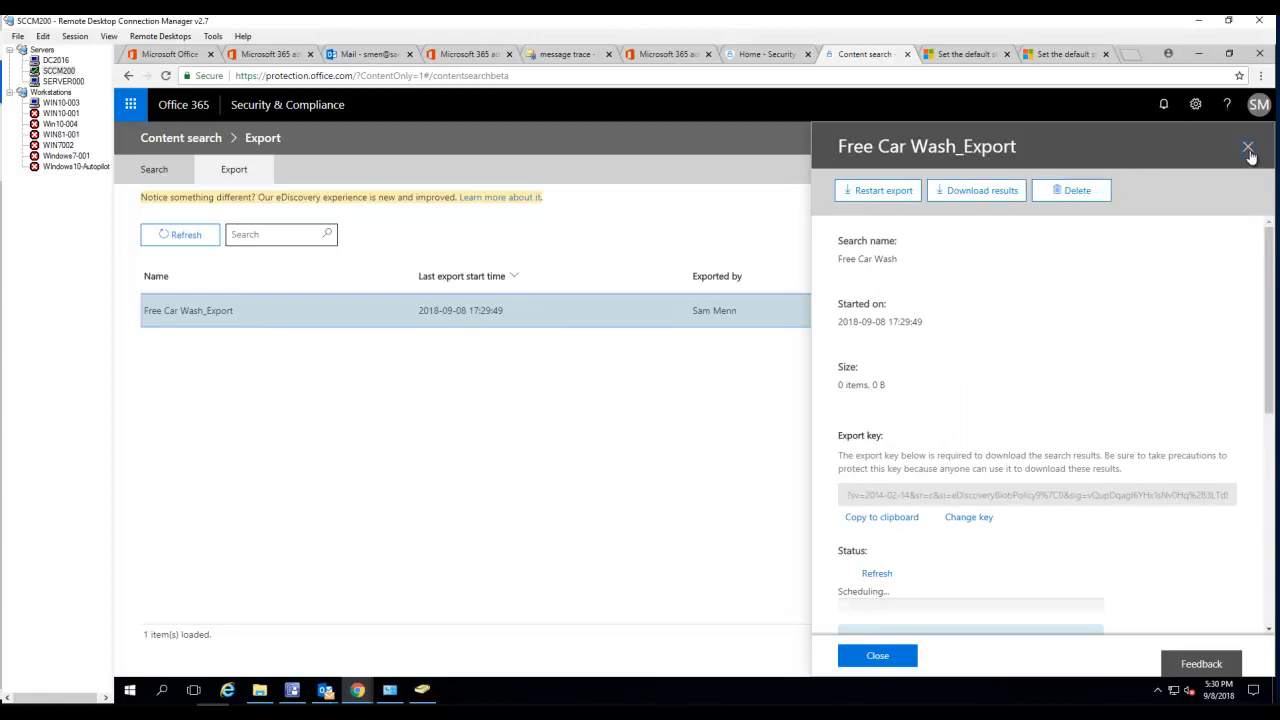
left_click(1249, 148)
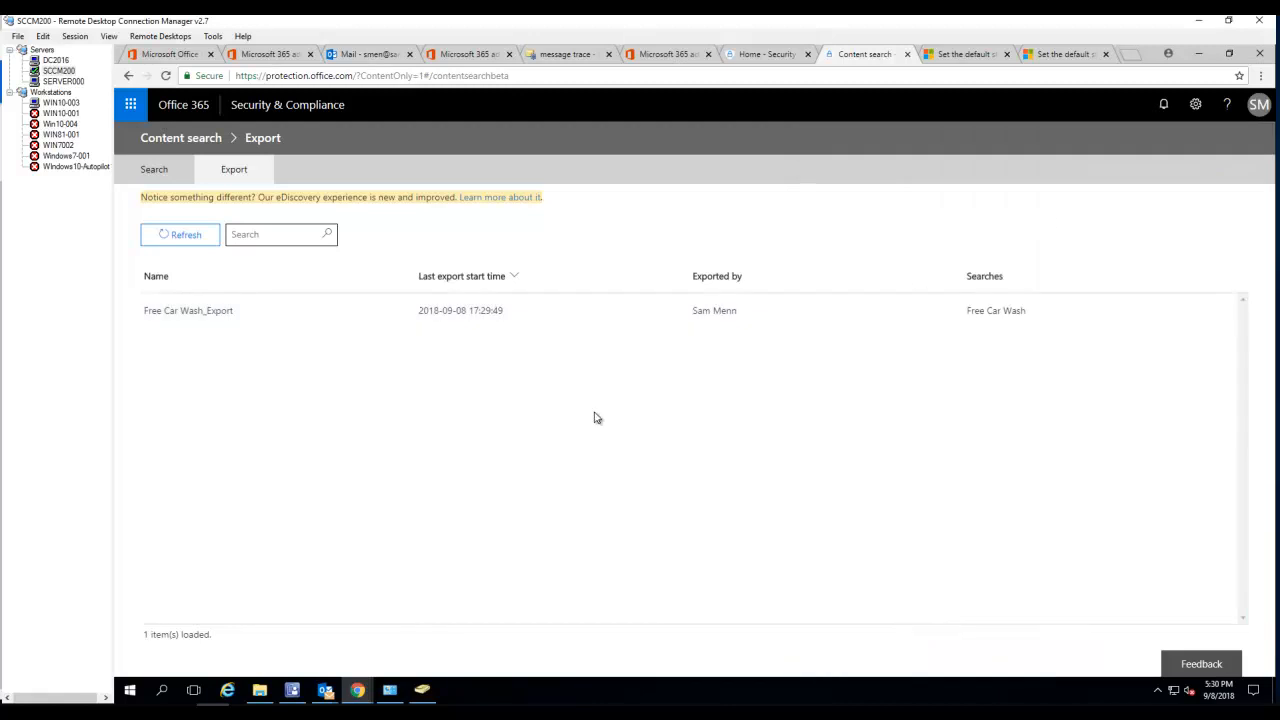
- Refresh the export list and check Free Car Wash_Export progress: 3 items, 164.35 KB, 61%
left_click(154, 169)
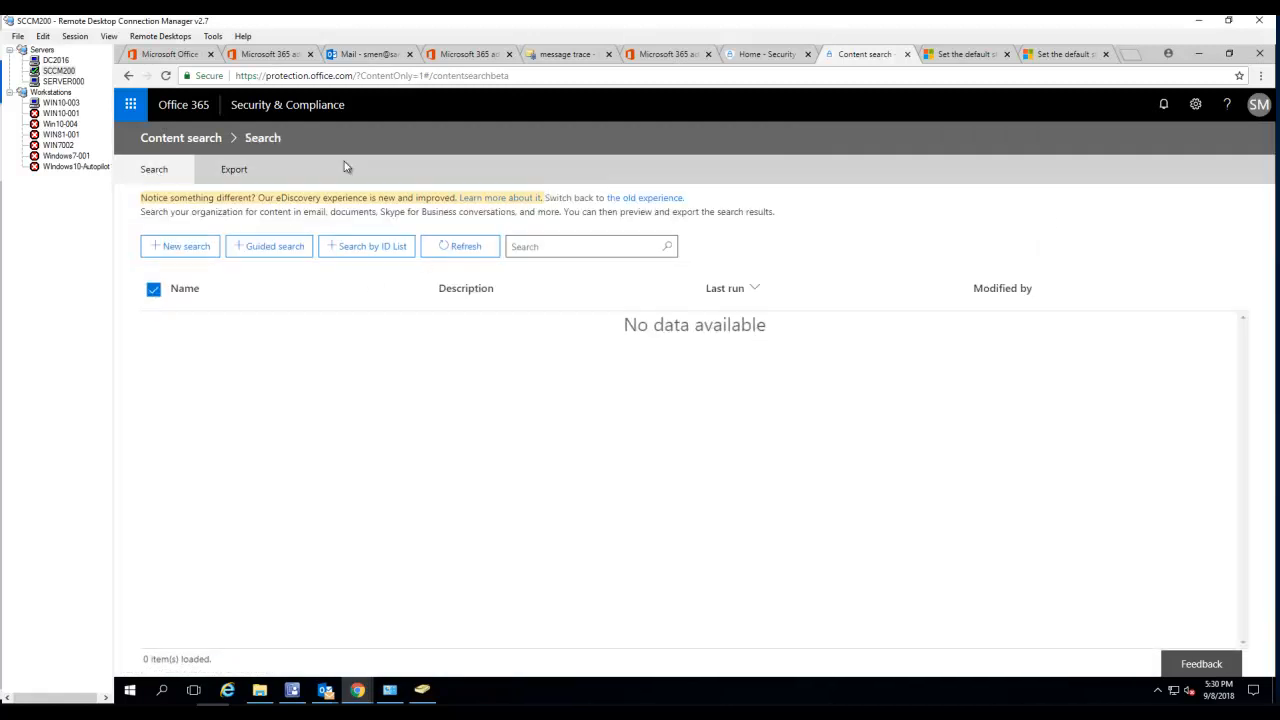
left_click(234, 169)
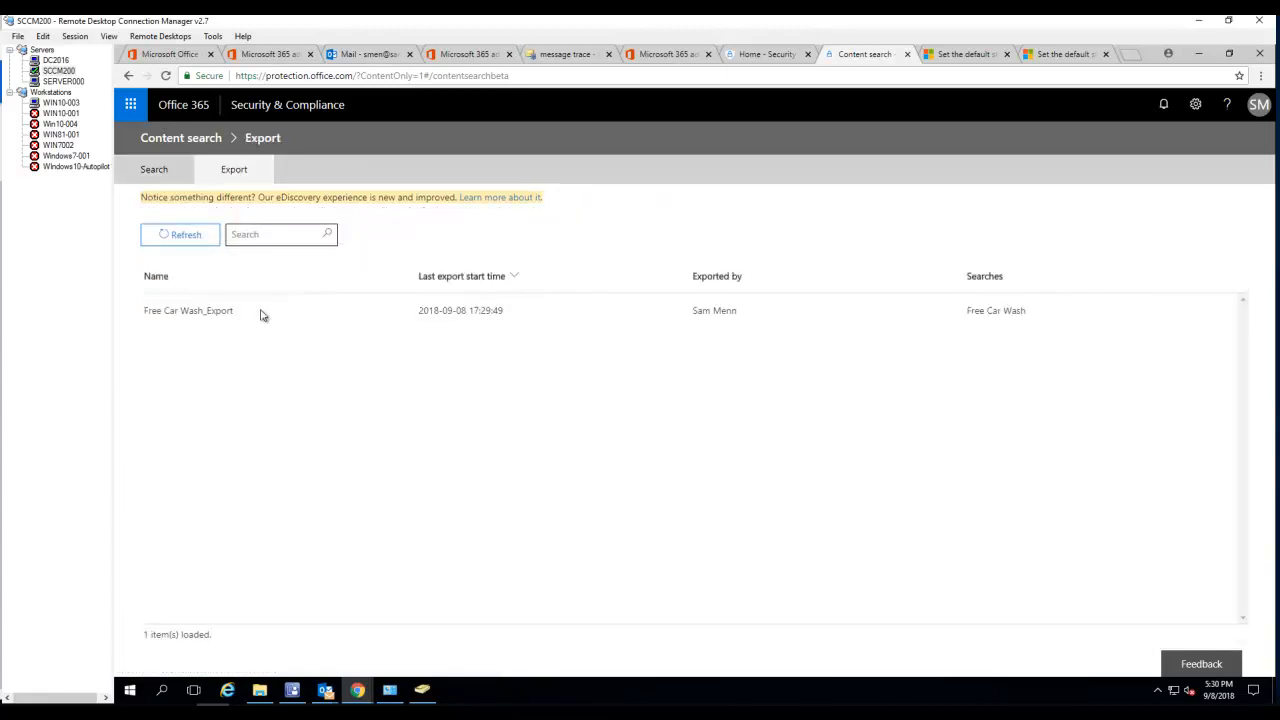
left_click(188, 310)
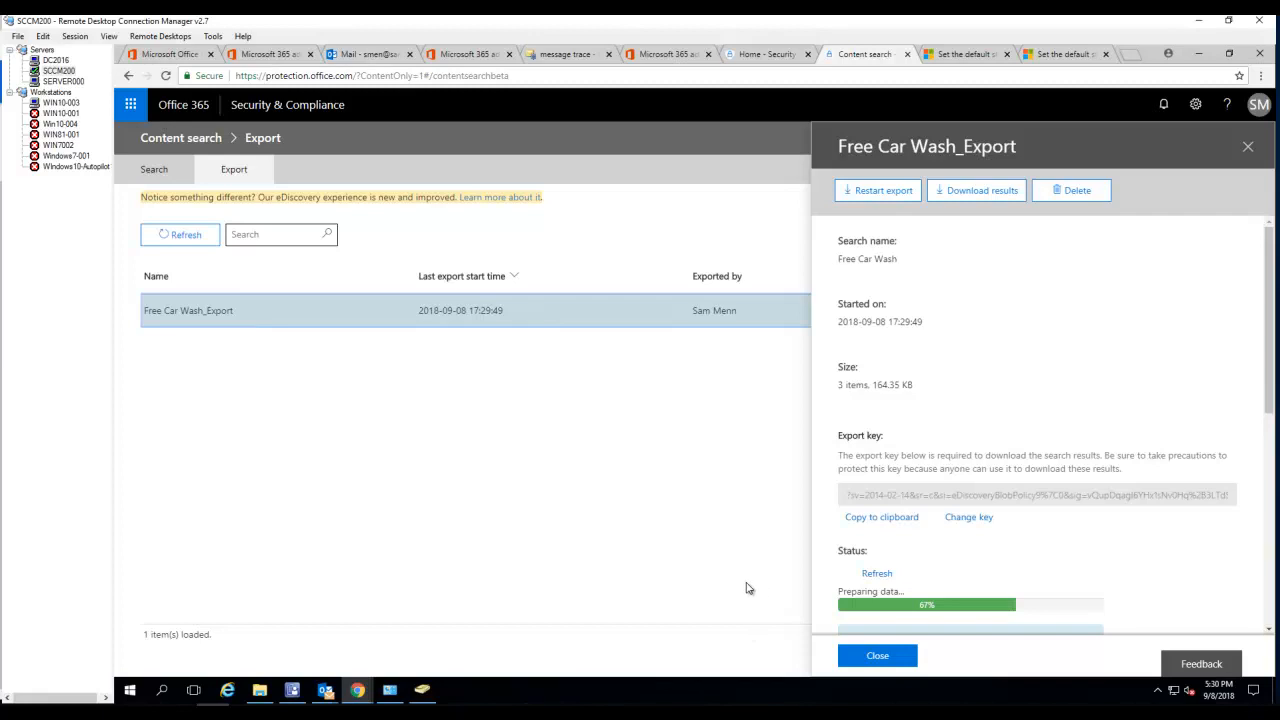
mouse_move(728, 578)
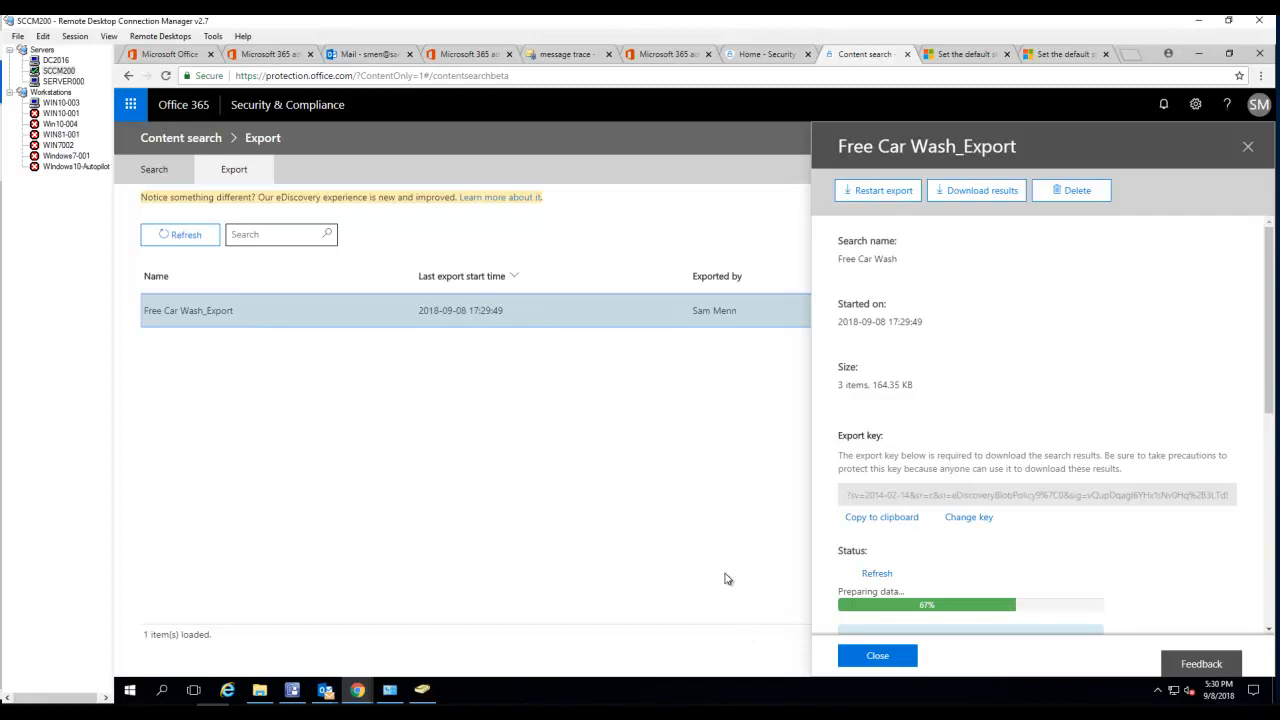
mouse_move(755, 475)
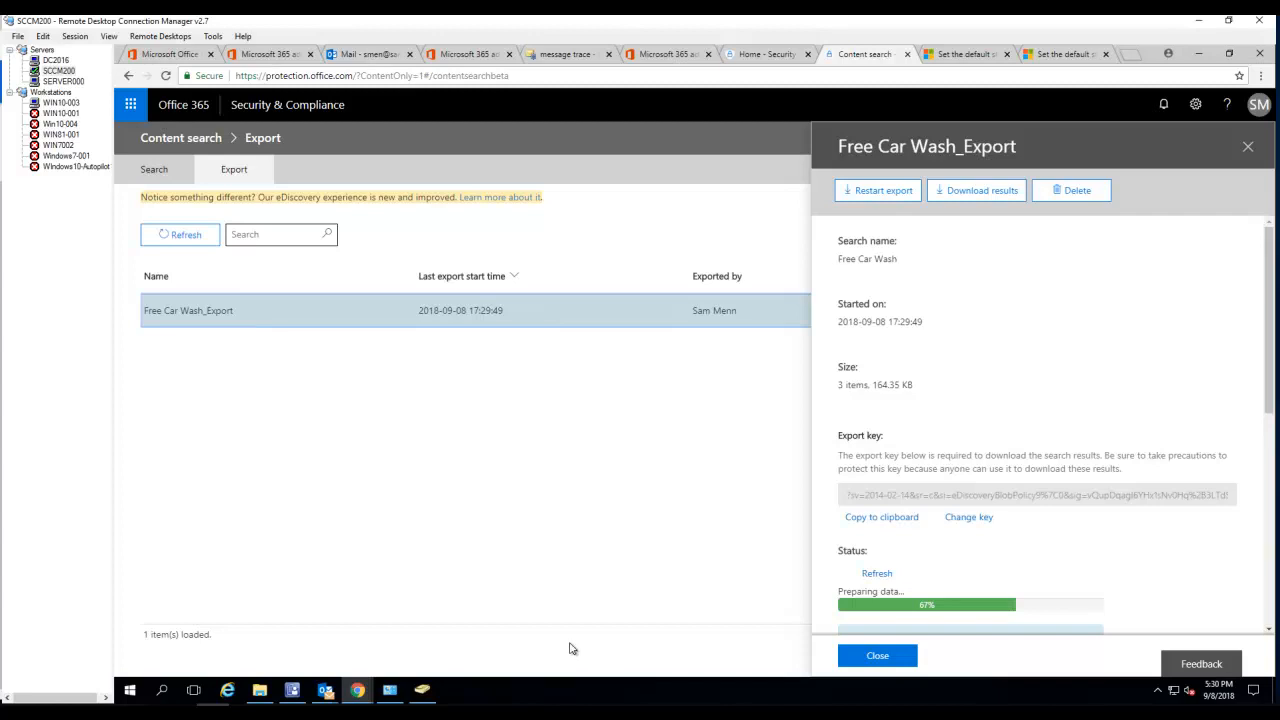
mouse_move(513, 569)
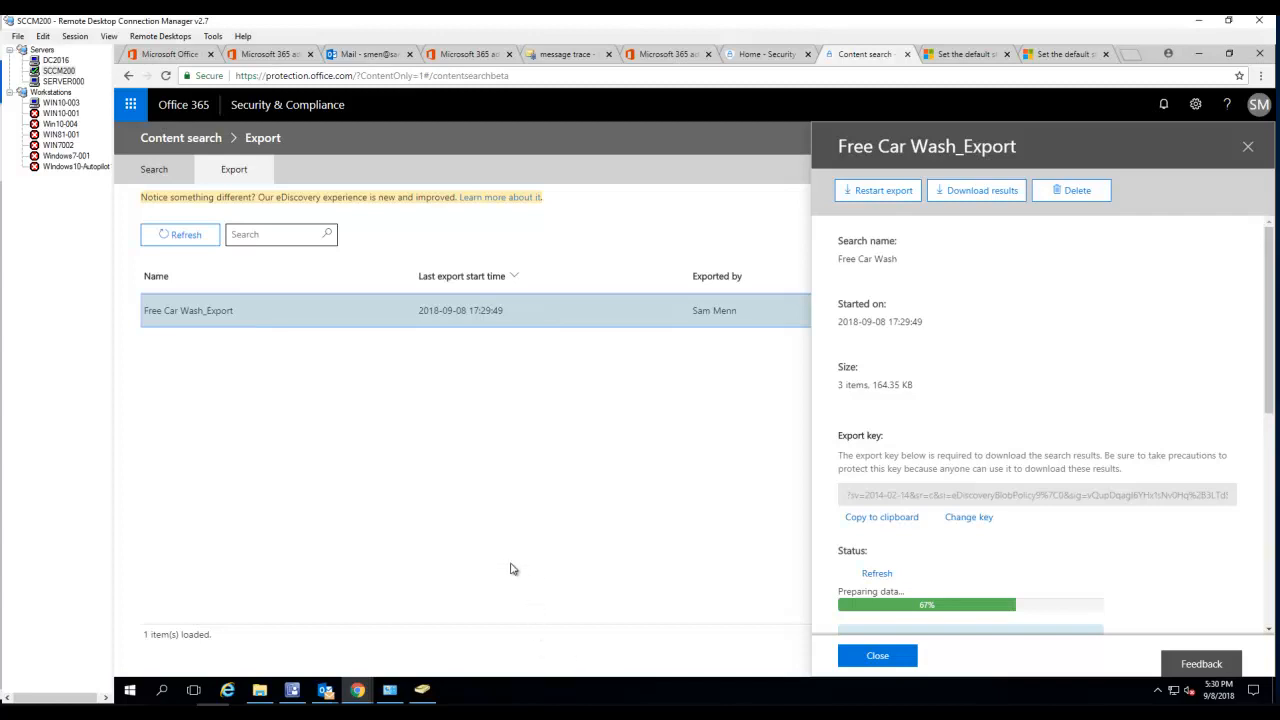
mouse_move(517, 582)
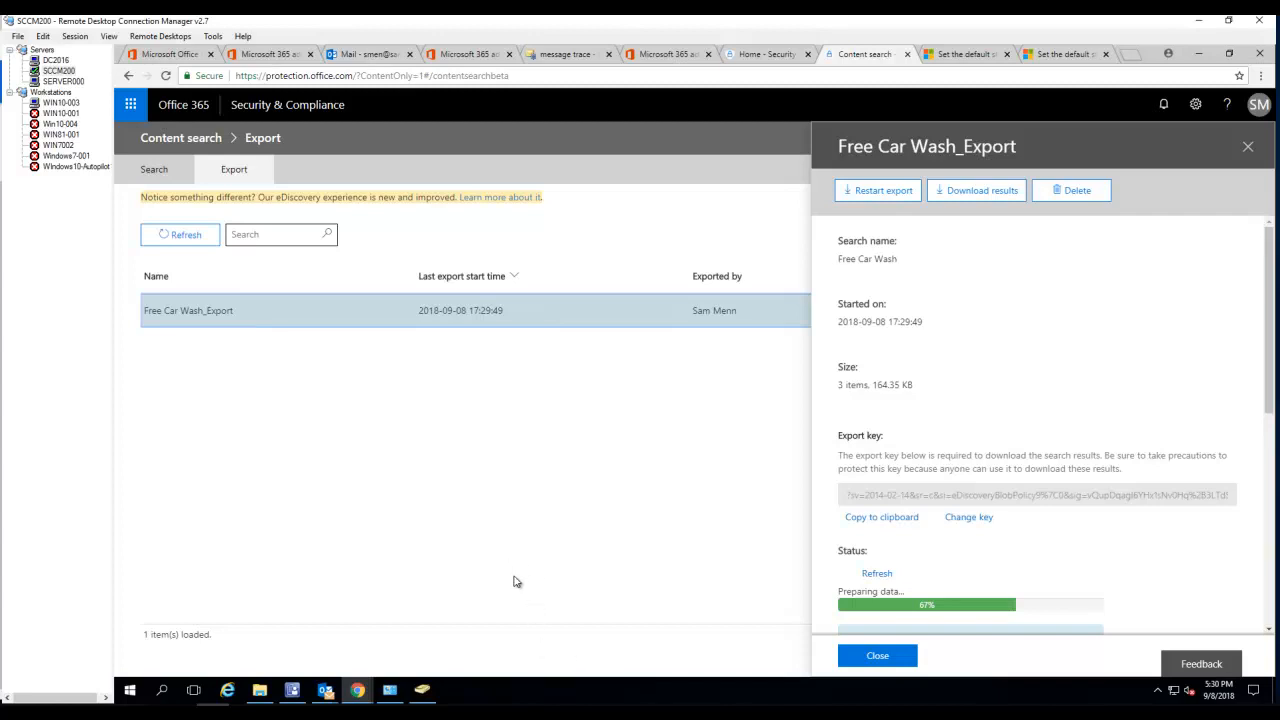
mouse_move(297, 132)
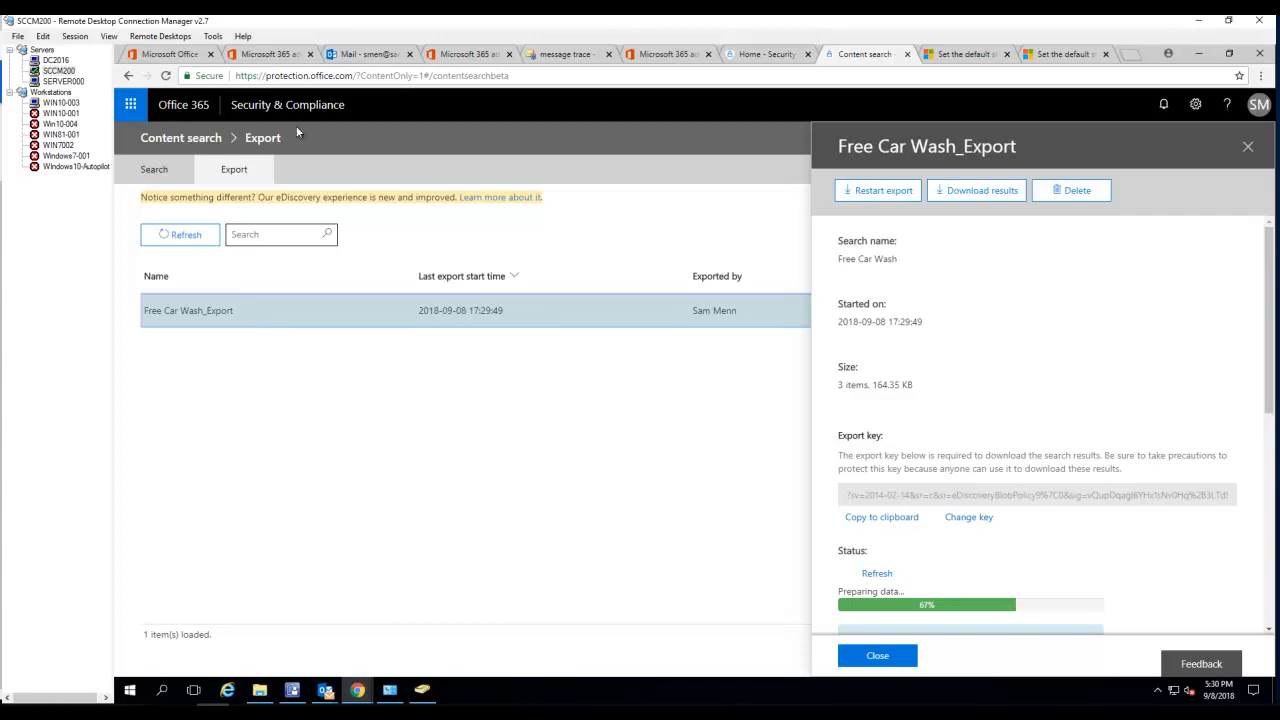
mouse_move(550, 530)
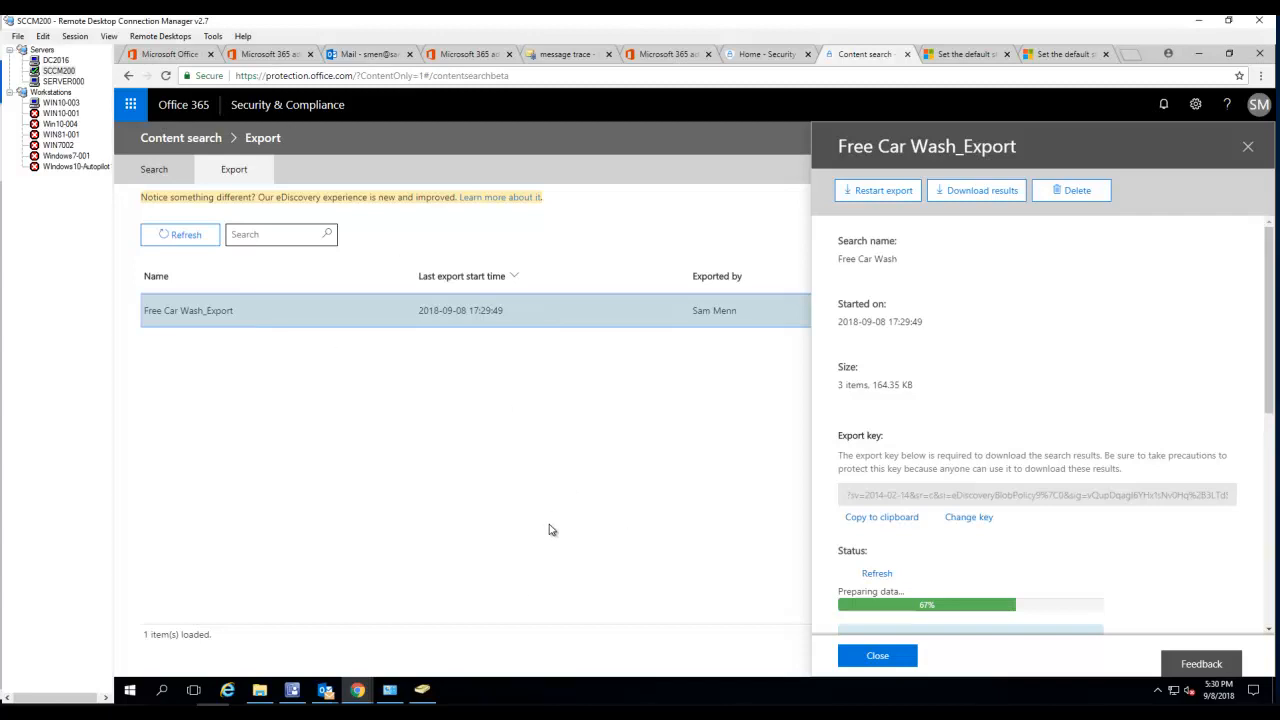
mouse_move(557, 571)
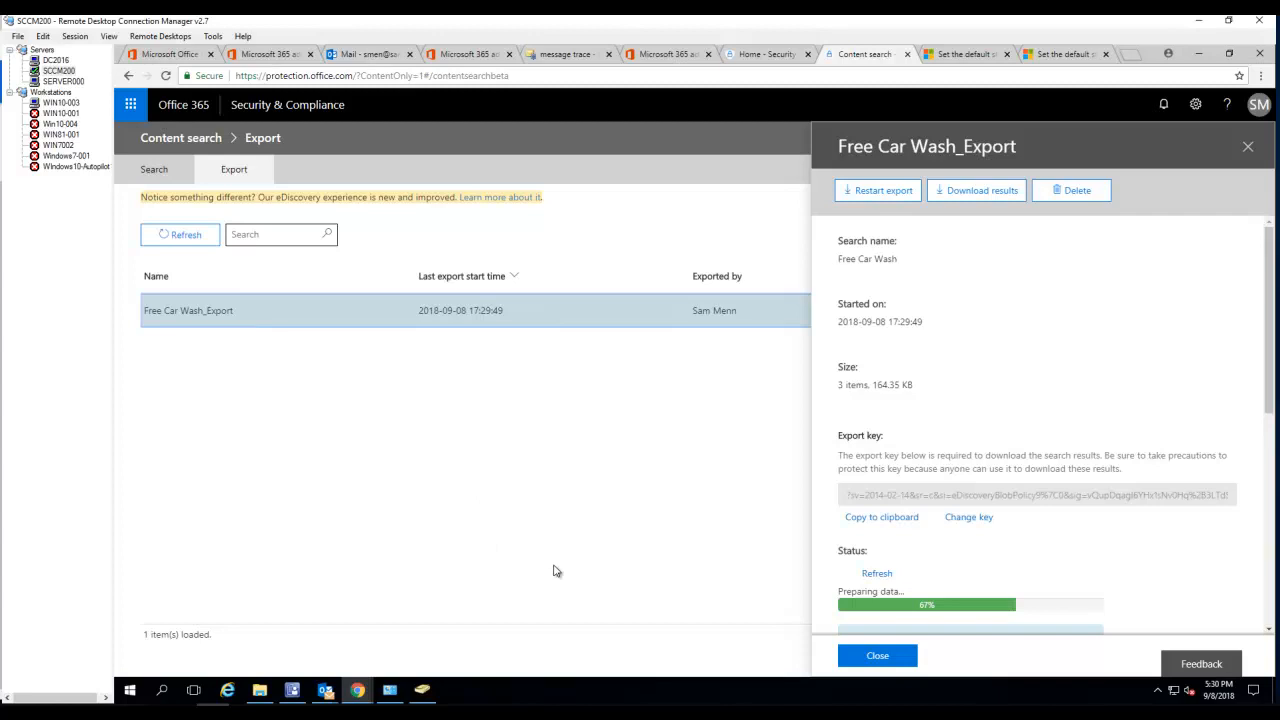
mouse_move(394, 342)
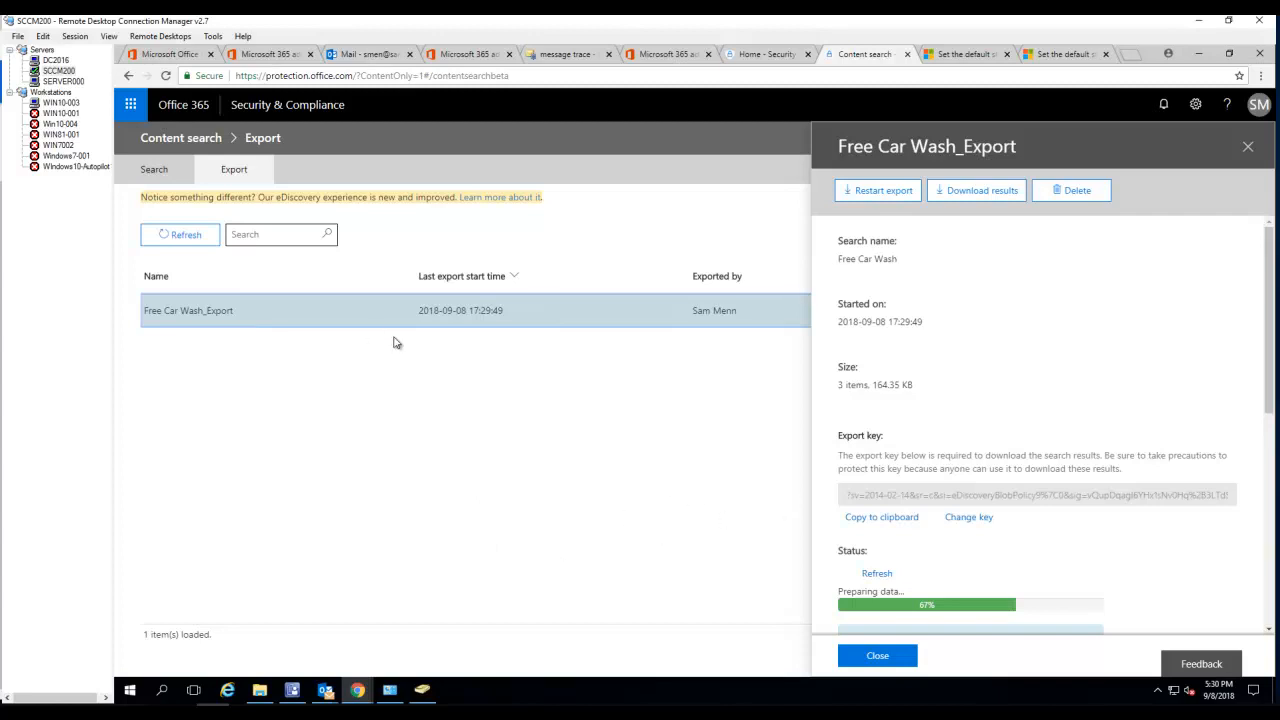
mouse_move(413, 329)
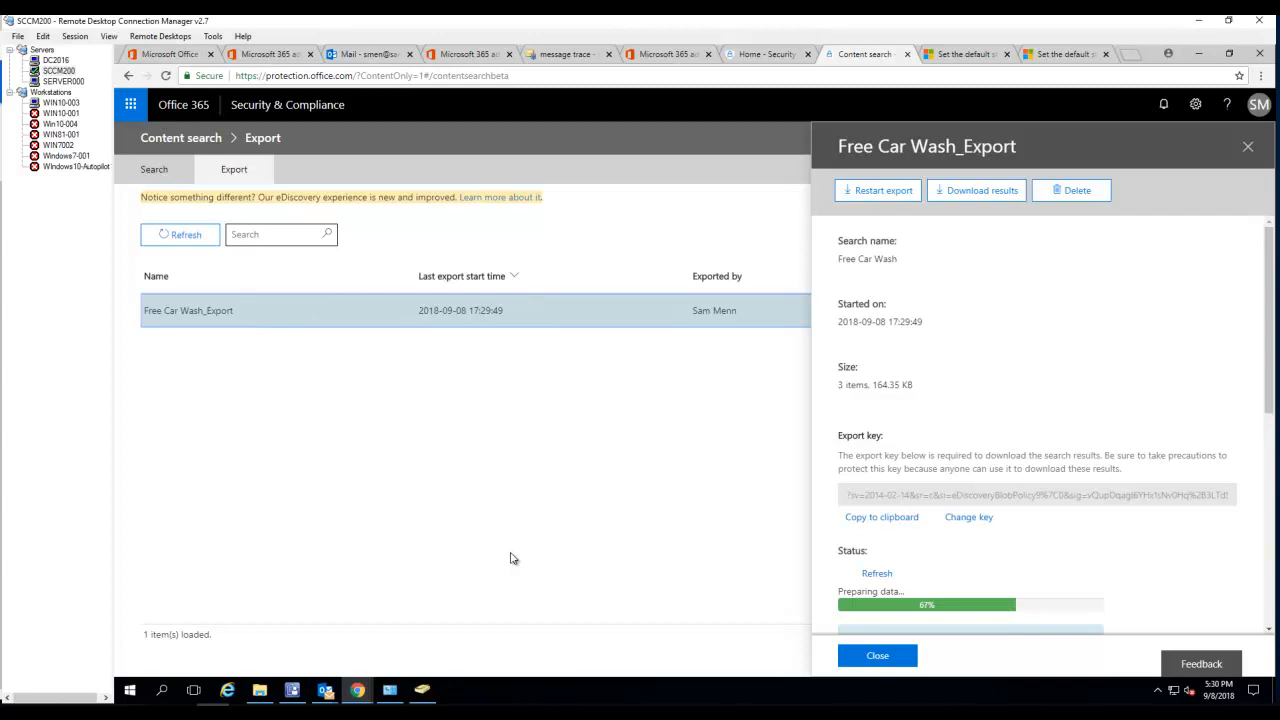
mouse_move(300, 218)
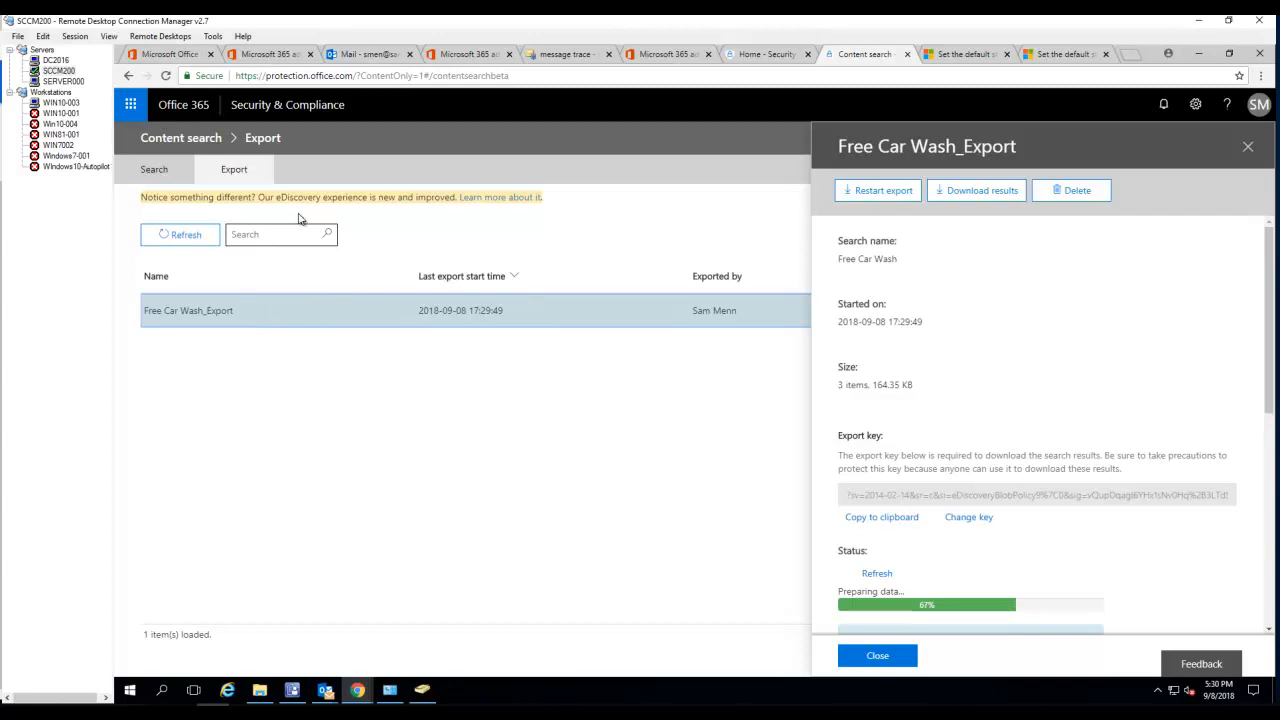
mouse_move(800, 678)
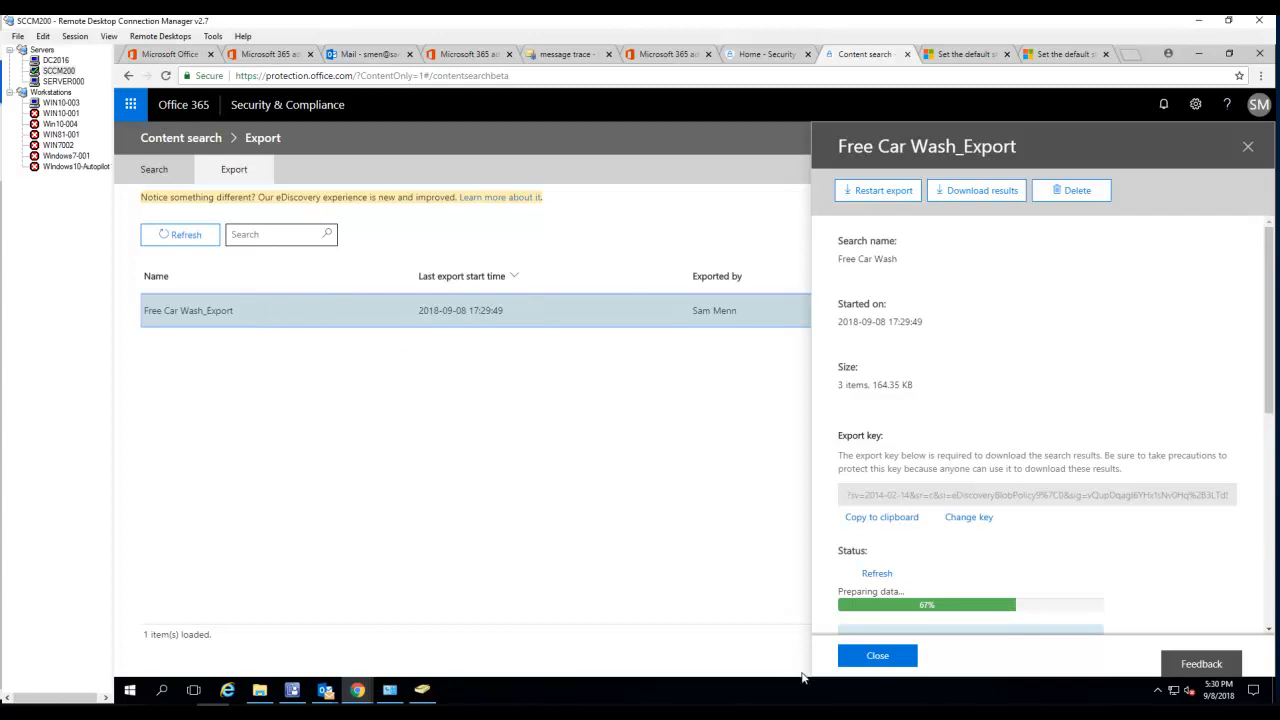